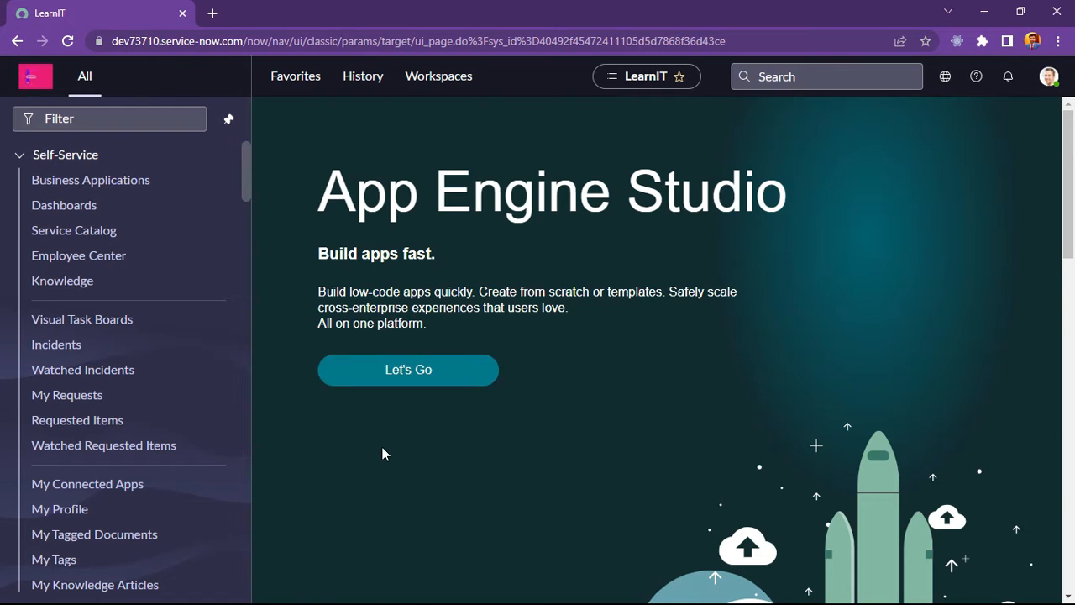
pyautogui.moveTo(215, 450)
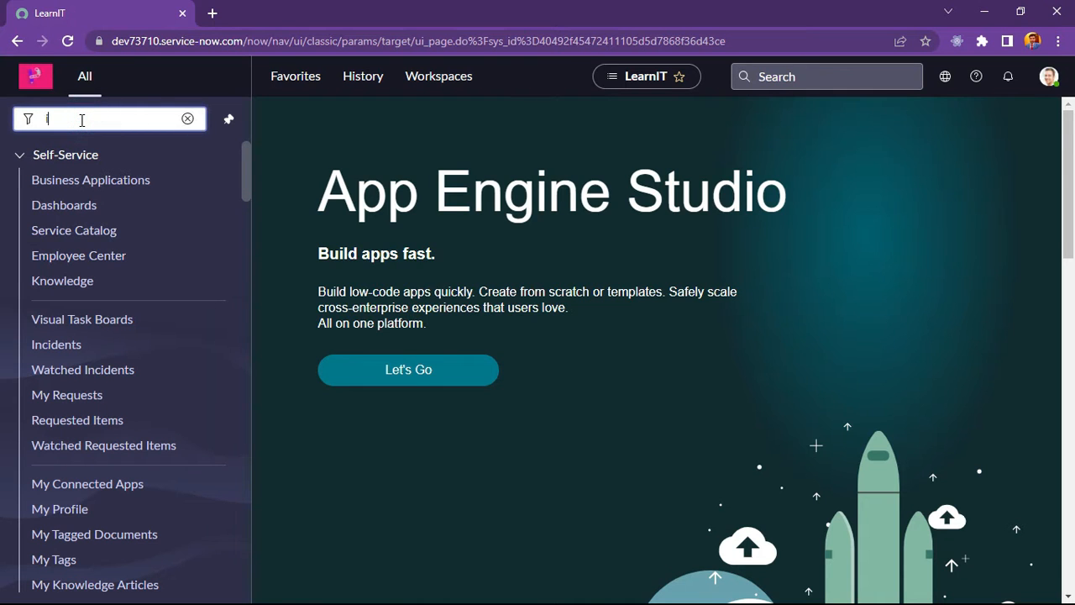
# Filter the navigator for 'incident' and open INC0009005 from the Incidents list
pyautogui.write('ncident')
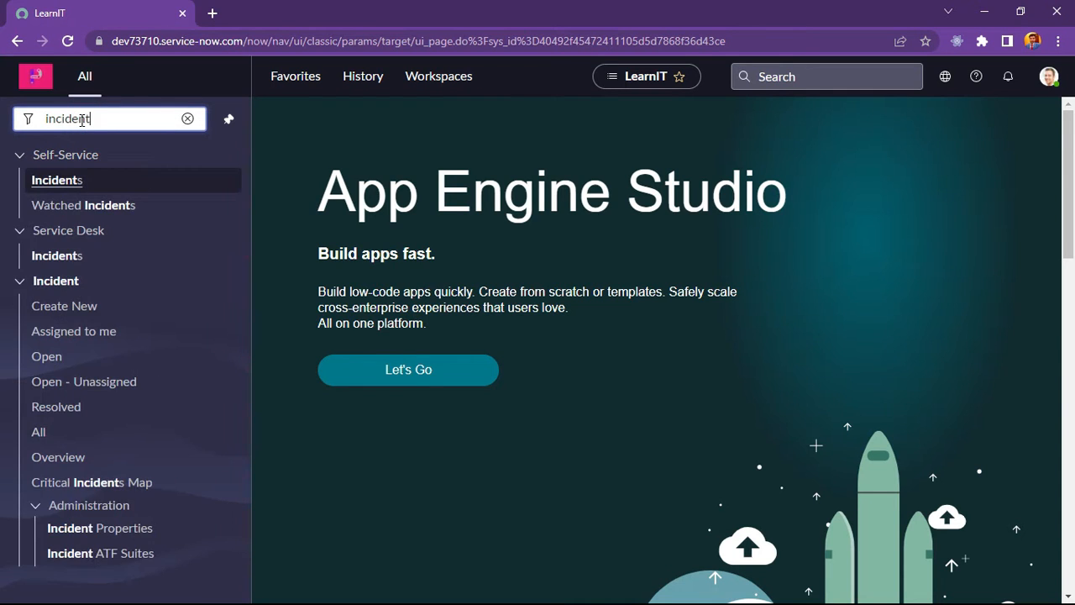
pyautogui.click(189, 118)
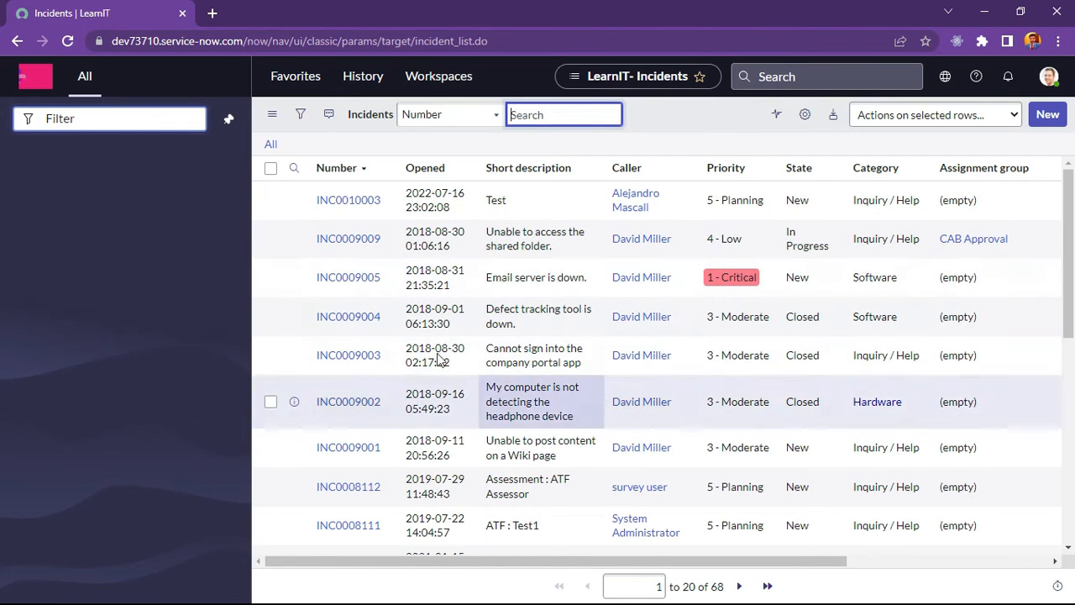
pyautogui.moveTo(534, 355)
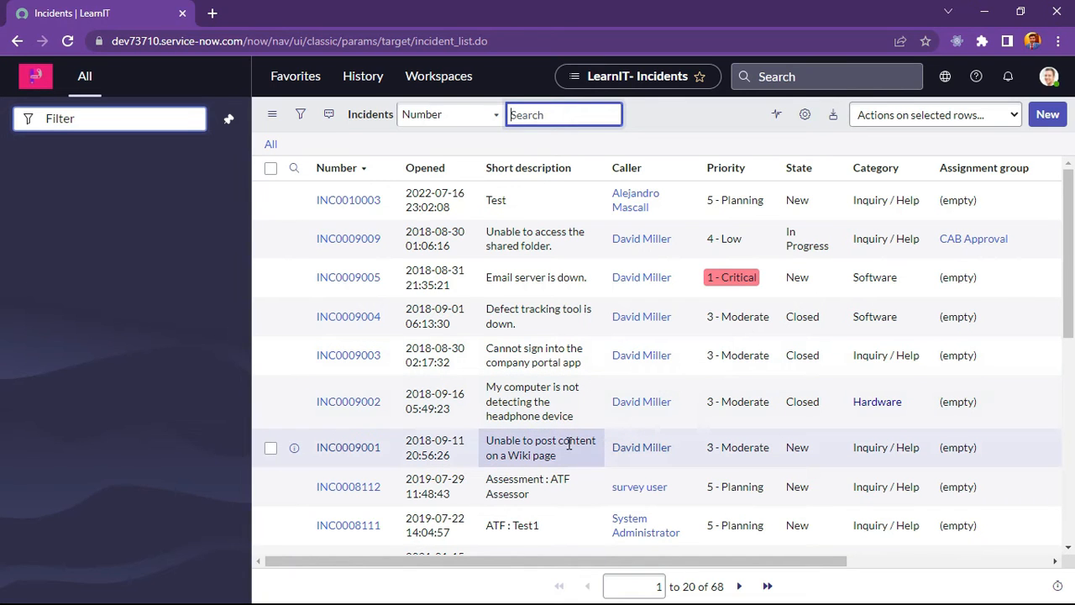
pyautogui.click(347, 275)
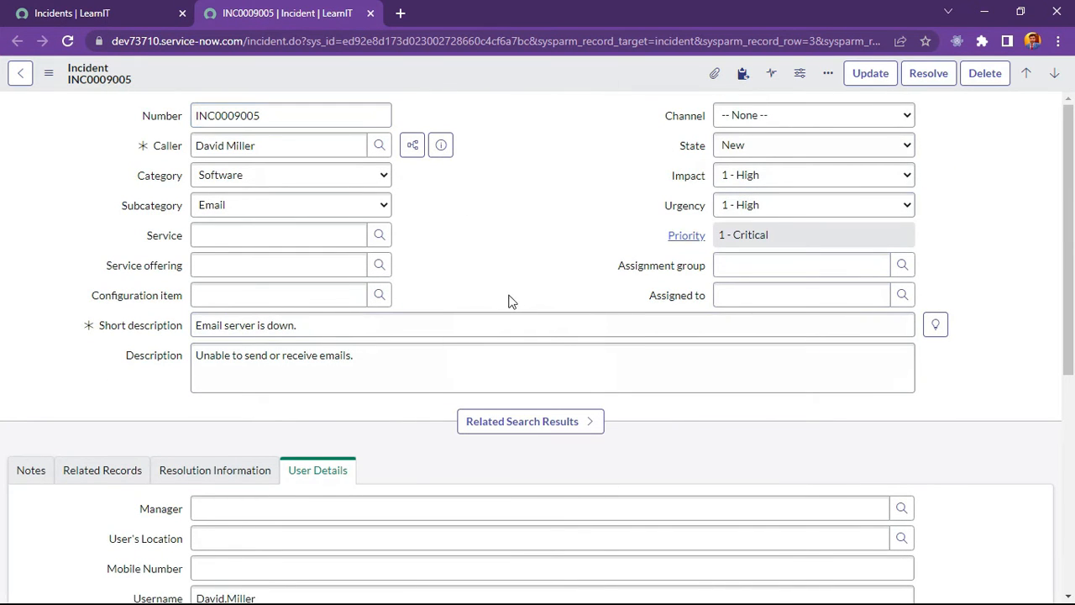
# In Form Layout, create a new True/False field named 'Send Attachments'
pyautogui.click(827, 74)
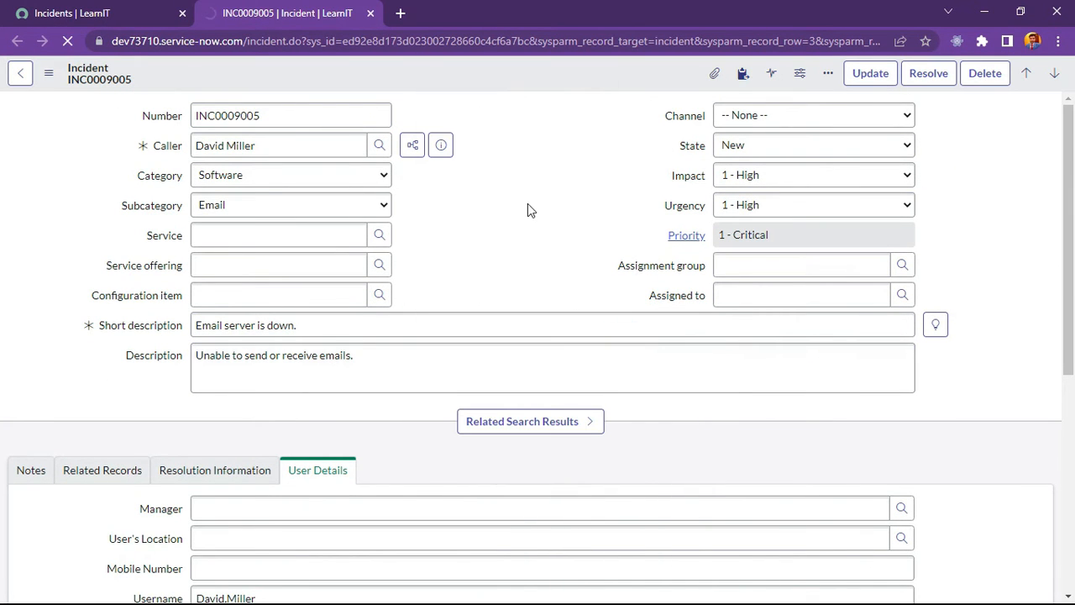
pyautogui.click(800, 74)
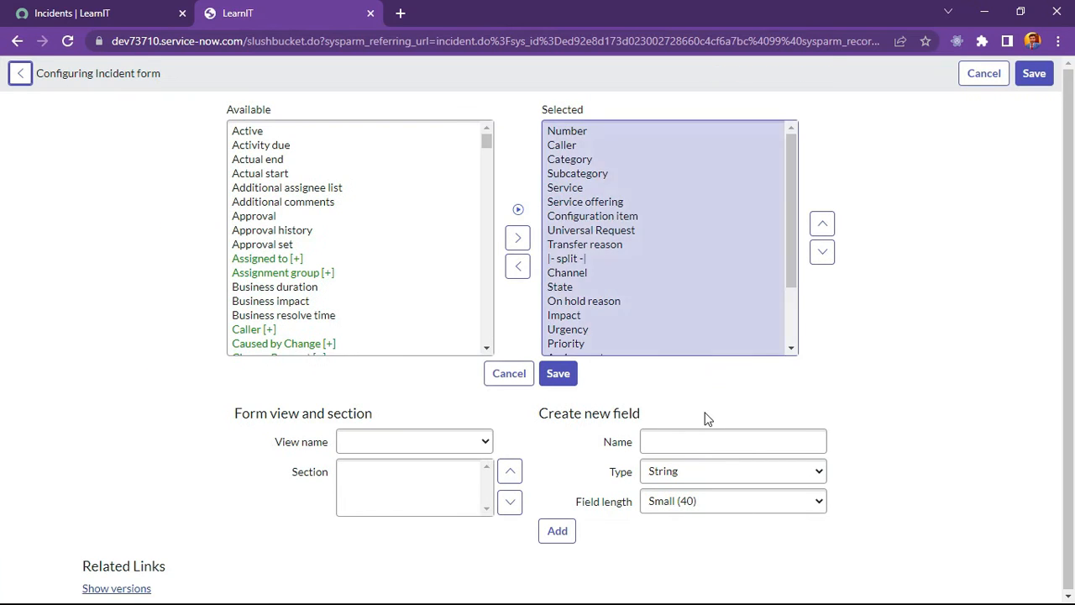
pyautogui.write('ser')
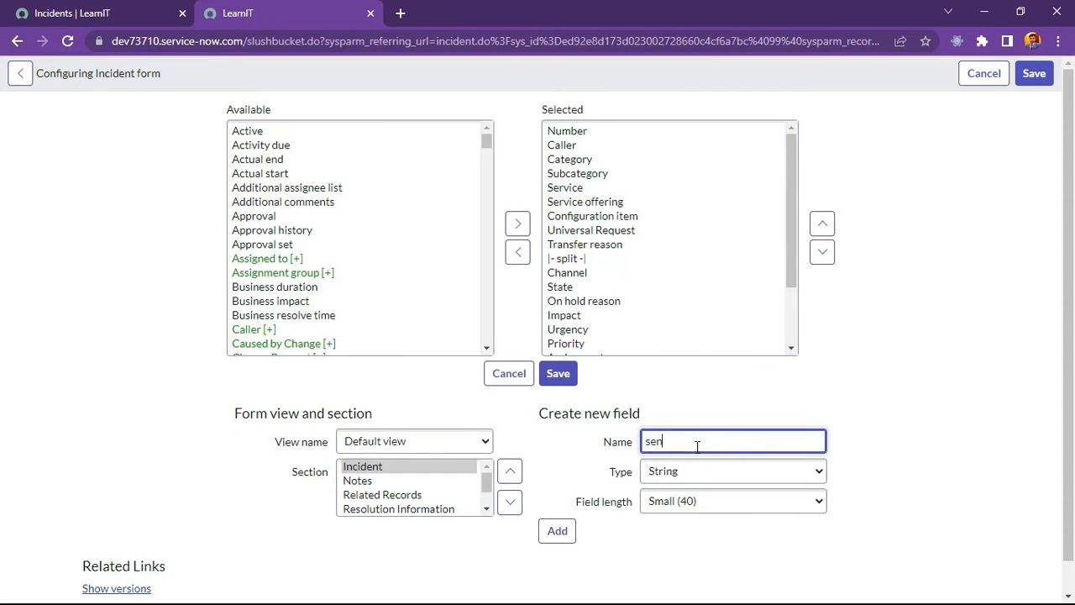
pyautogui.press('ctrl+a')
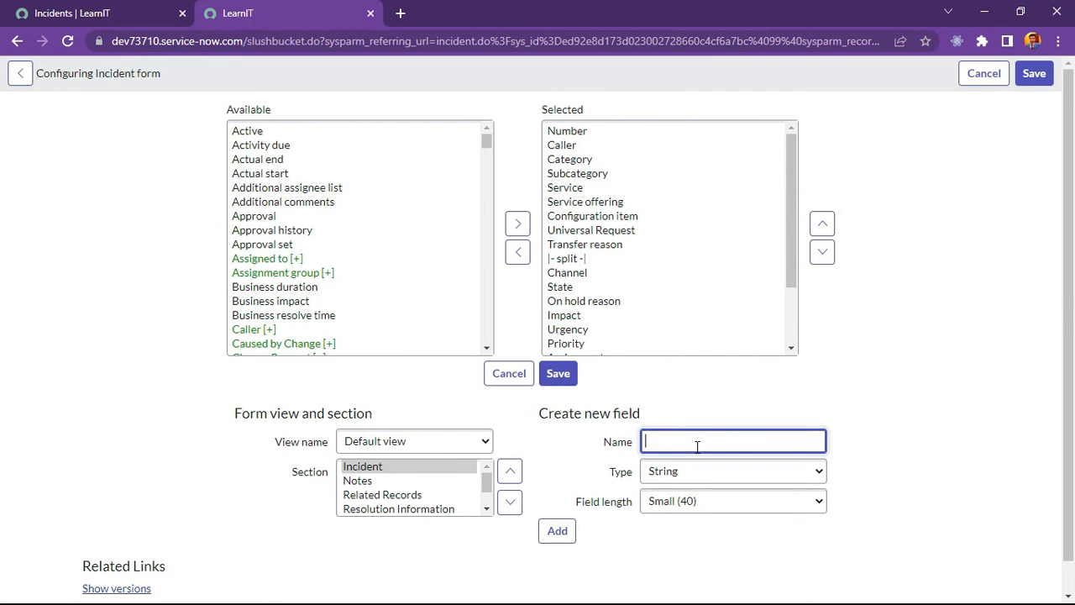
pyautogui.write('Send Atta')
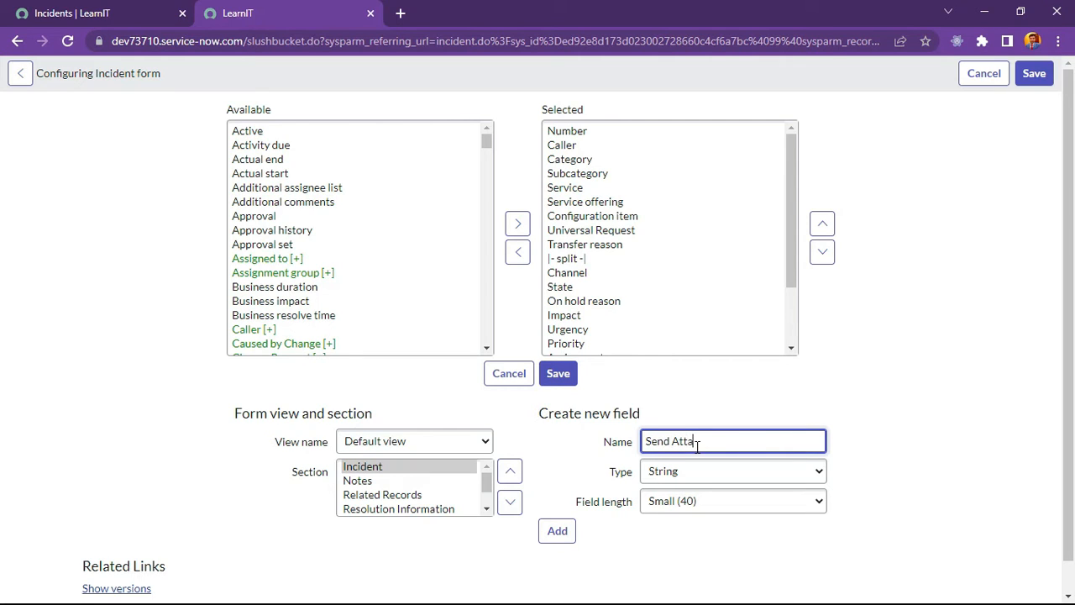
pyautogui.write('chments')
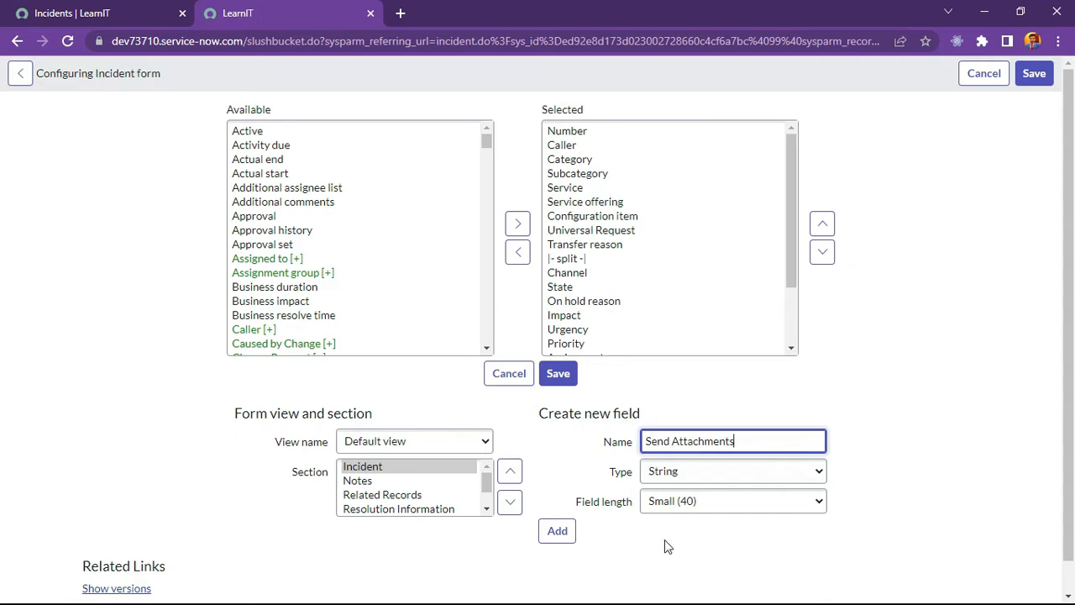
pyautogui.click(731, 471)
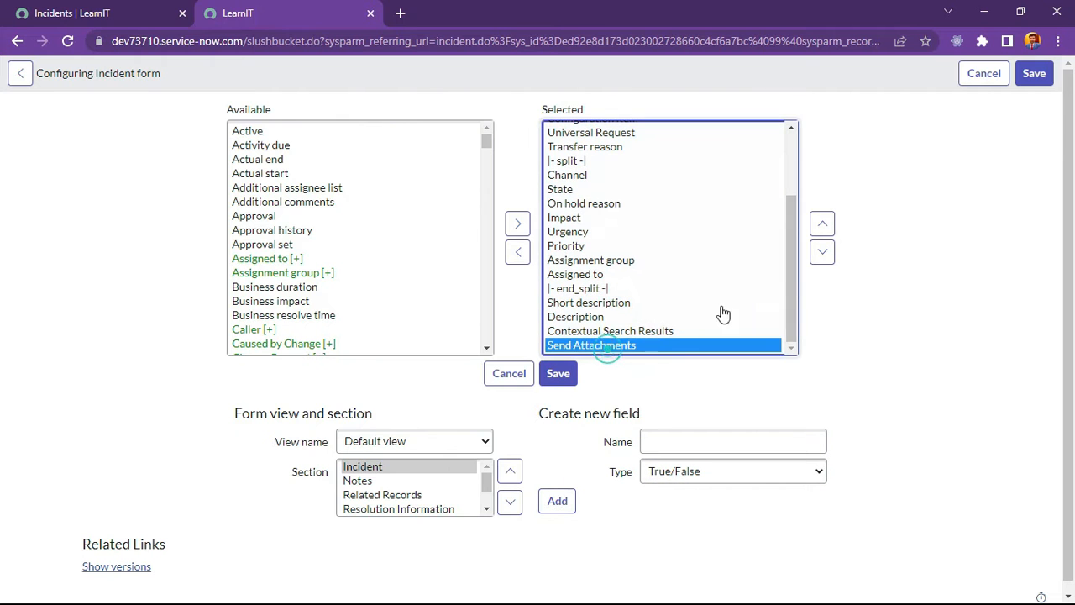
# Move Send Attachments under Assigned to, save the layout and return to the incident
pyautogui.click(822, 224)
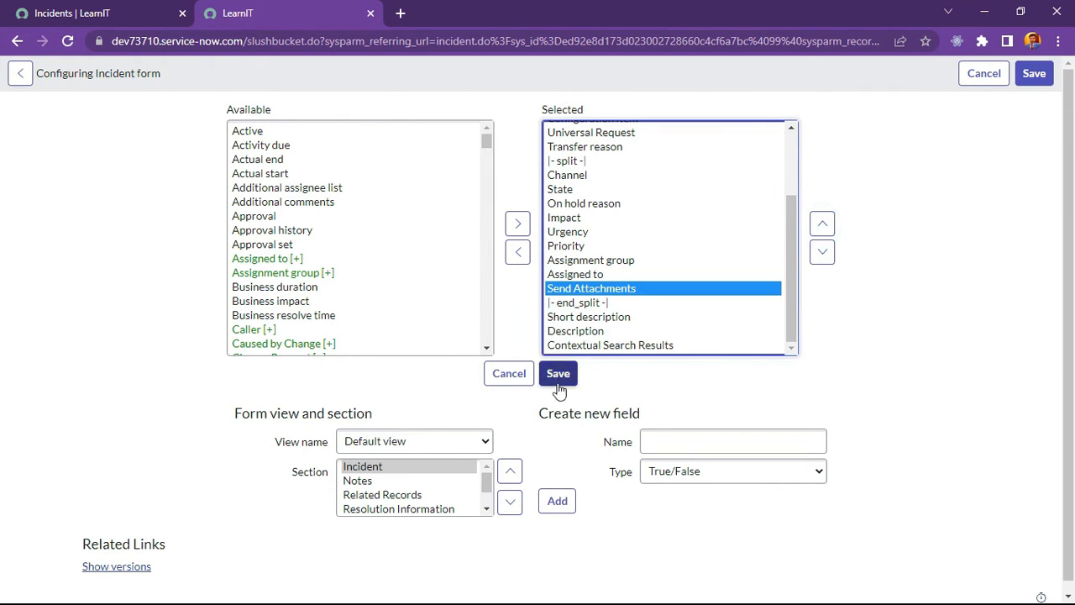
pyautogui.click(557, 373)
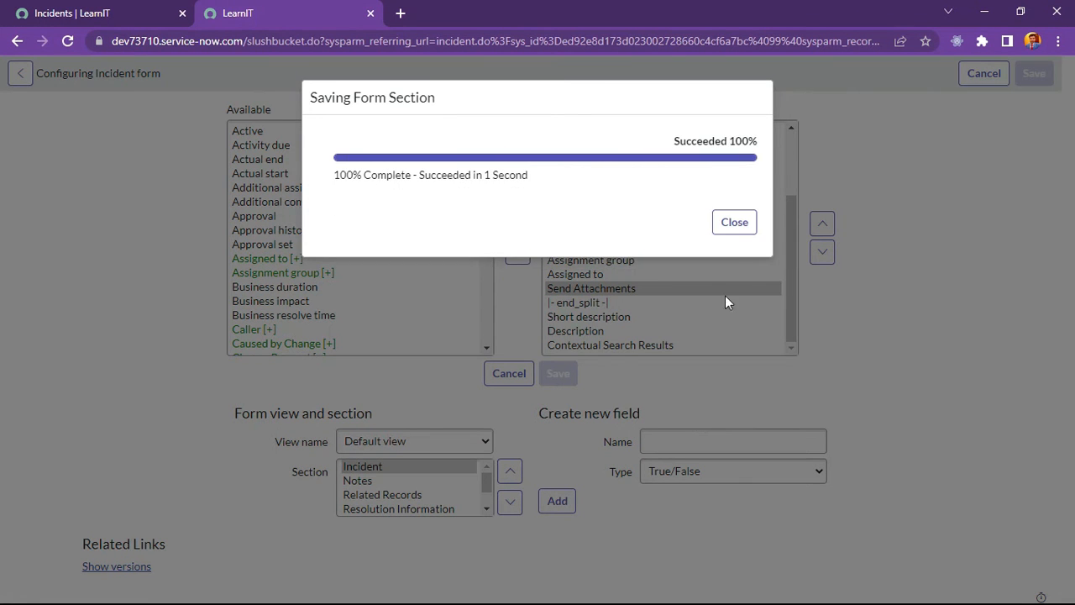
pyautogui.click(732, 222)
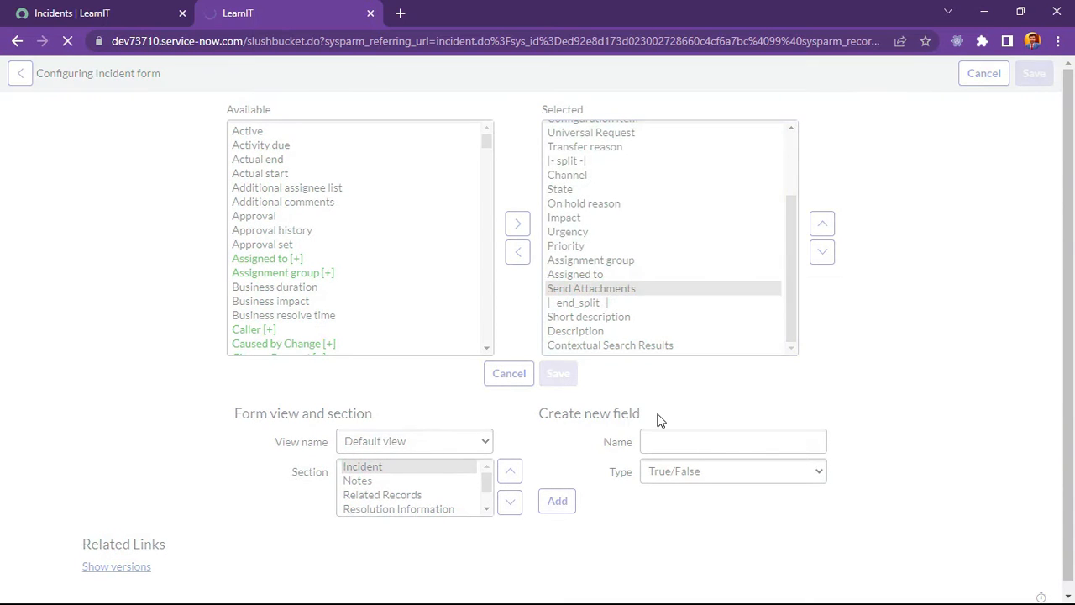
pyautogui.click(508, 373)
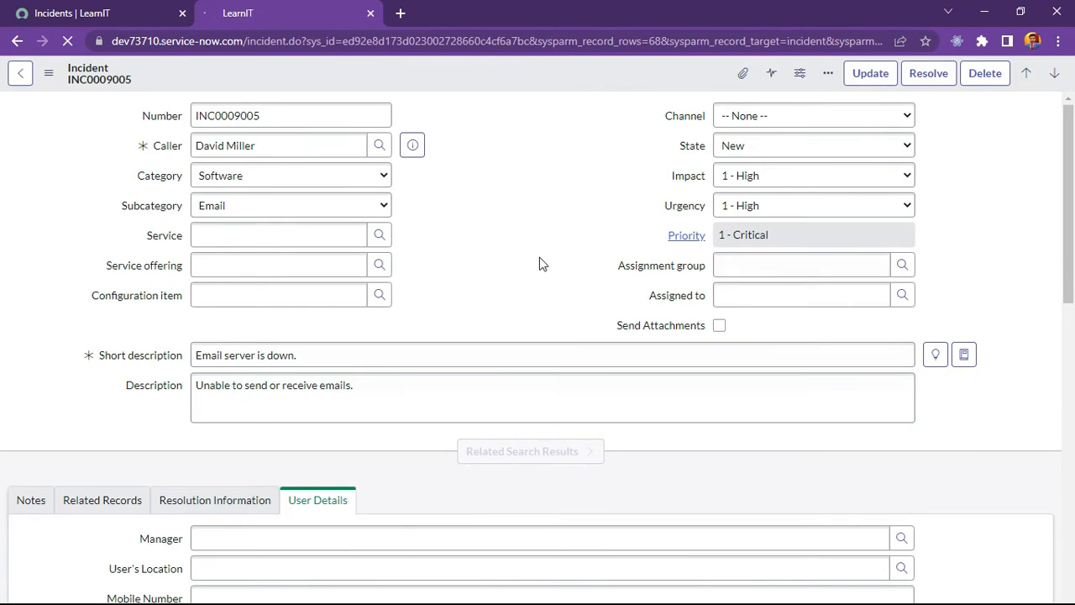
# Show the form's Configure options including Related Lists
pyautogui.click(719, 326)
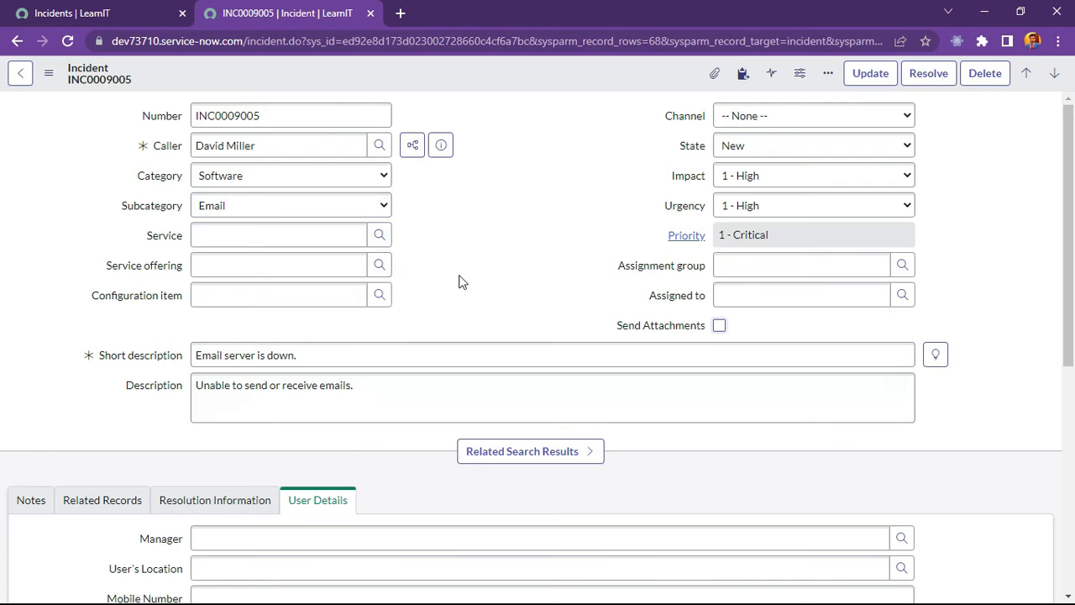
pyautogui.scroll(-3)
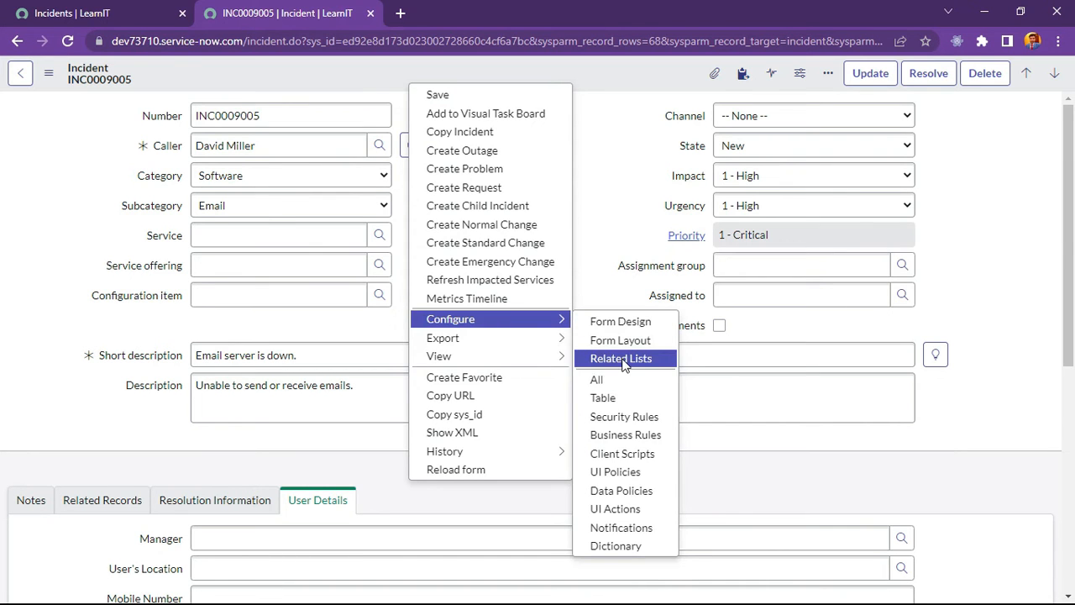
# Add the Problem->Parent related list to the incident form and save
pyautogui.click(621, 358)
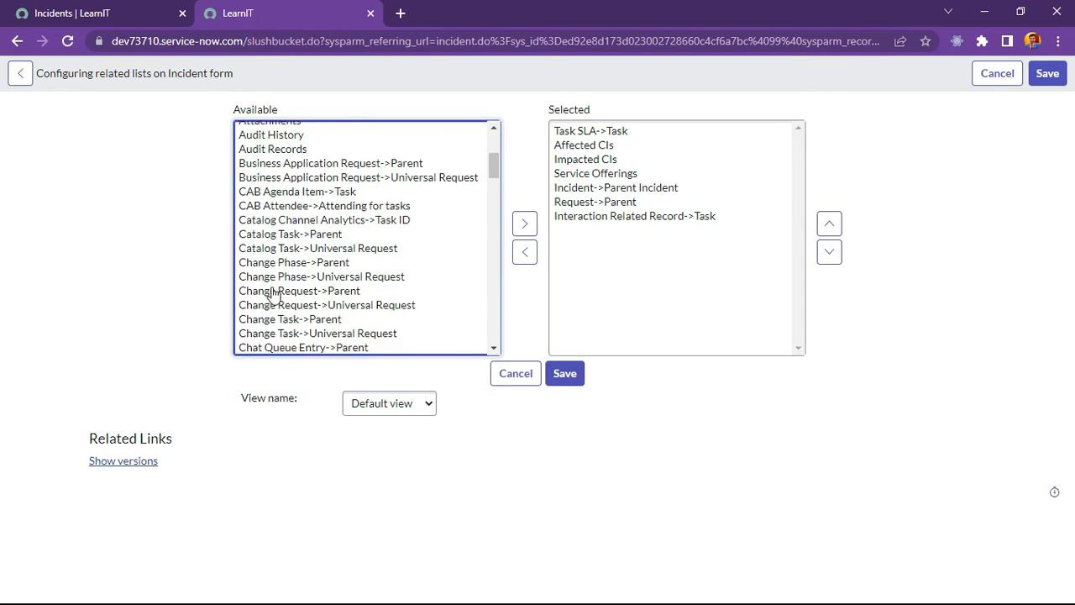
pyautogui.scroll(-3)
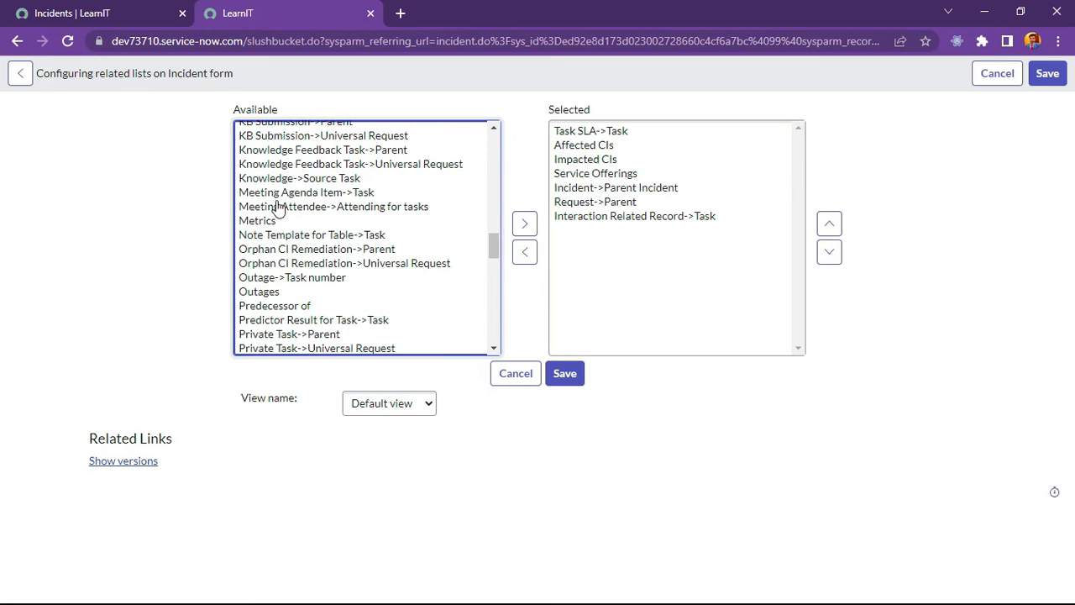
pyautogui.scroll(-3)
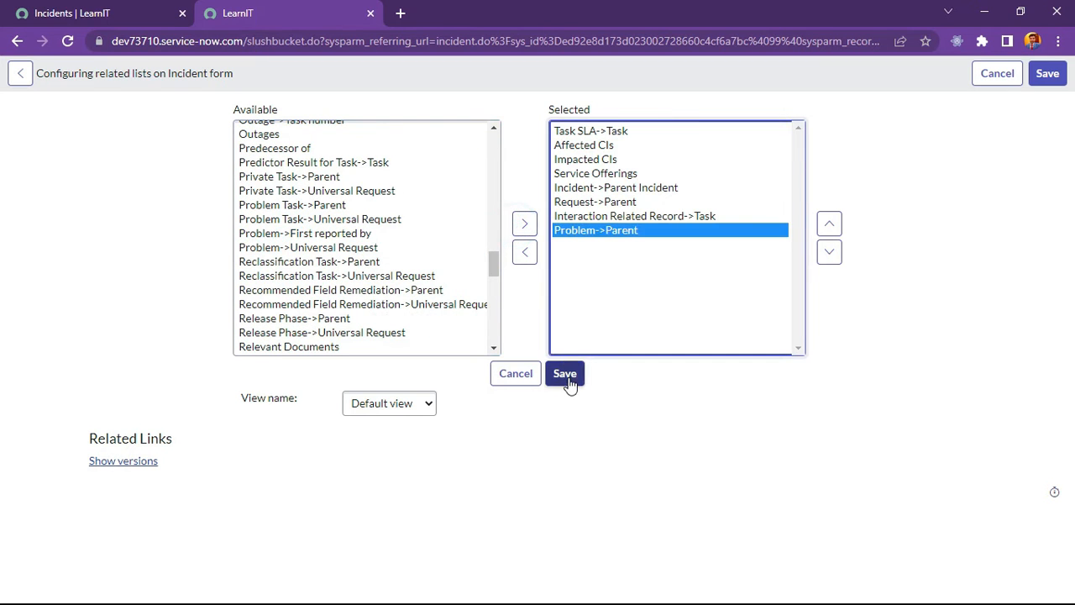
pyautogui.click(565, 373)
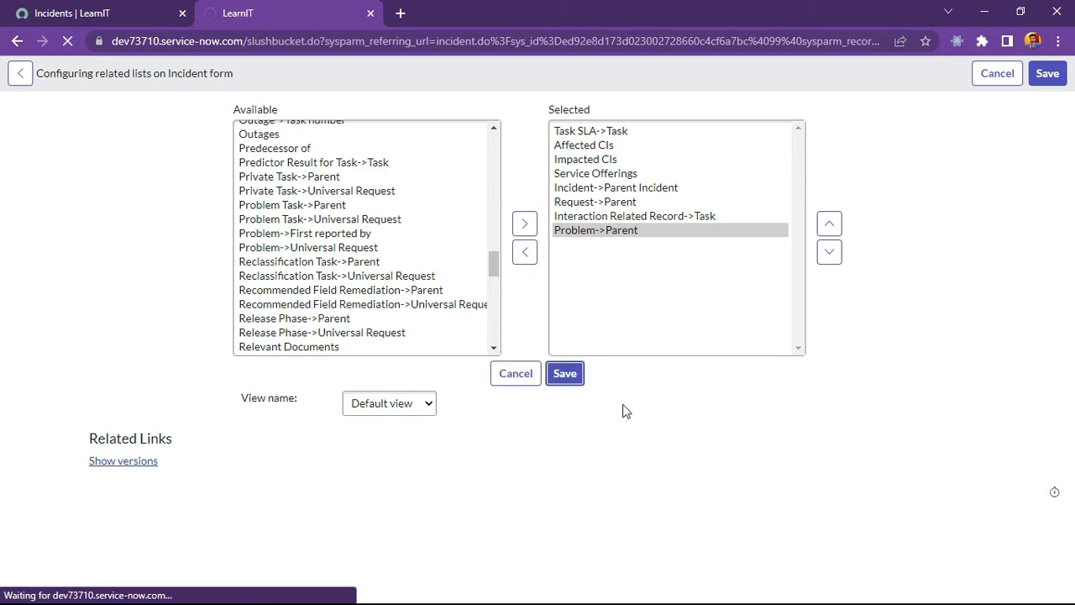
pyautogui.click(565, 373)
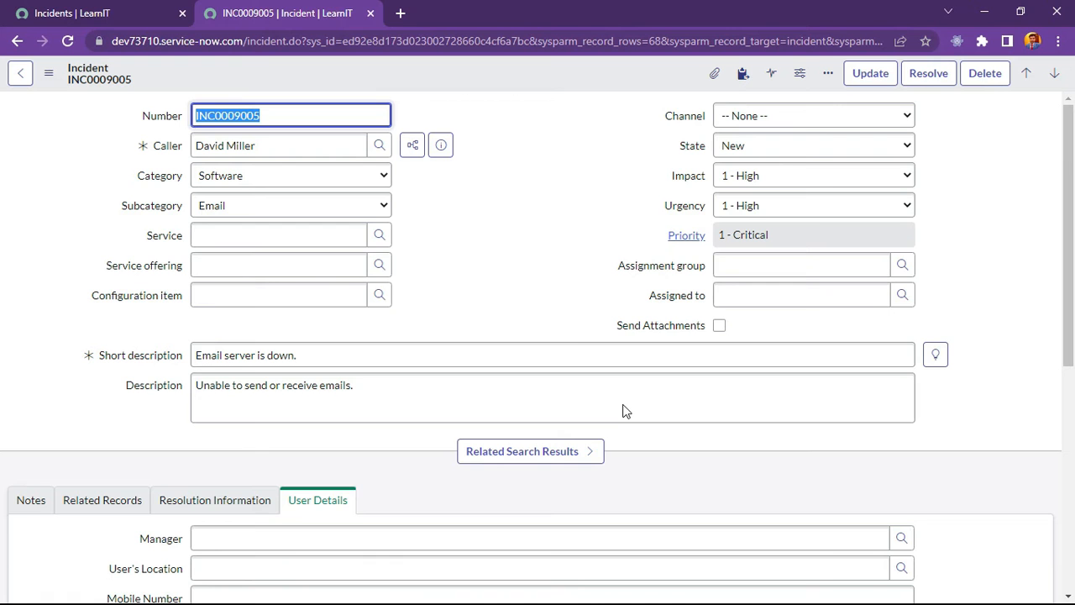
# Via Edit Members, link problem PRB0000055 to the incident's Problems related list and save
pyautogui.scroll(-3)
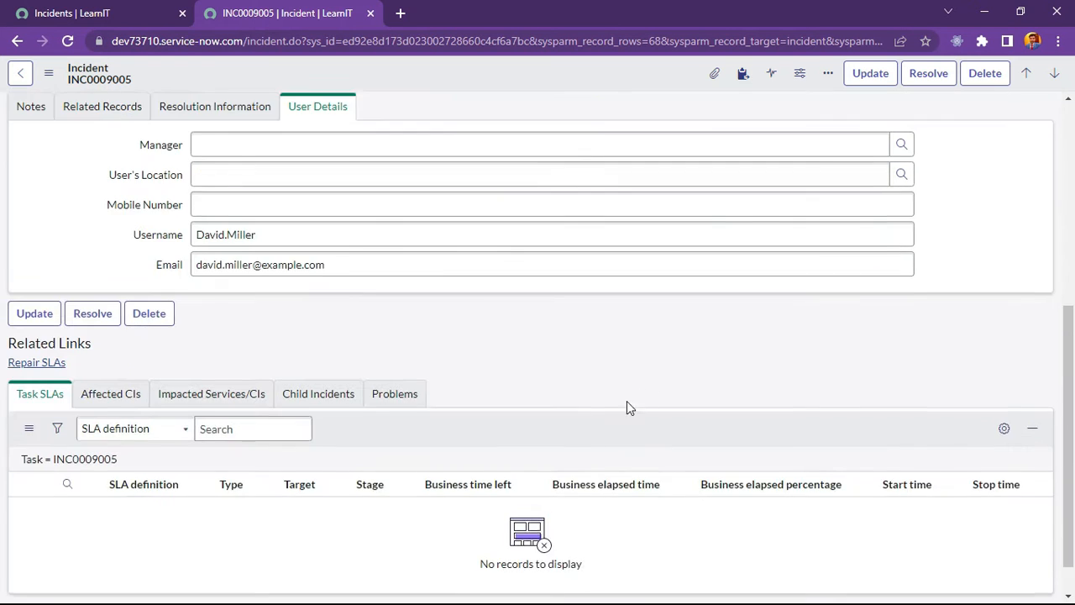
pyautogui.click(393, 393)
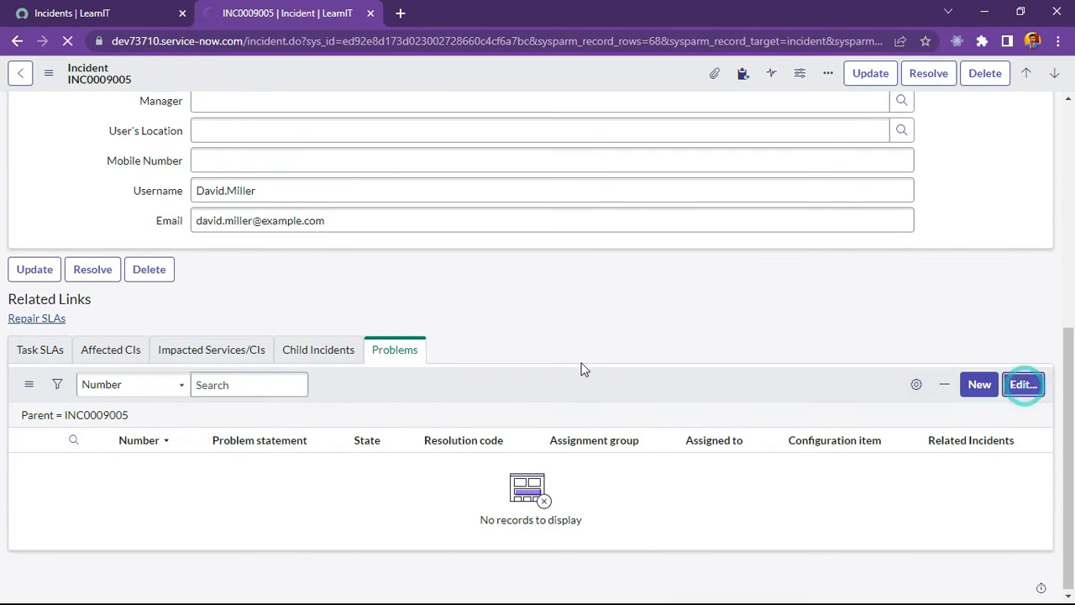
pyautogui.click(1024, 384)
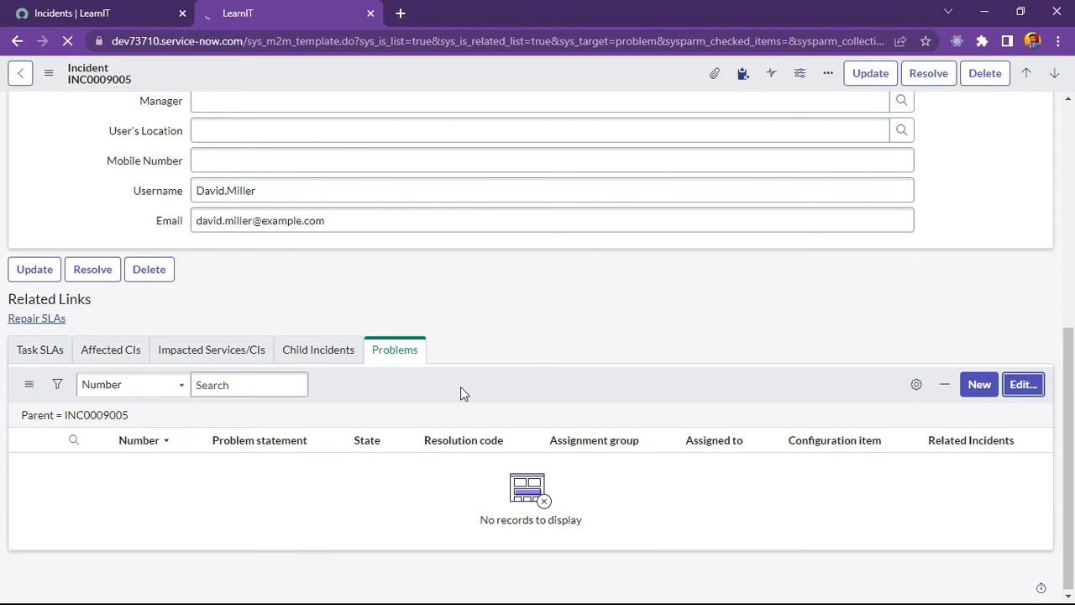
pyautogui.click(1021, 383)
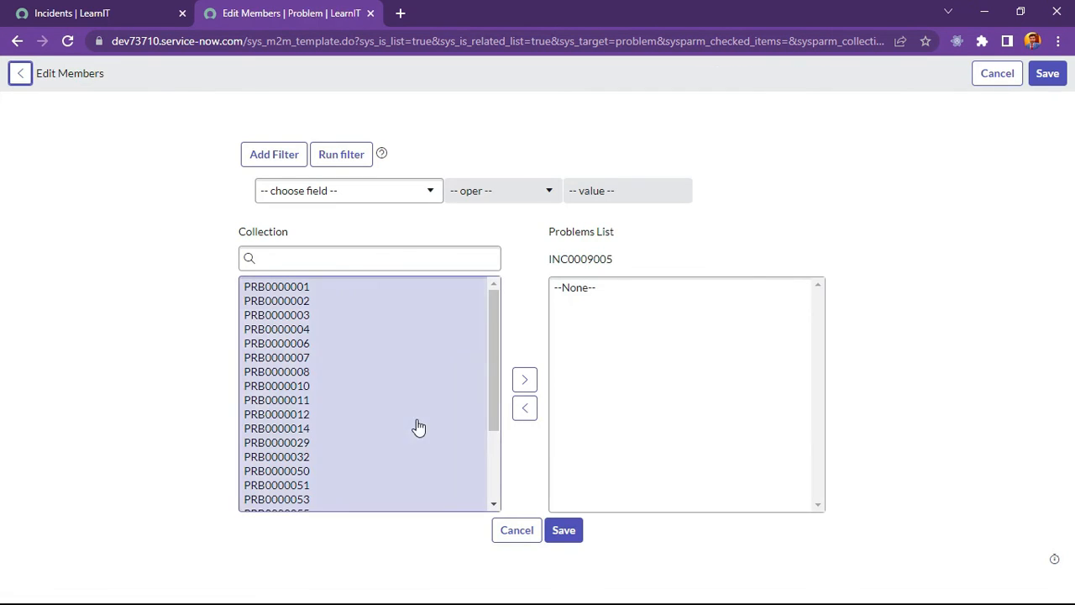
pyautogui.scroll(-3)
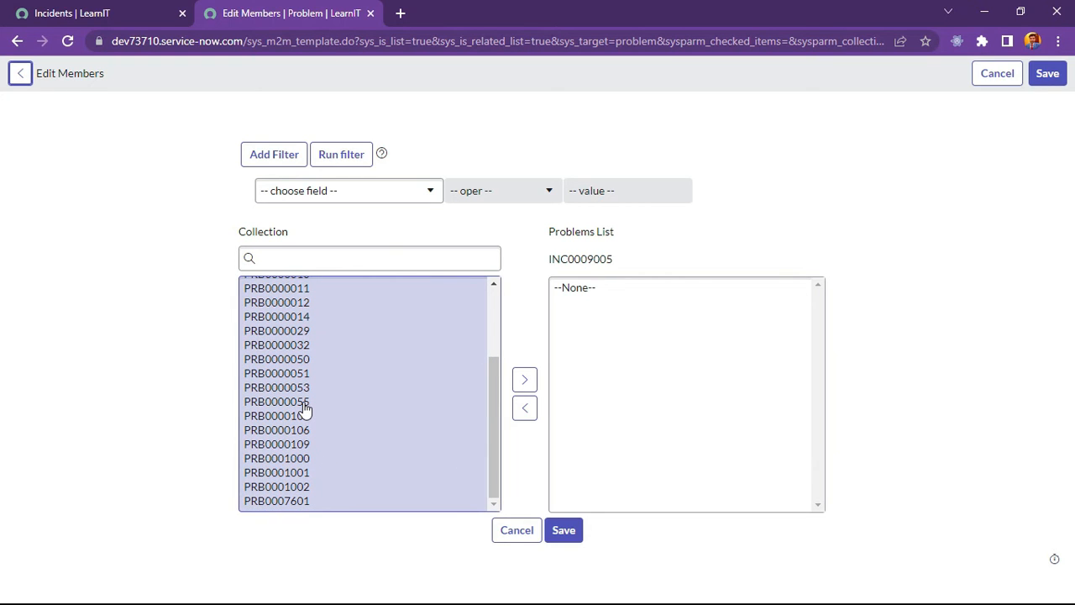
pyautogui.click(275, 402)
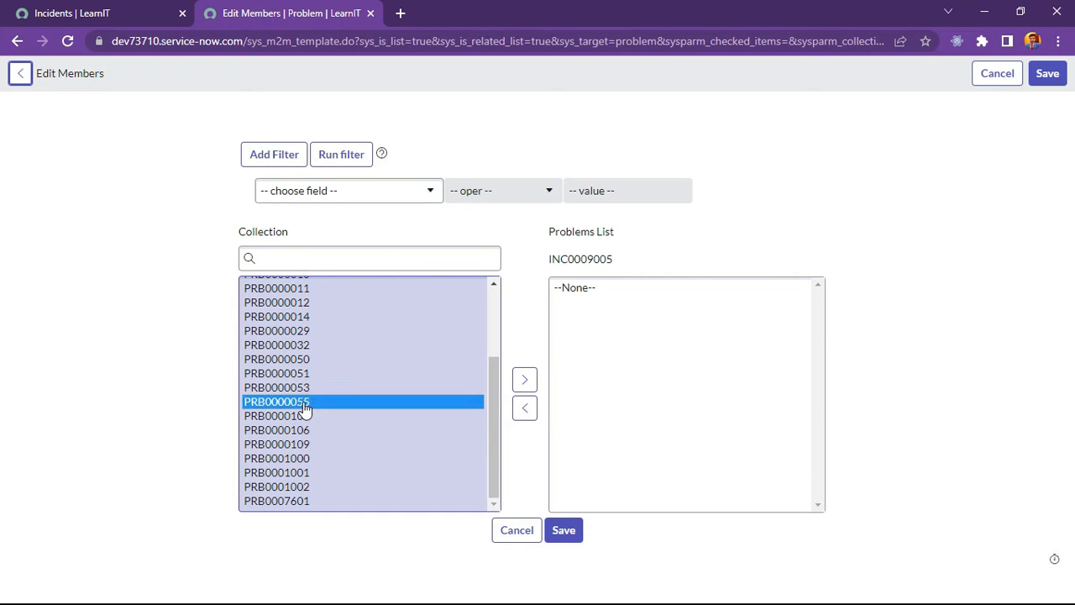
pyautogui.click(524, 380)
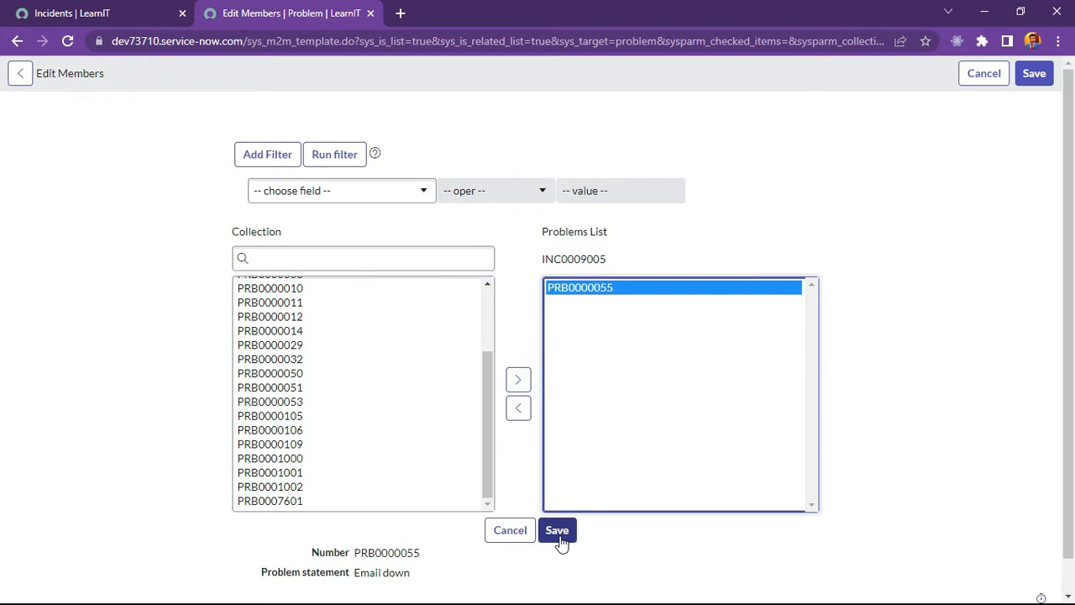
pyautogui.click(558, 531)
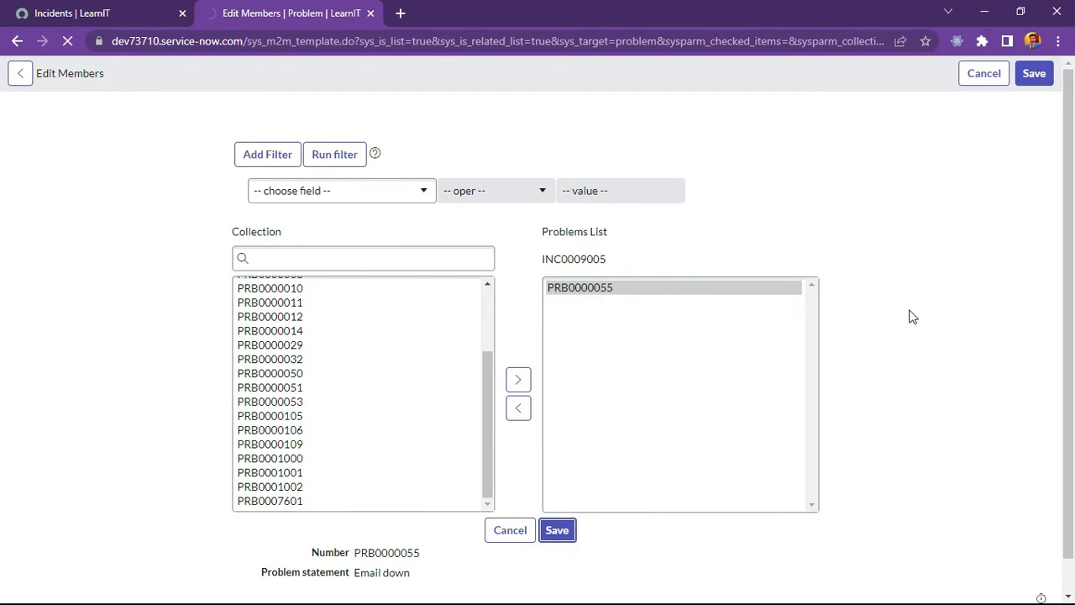
pyautogui.click(557, 531)
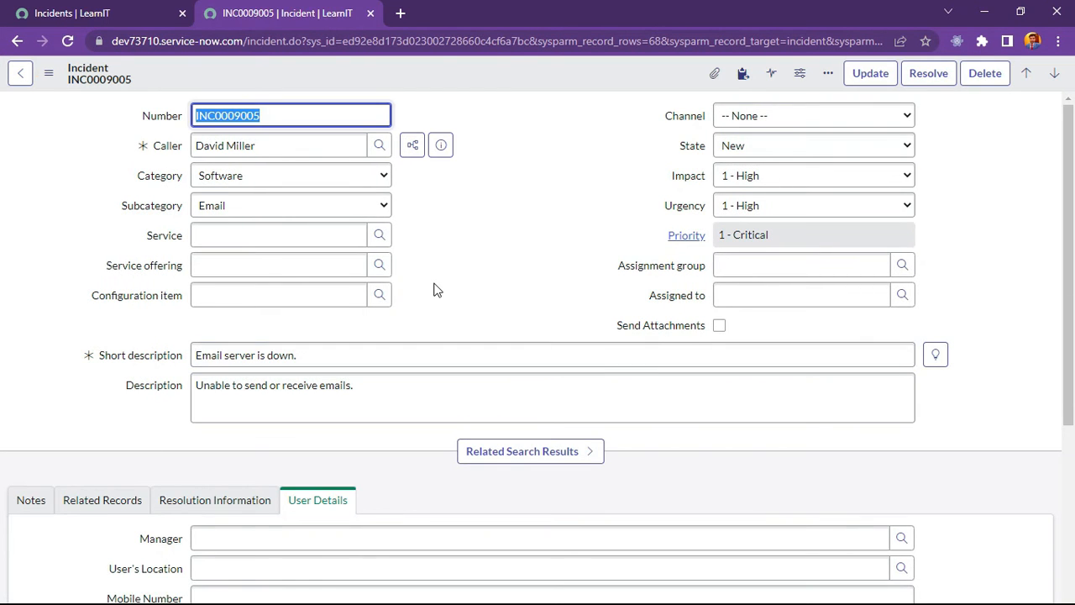
# Open PRB0000055 from the incident's Problems related list
pyautogui.scroll(-3)
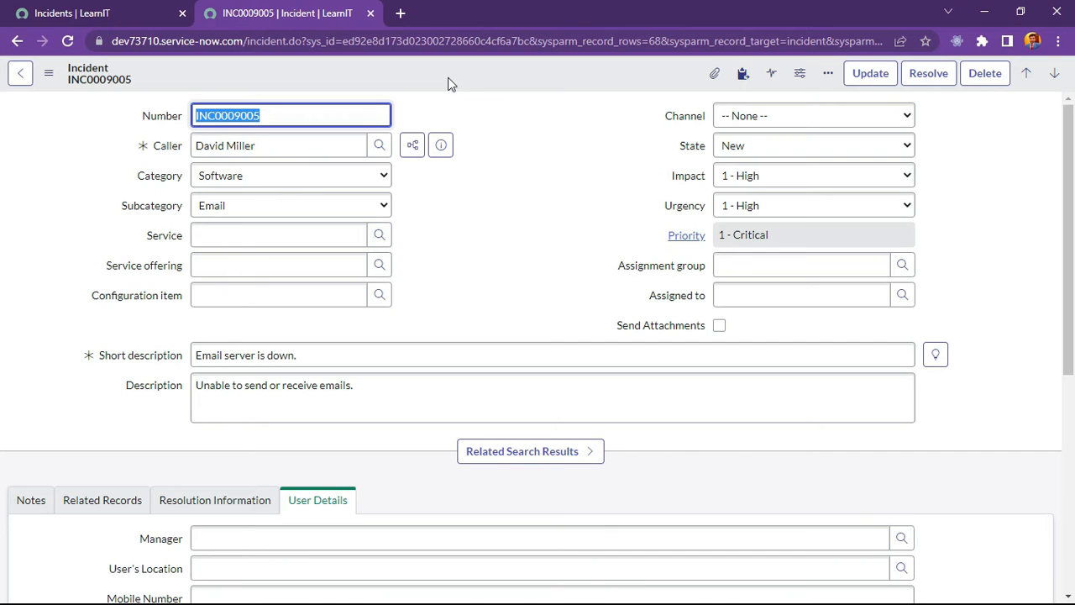
pyautogui.scroll(-3)
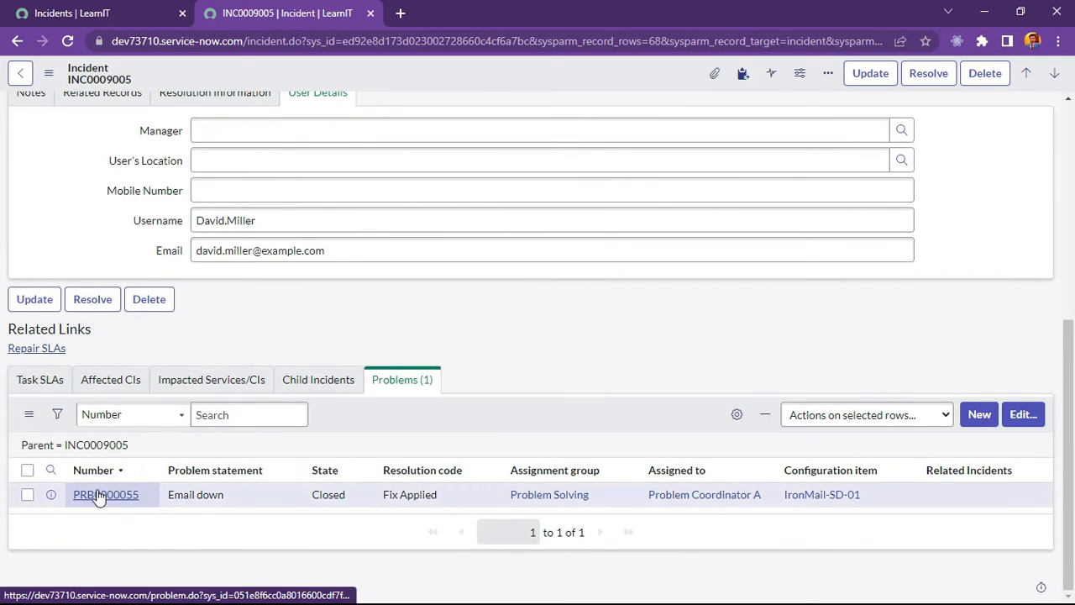
pyautogui.click(104, 494)
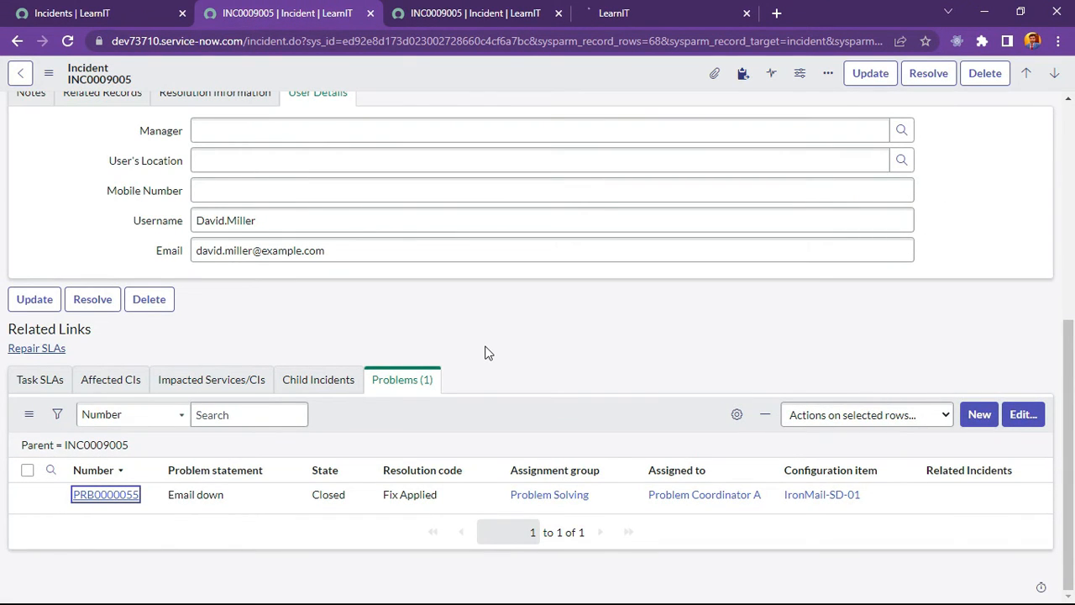
# Go to the incident's Business Rules configuration and start a new rule
pyautogui.click(104, 494)
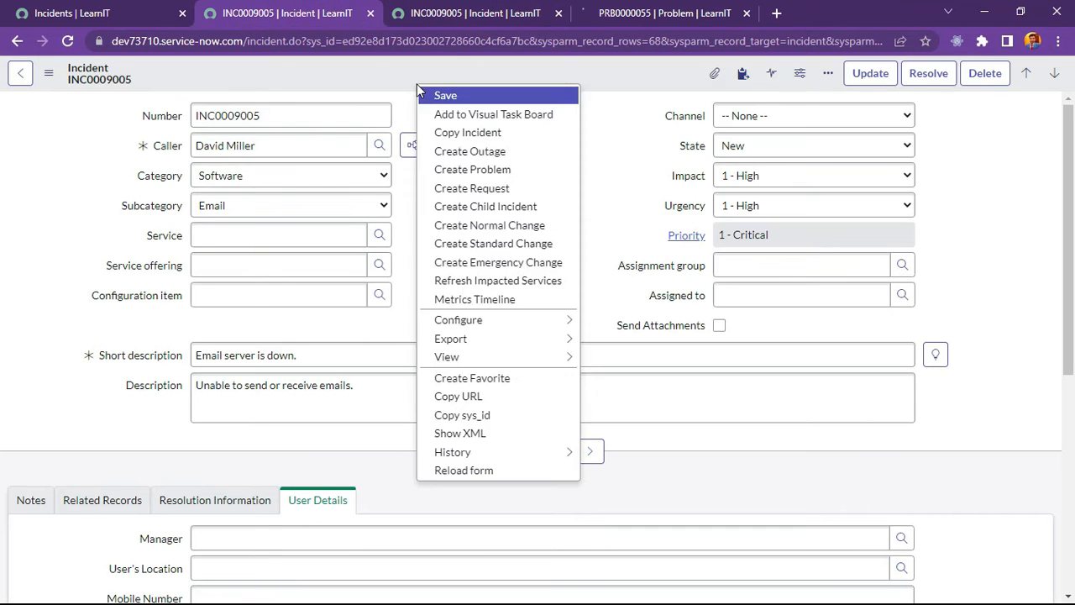
pyautogui.moveTo(457, 319)
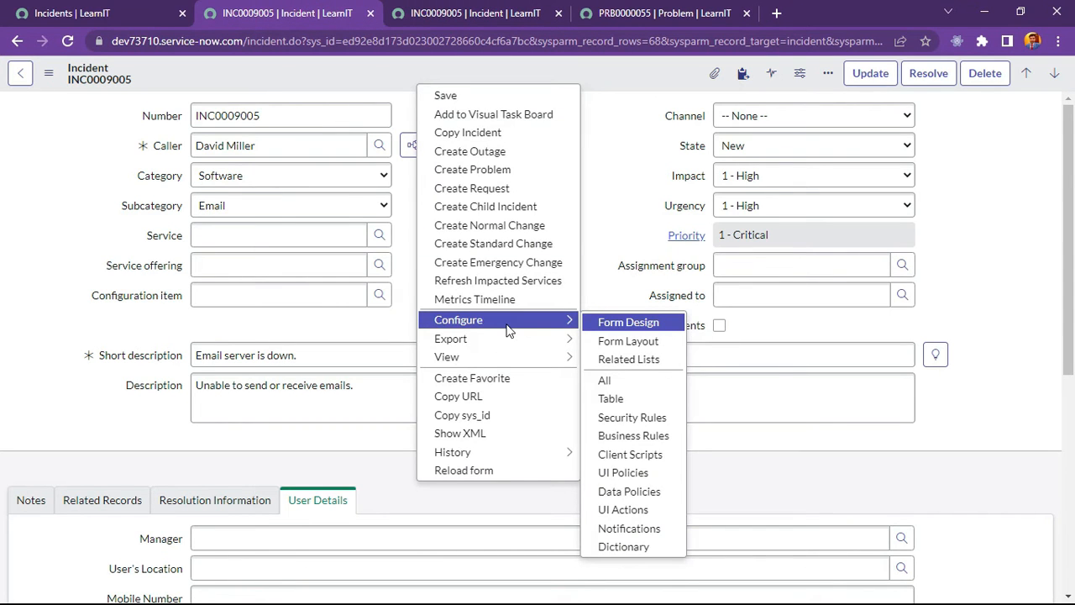
pyautogui.moveTo(451, 338)
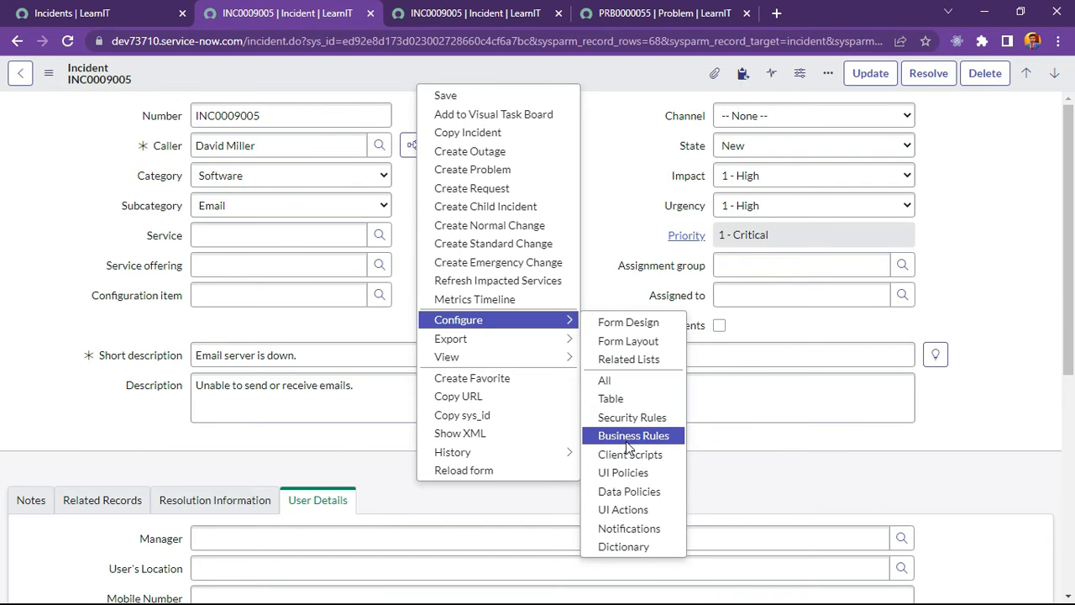
pyautogui.click(633, 435)
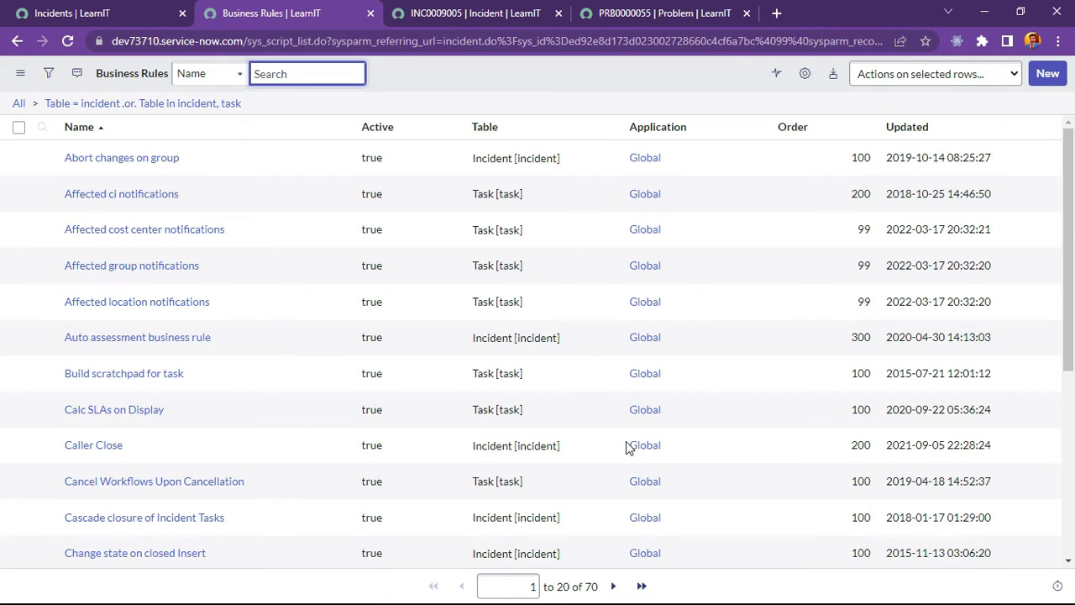
pyautogui.click(1049, 74)
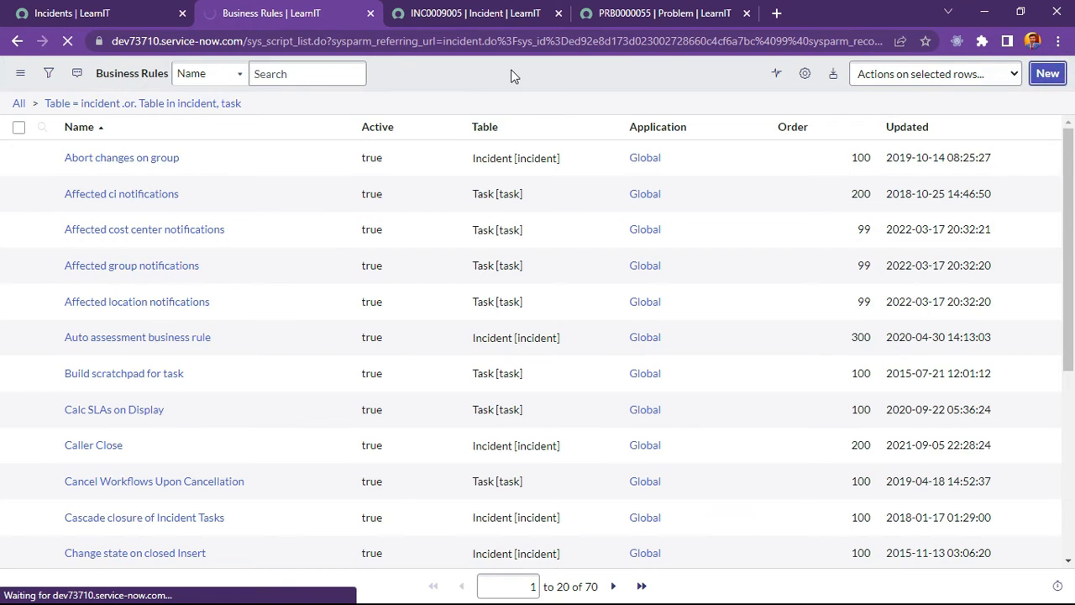
pyautogui.click(1046, 74)
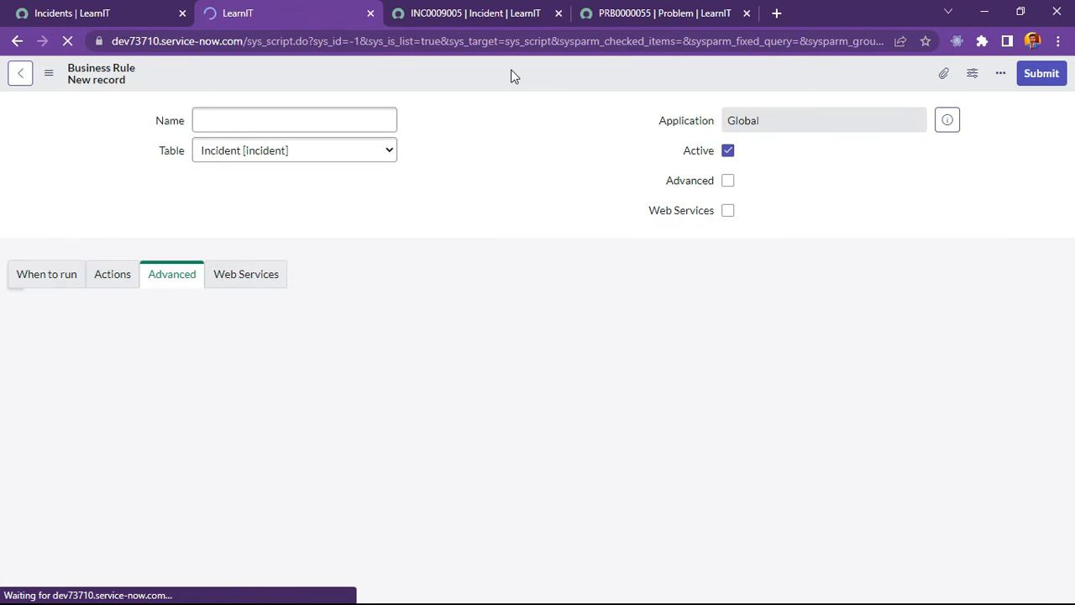
# Name the rule 'Copy Attachments to Problem', enable Advanced and run it on Update
pyautogui.click(294, 121)
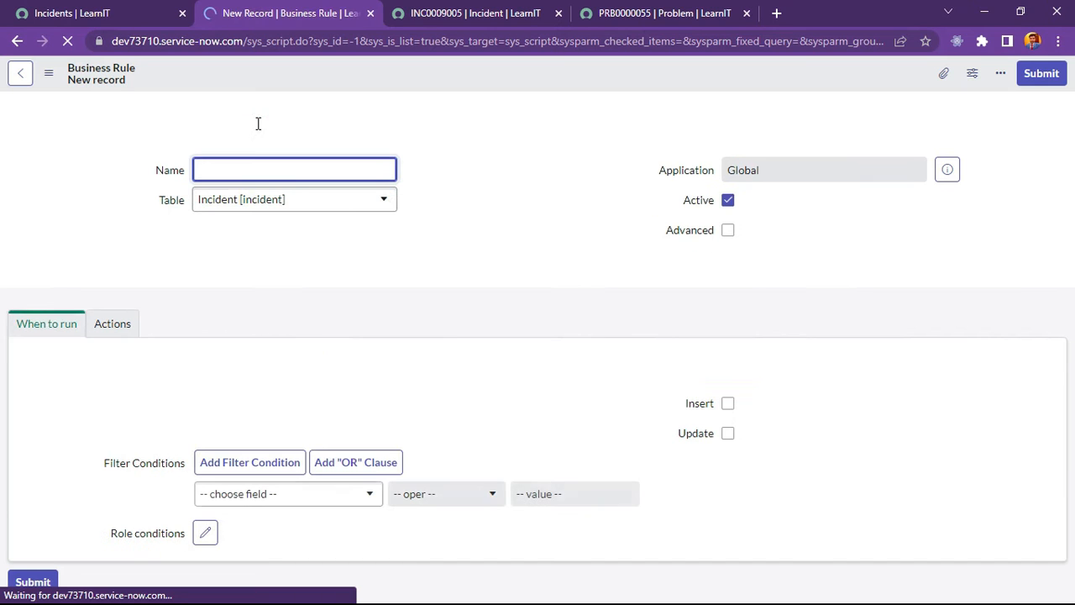
pyautogui.write('C')
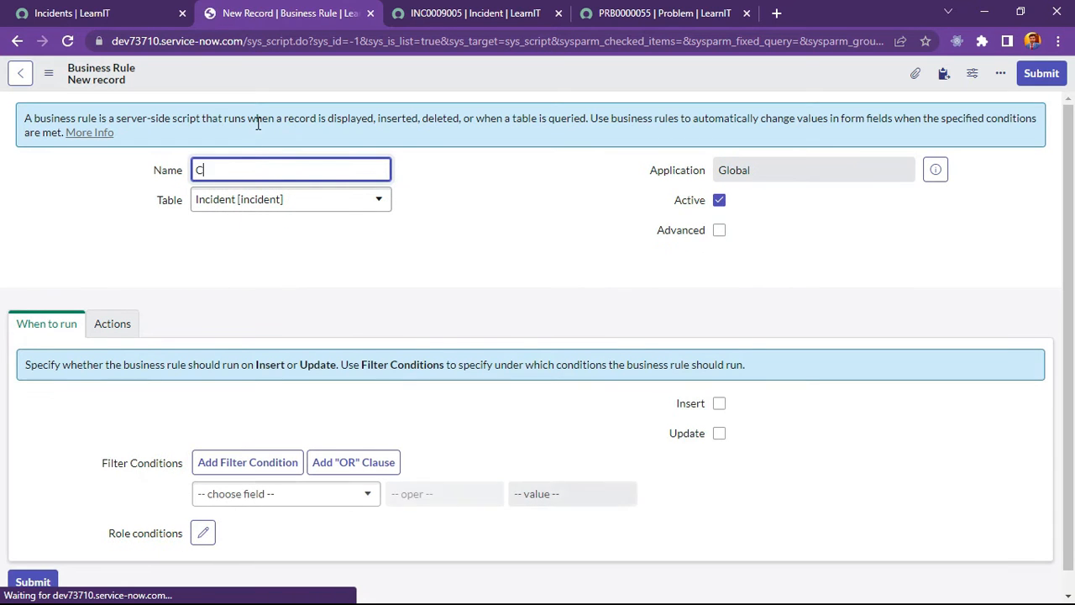
pyautogui.write('opy Attachments to Problem')
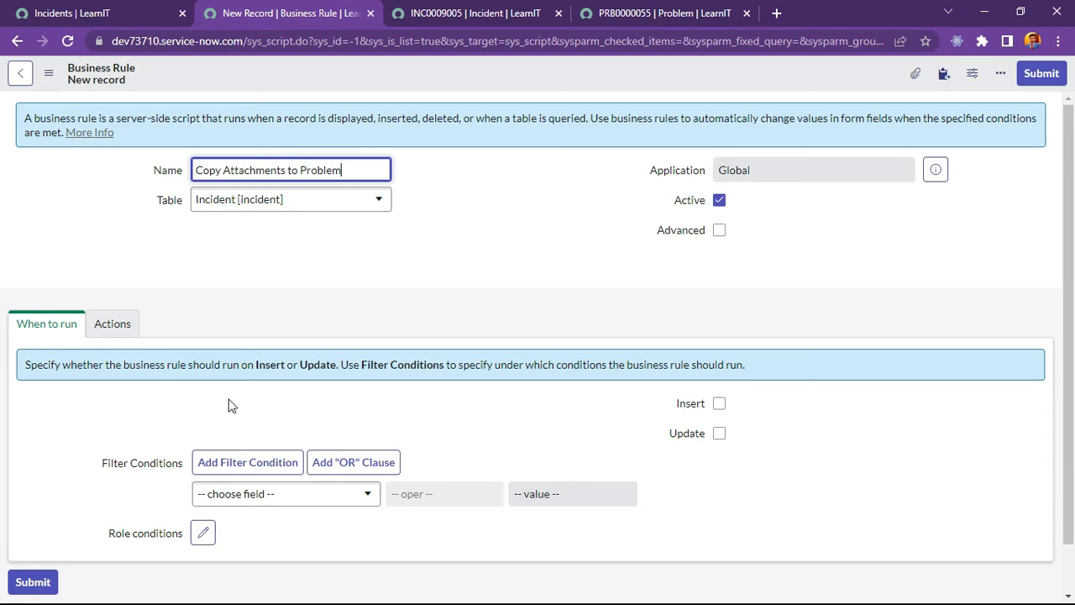
pyautogui.click(719, 228)
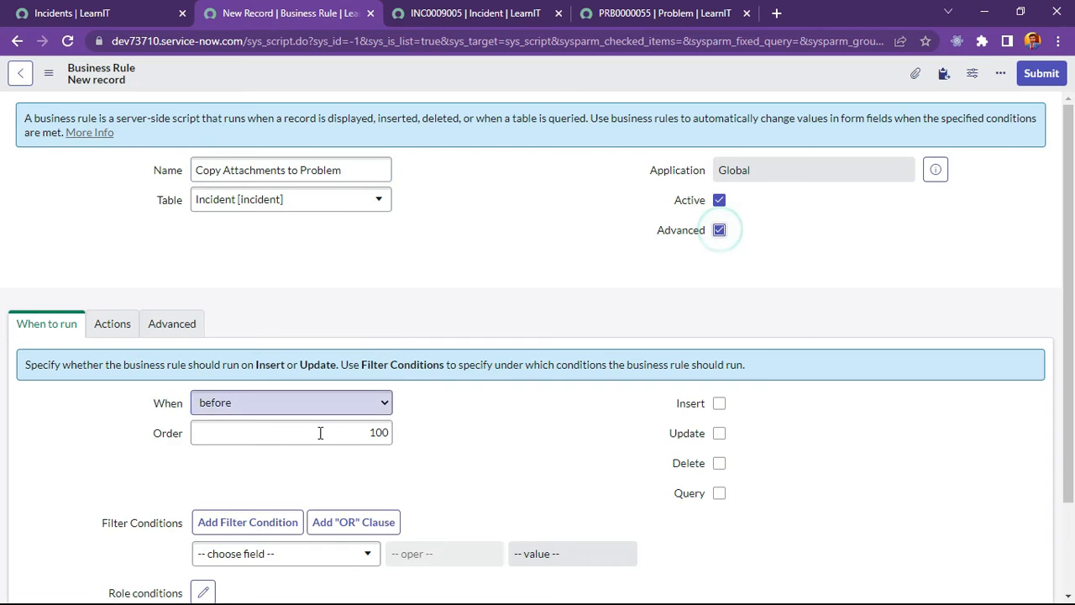
pyautogui.scroll(-3)
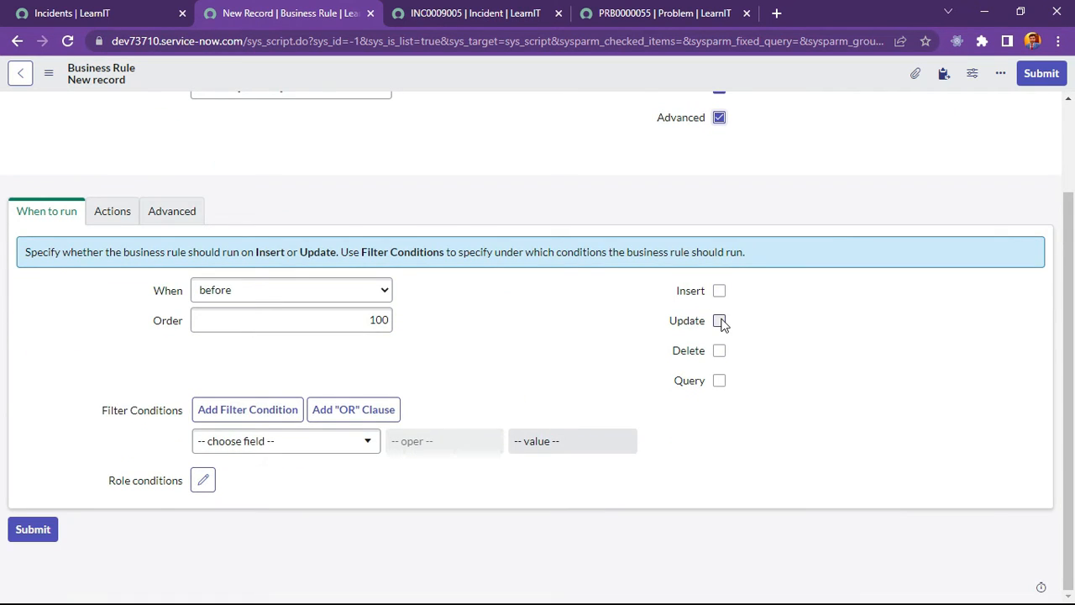
pyautogui.click(286, 440)
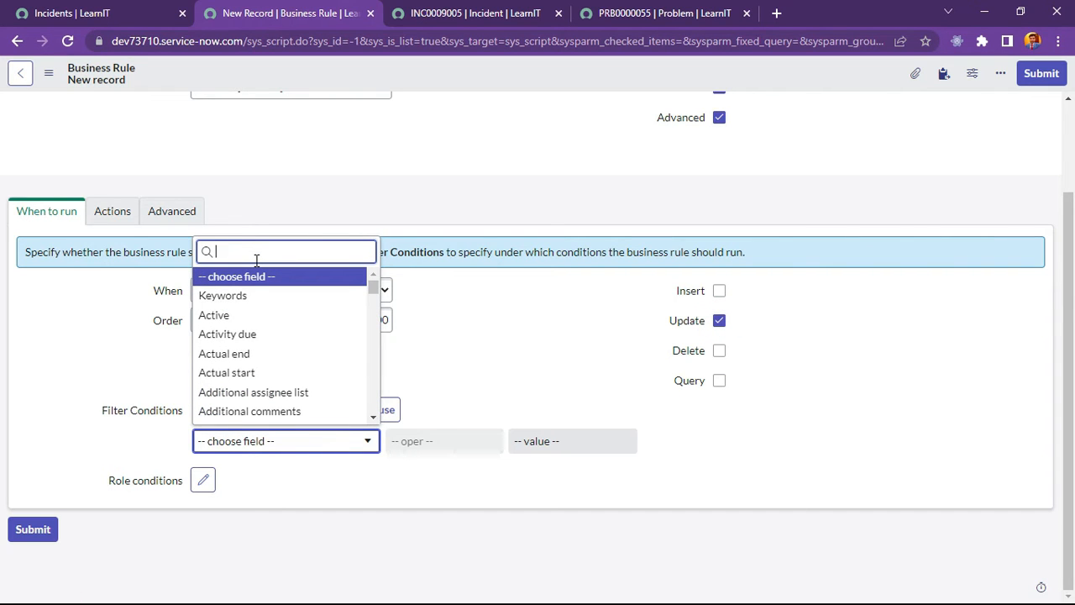
# Set the rule's condition to Send Attachments changes to true
pyautogui.write('sen')
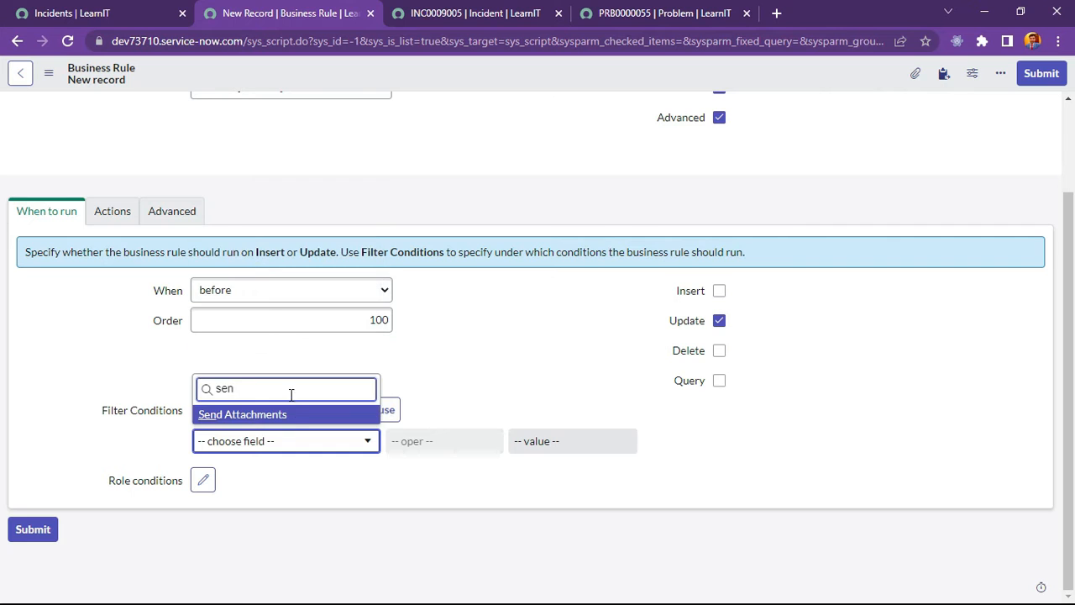
pyautogui.click(242, 414)
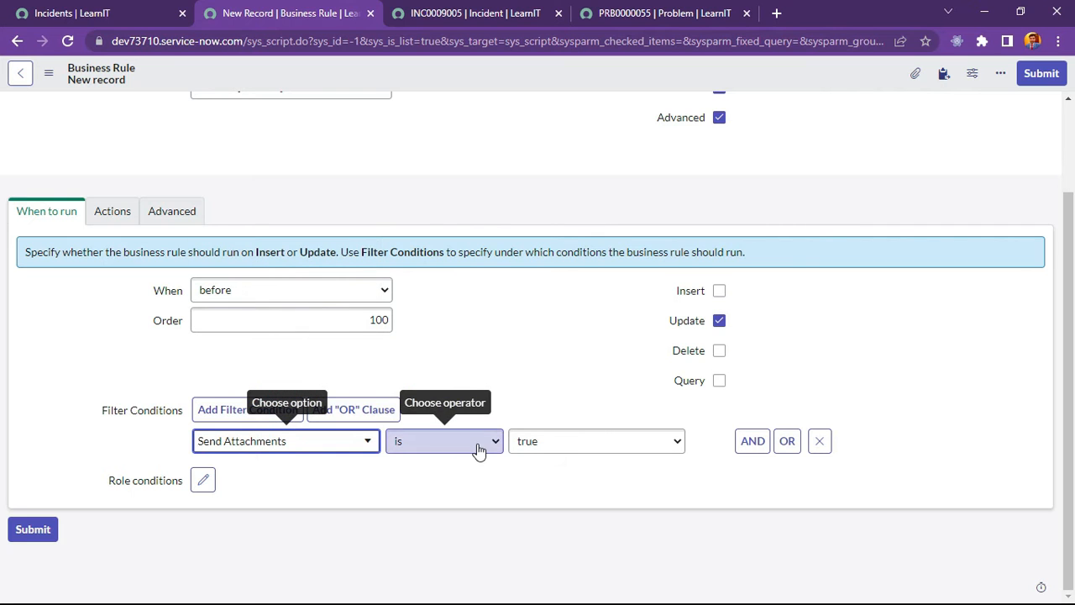
pyautogui.click(443, 440)
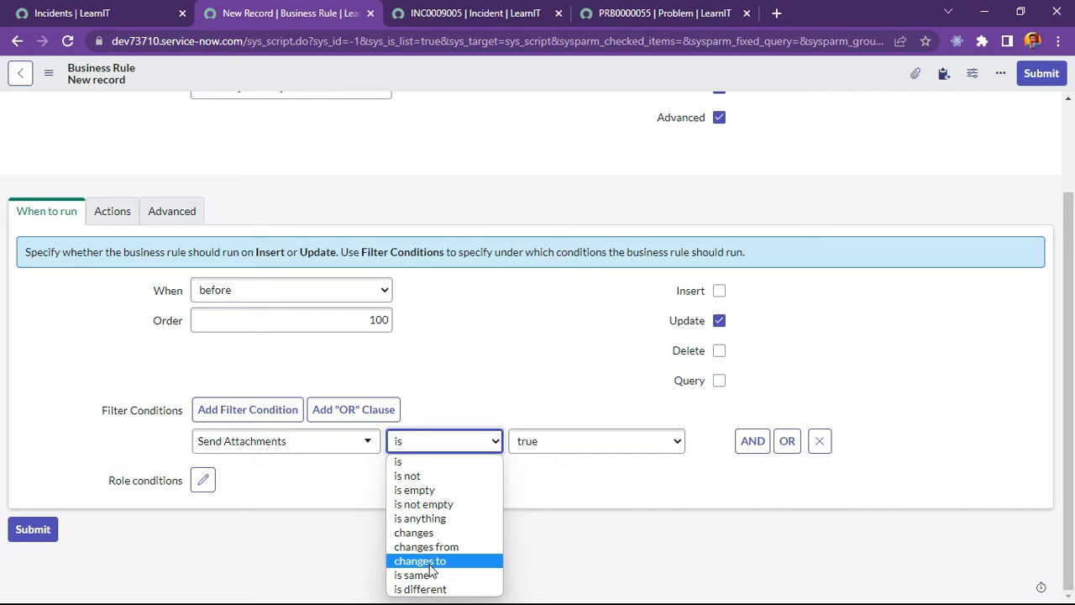
pyautogui.click(420, 561)
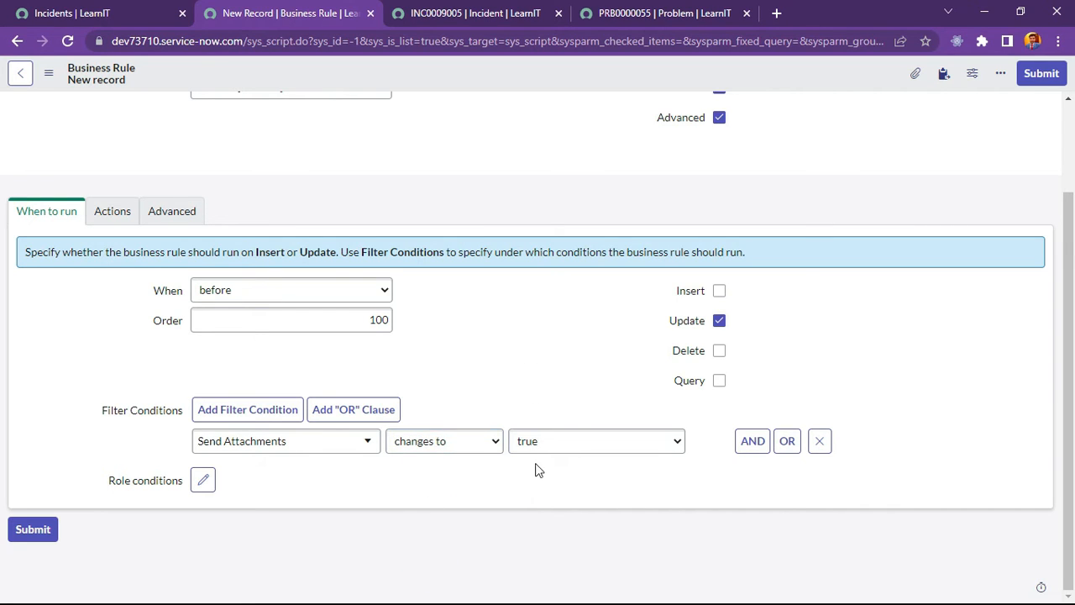
pyautogui.click(172, 212)
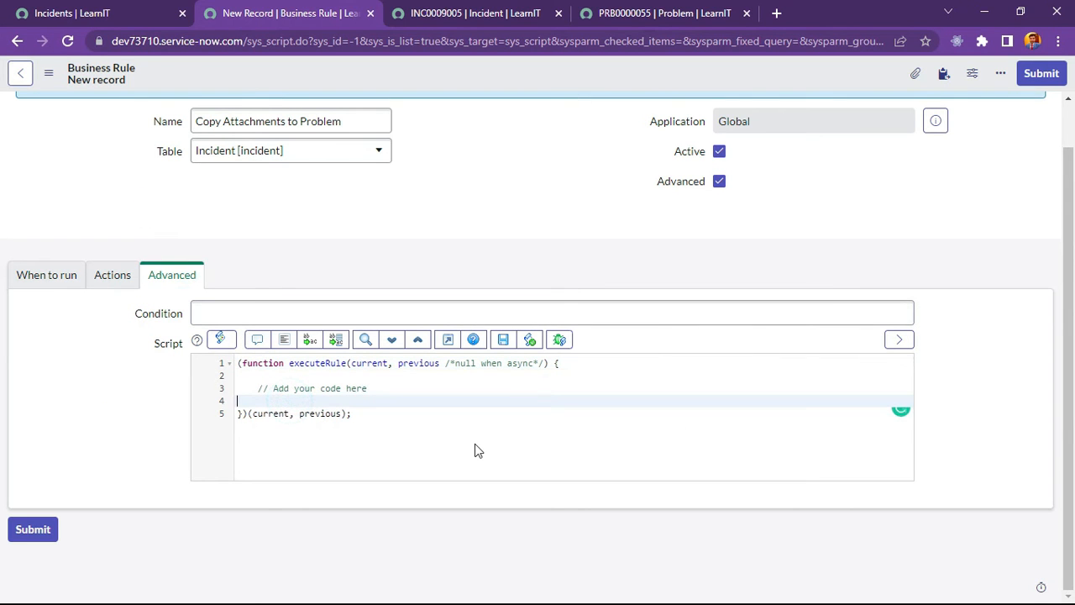
# Write var copy = new GlideRecord('problem'); in the script
pyautogui.write('var')
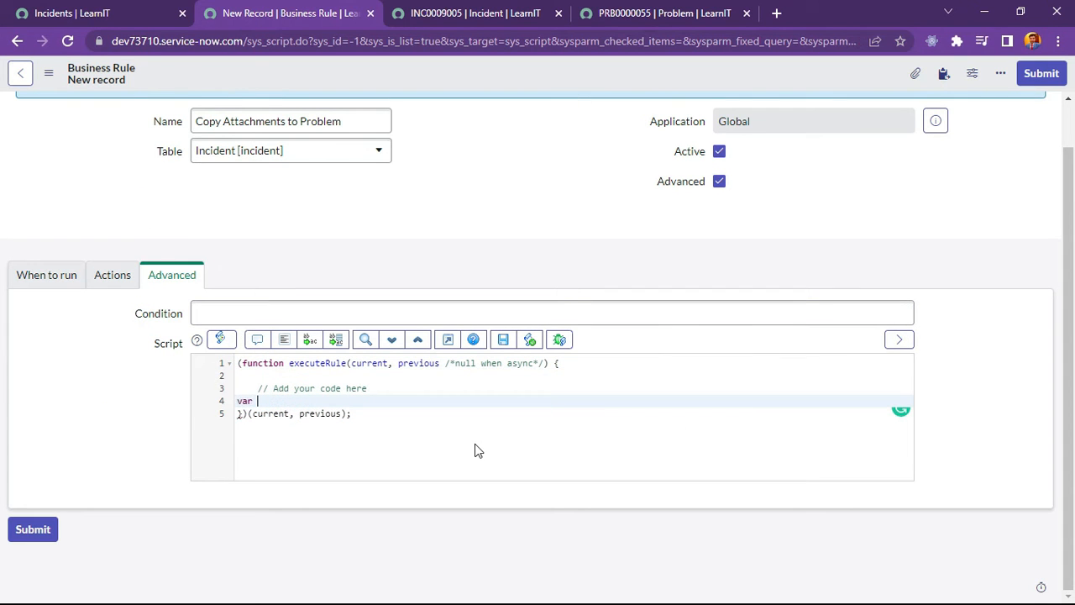
pyautogui.write('cpy')
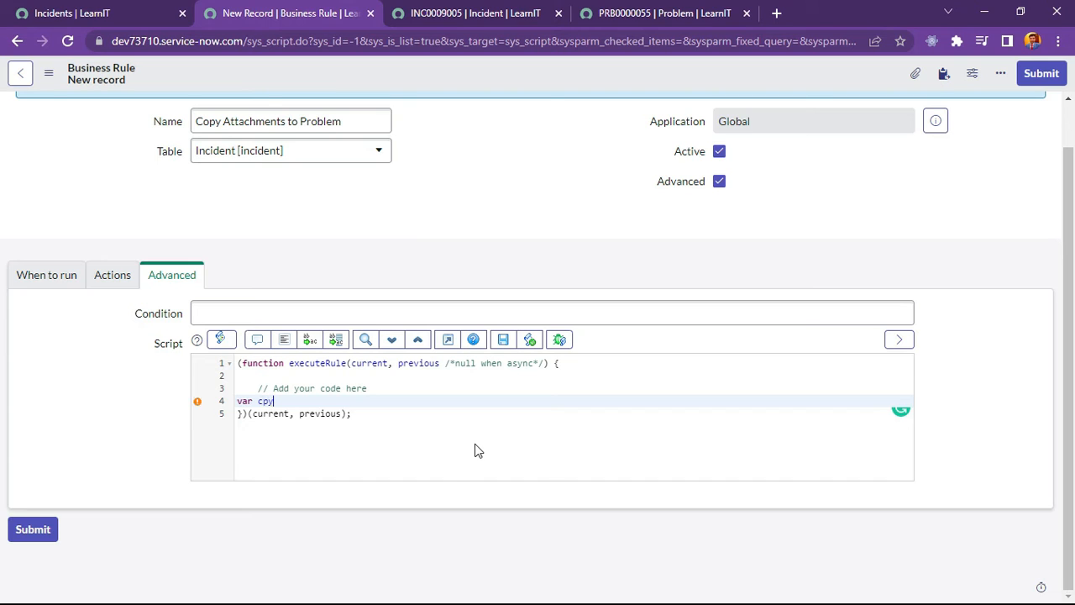
pyautogui.press('Backspace')
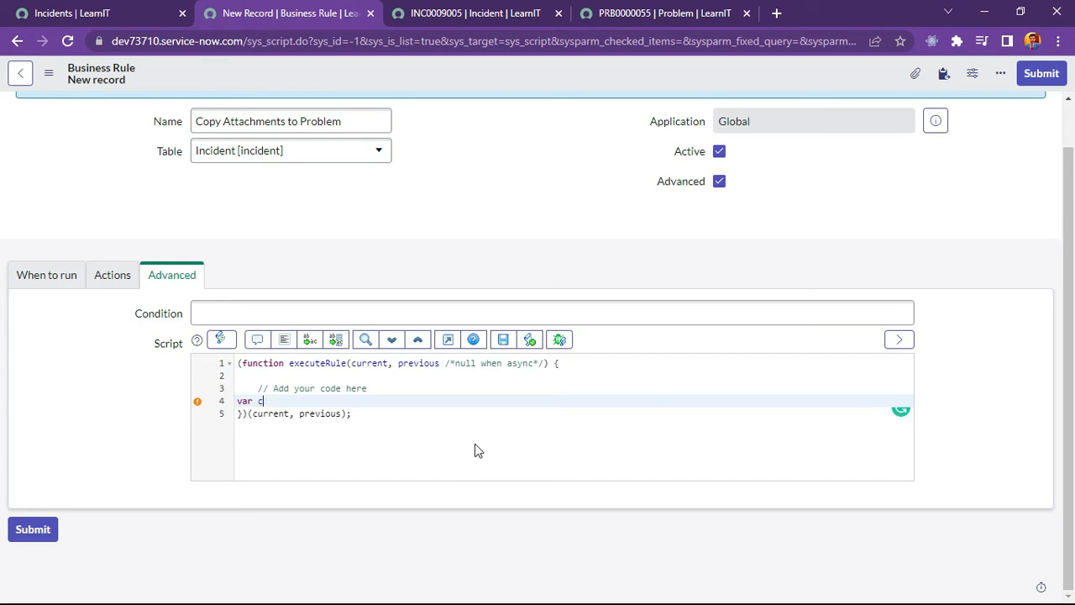
pyautogui.press('Backspace')
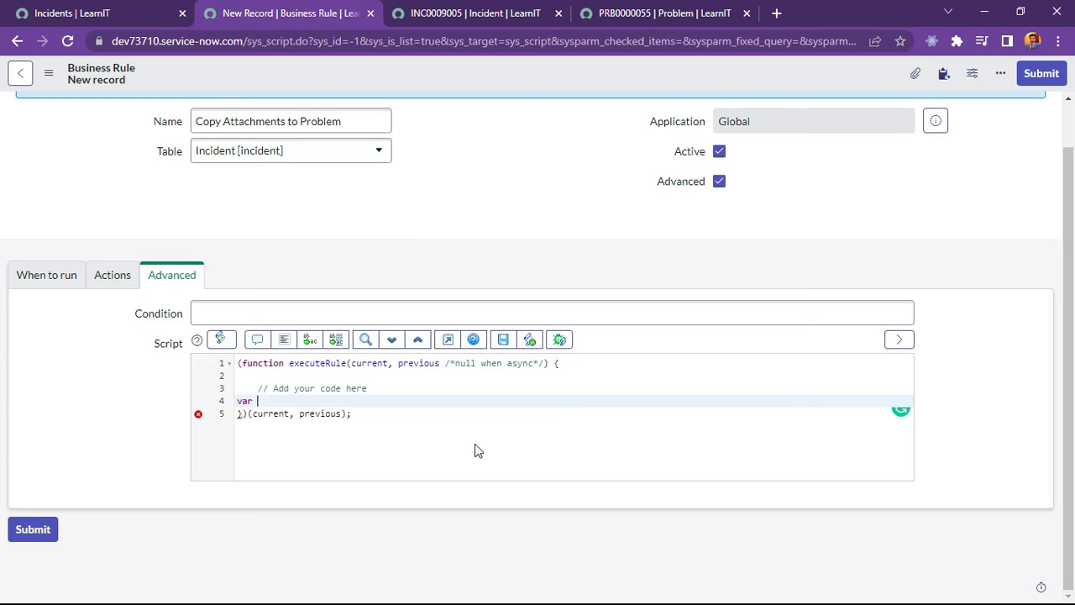
pyautogui.write('copy')
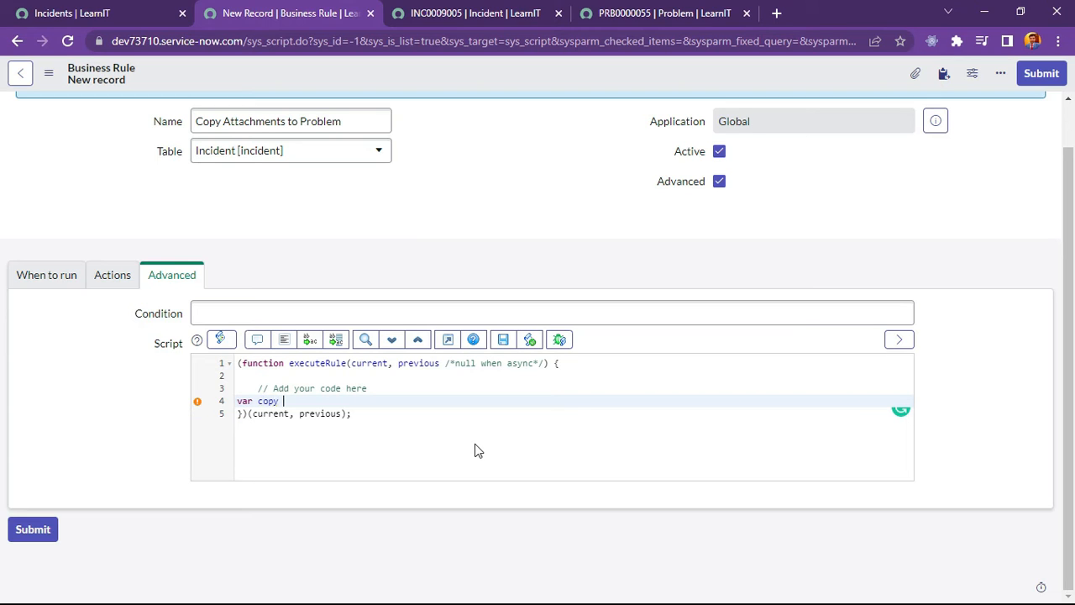
pyautogui.write('= new Glide')
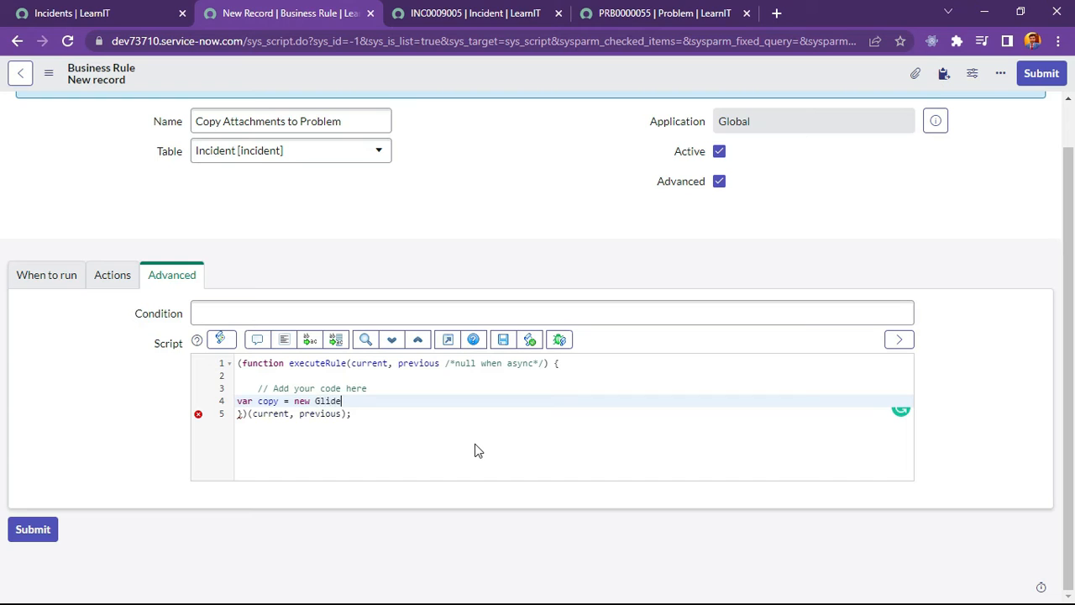
pyautogui.write('Record')
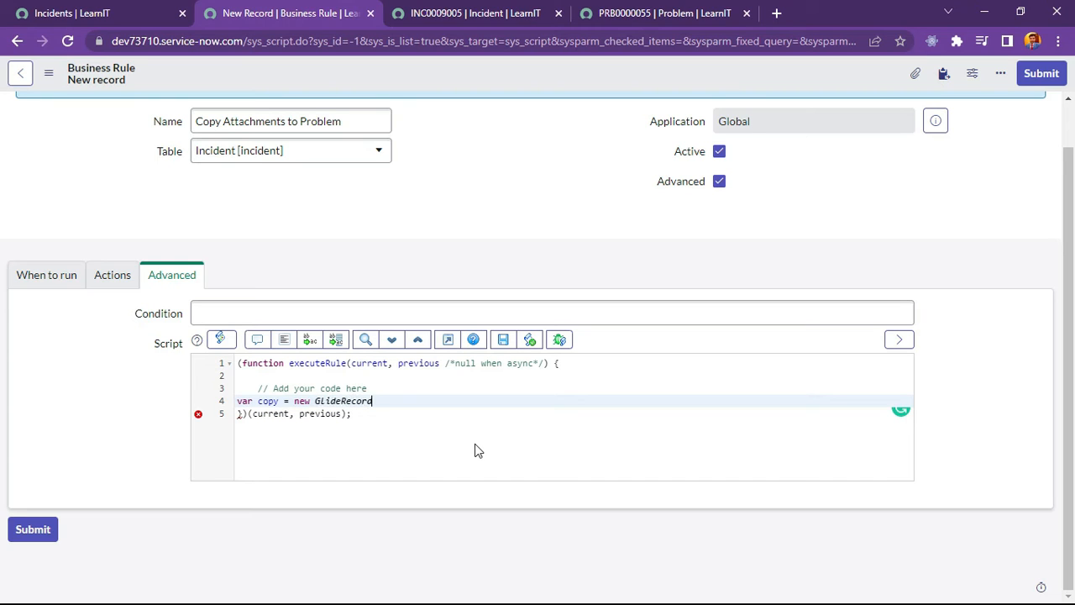
pyautogui.write("('')")
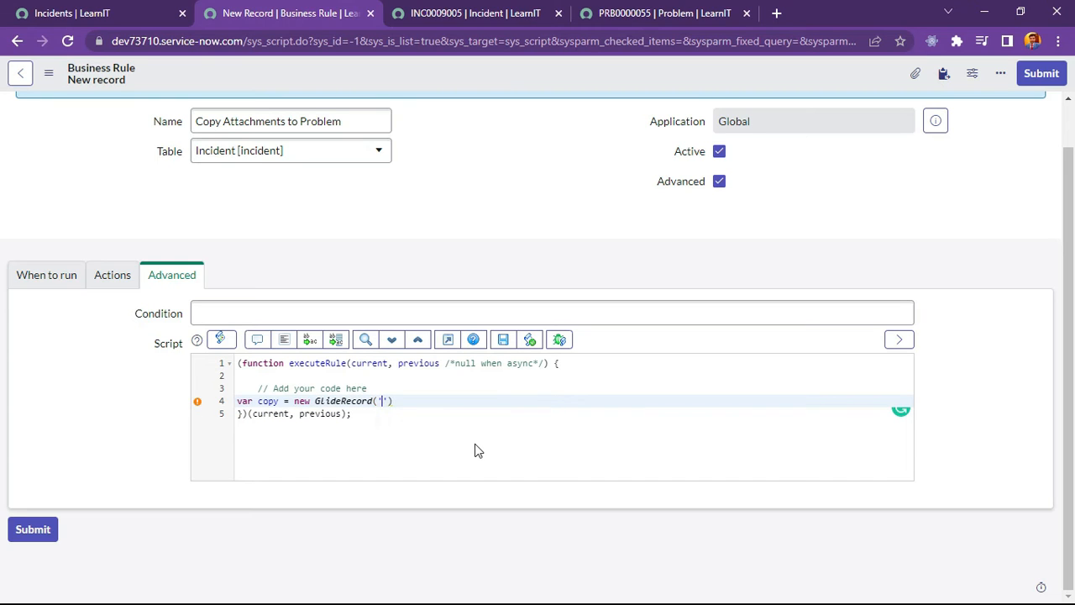
pyautogui.write('problem')
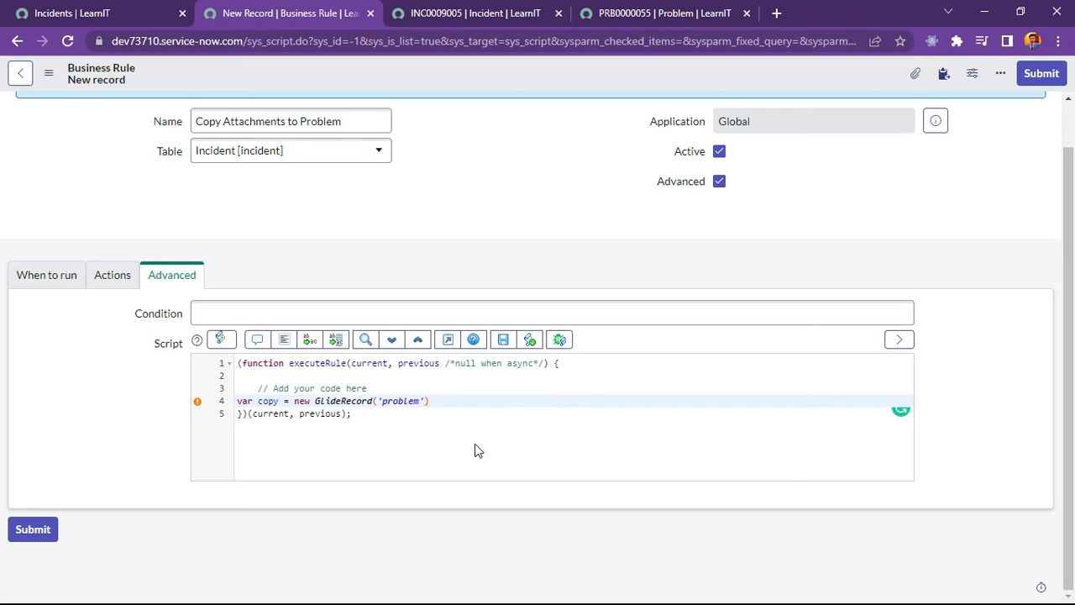
pyautogui.write(';')
pyautogui.write('copy.add')
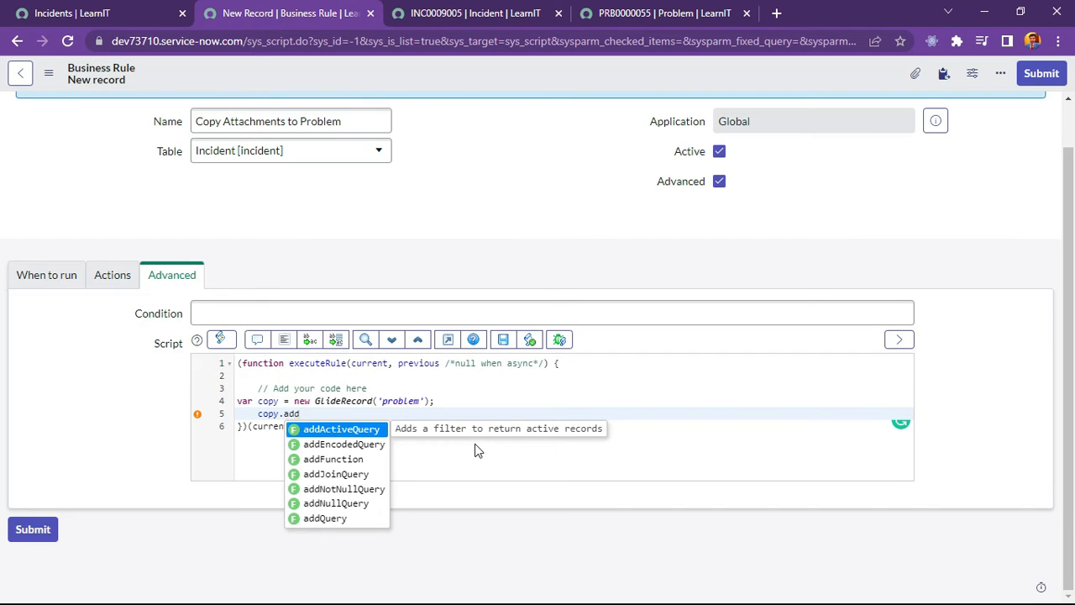
# Add copy.addQuery('parent', current.getUniqueValue()); to the script
pyautogui.click(324, 517)
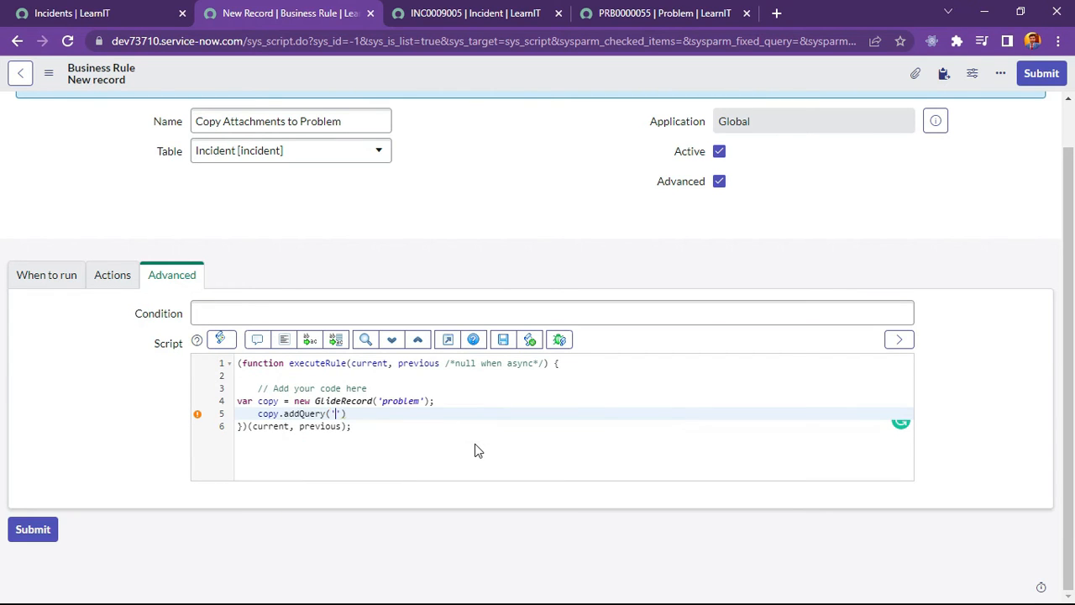
pyautogui.write('p')
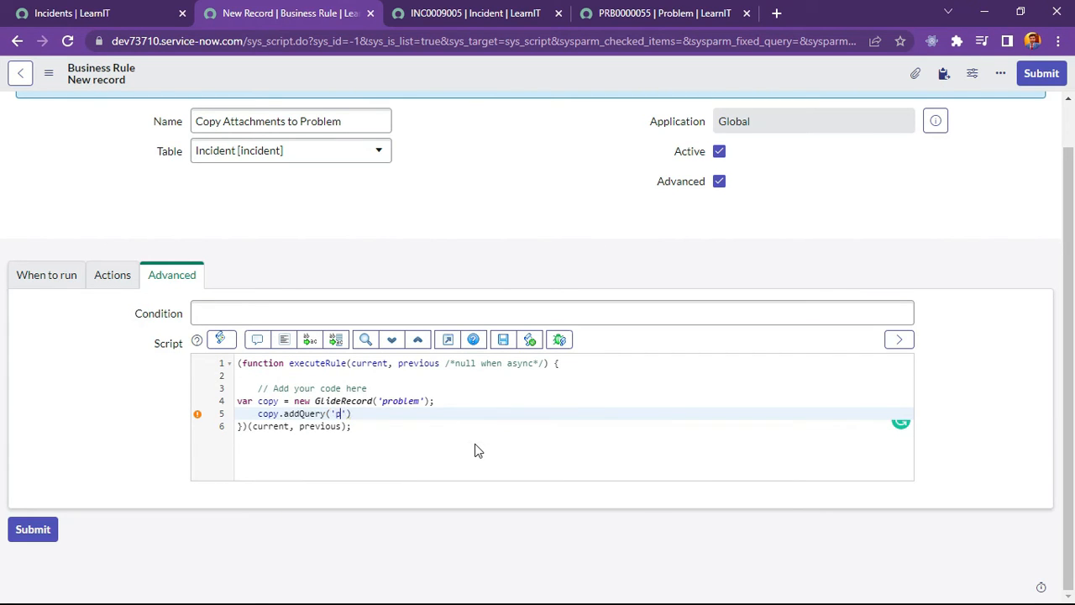
pyautogui.write('arent')
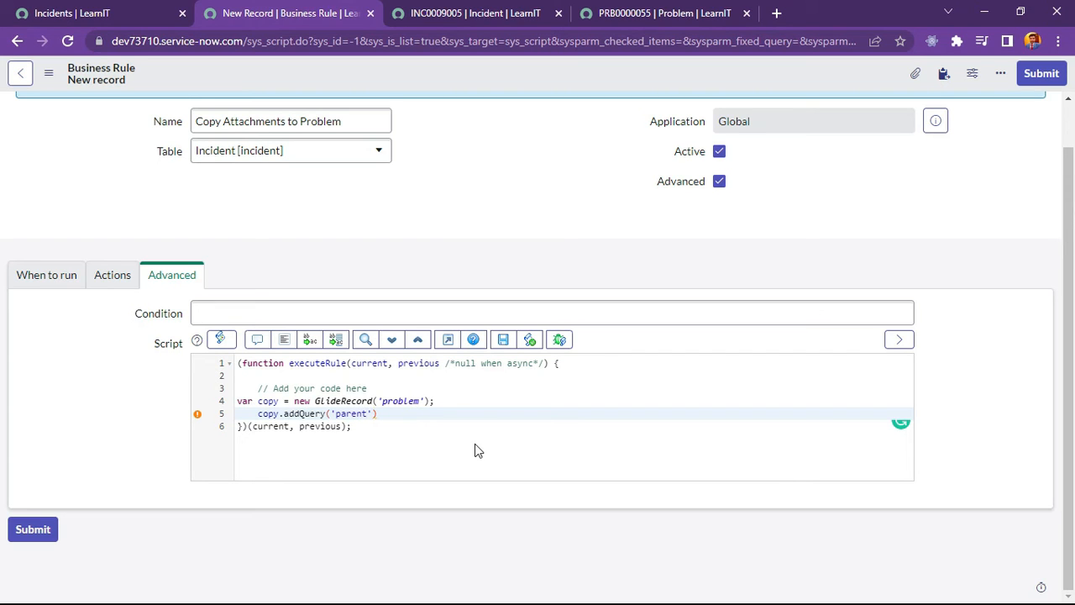
pyautogui.write(',')
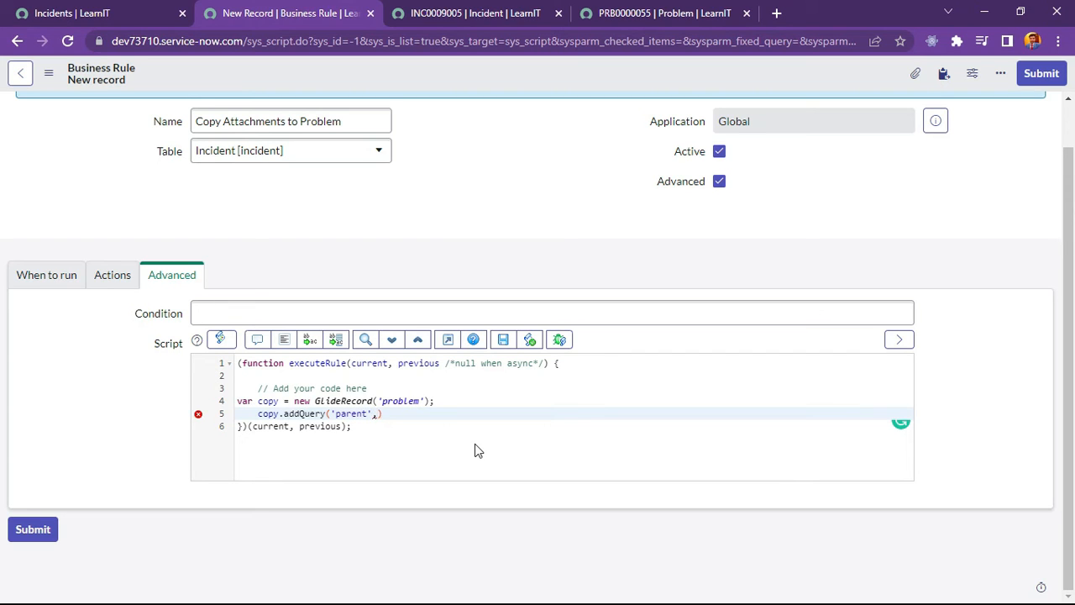
pyautogui.write(',cu')
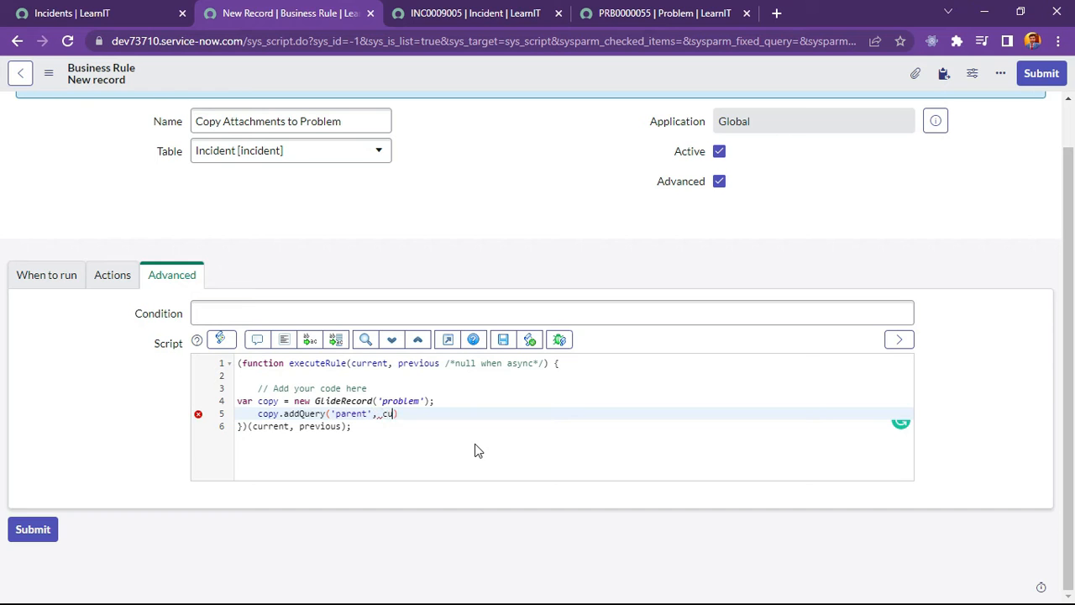
pyautogui.write('current')
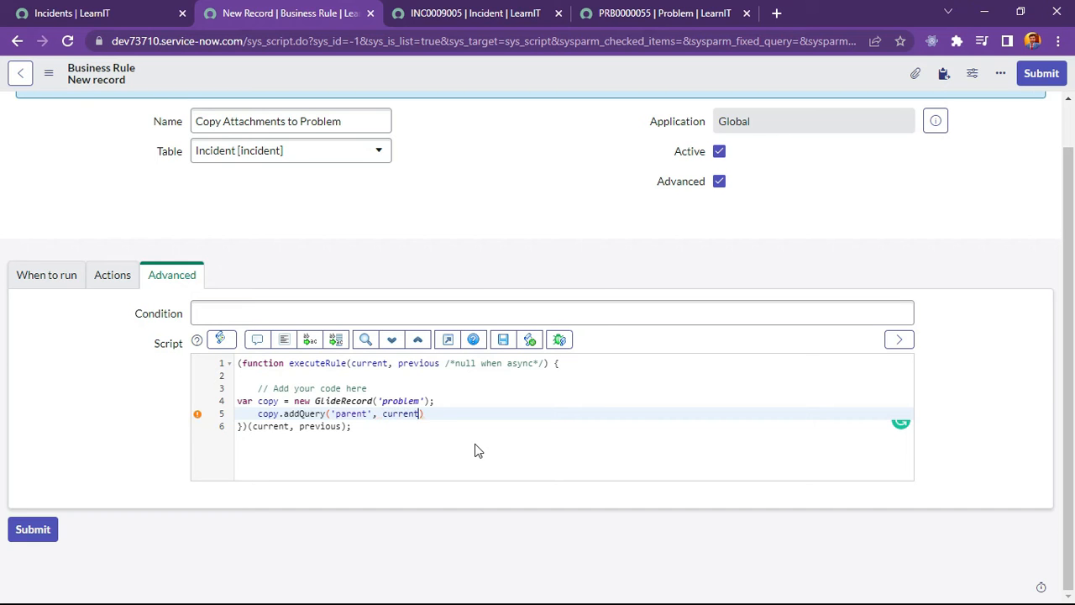
pyautogui.write('.get')
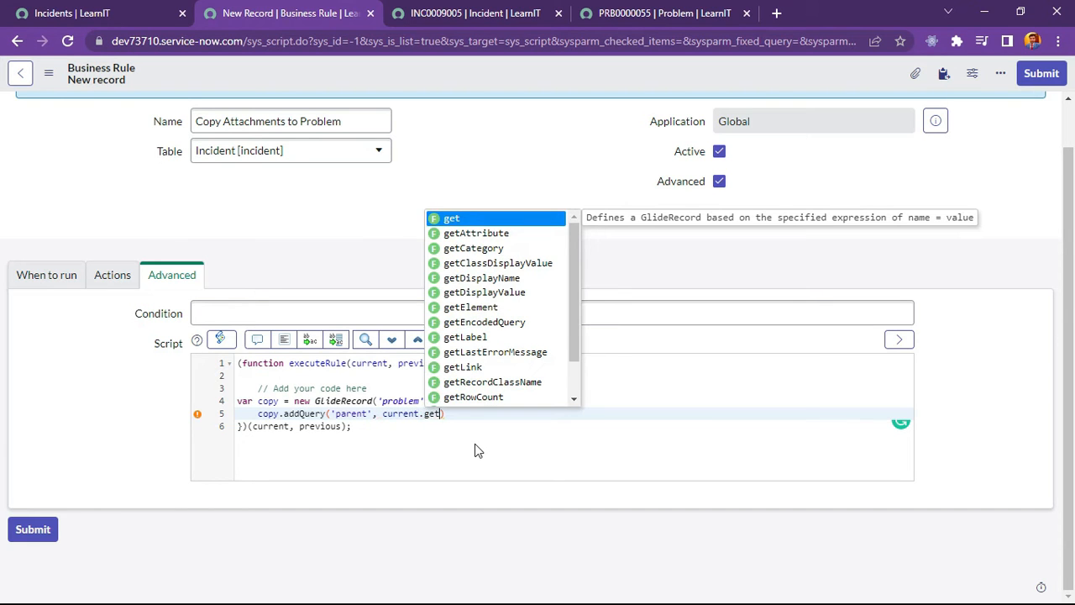
pyautogui.moveTo(474, 249)
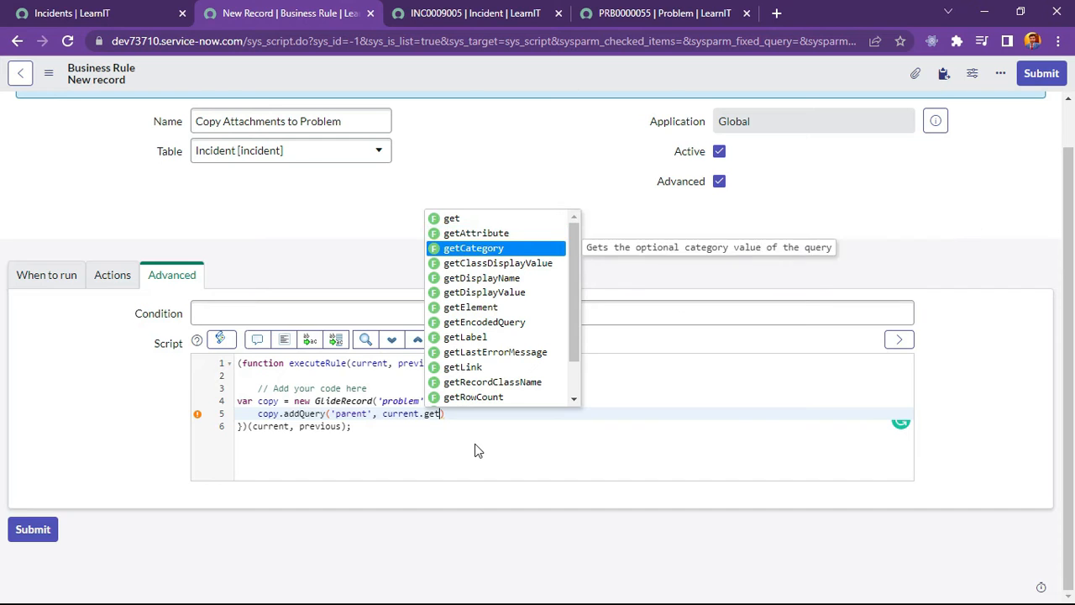
pyautogui.write('ueValue(')
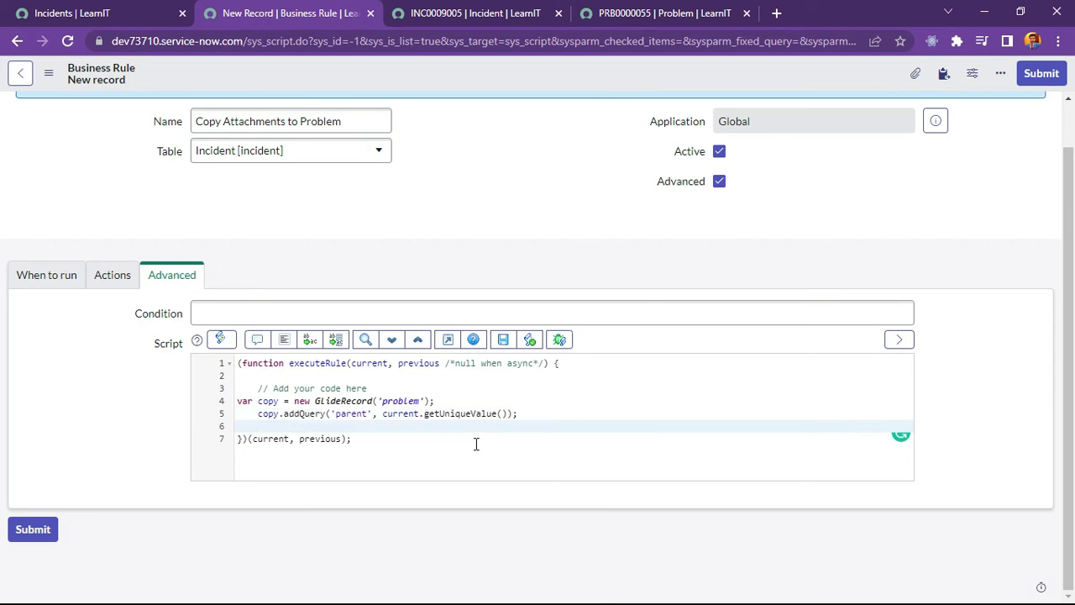
# Add copy.query(); and open an if (copy.next()) block
pyautogui.write('copy.')
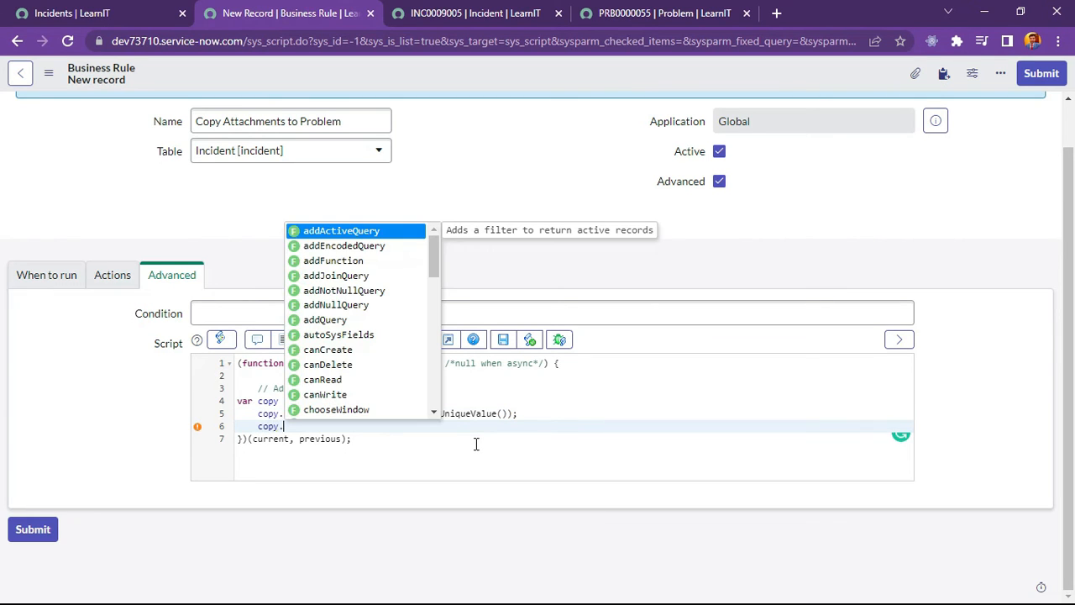
pyautogui.write('a')
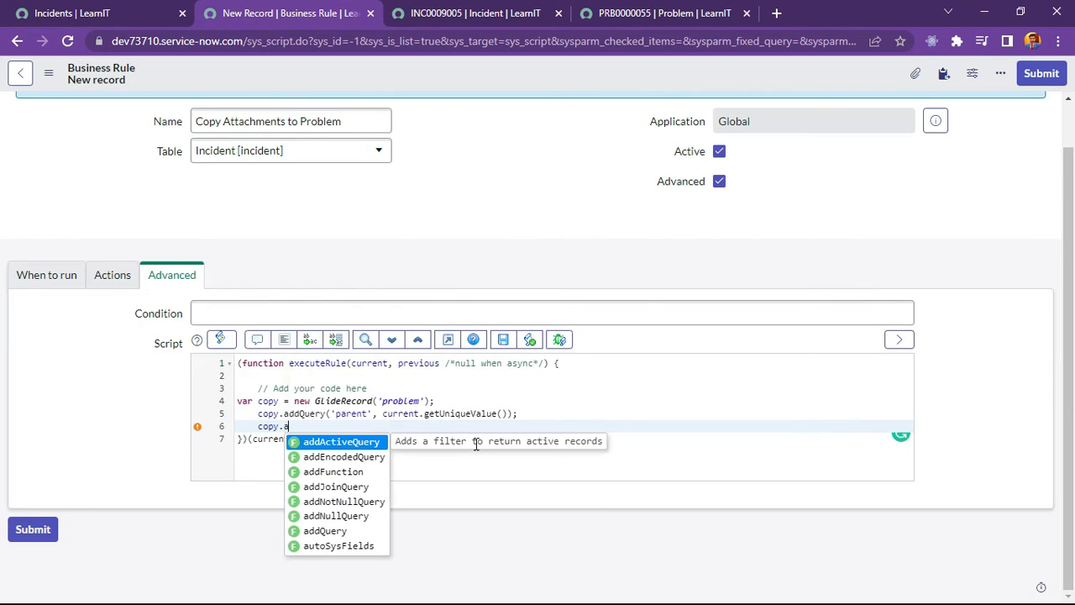
pyautogui.write('query()')
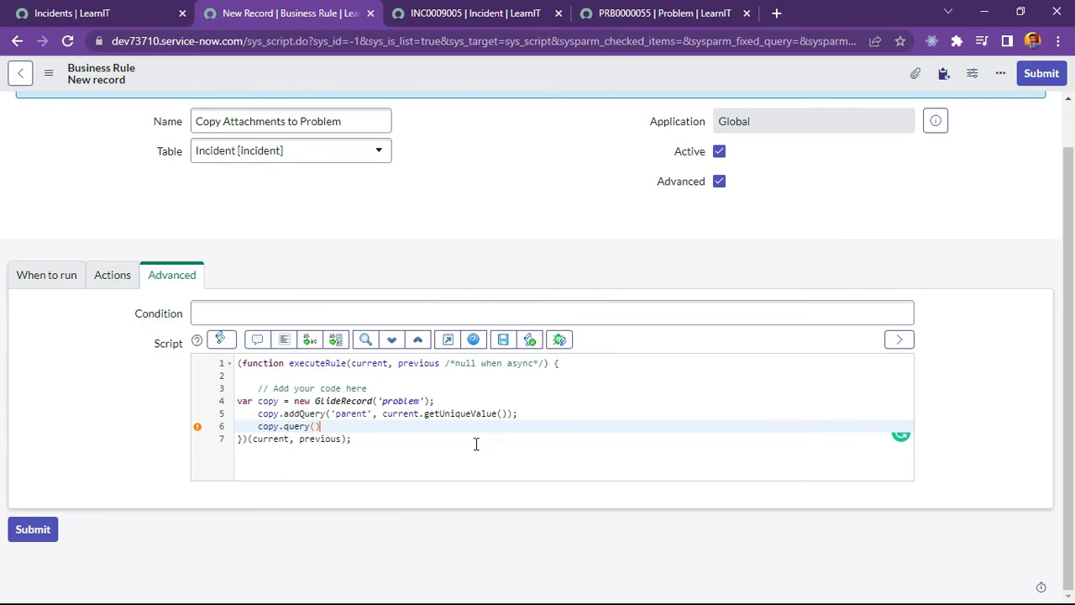
pyautogui.press('Enter')
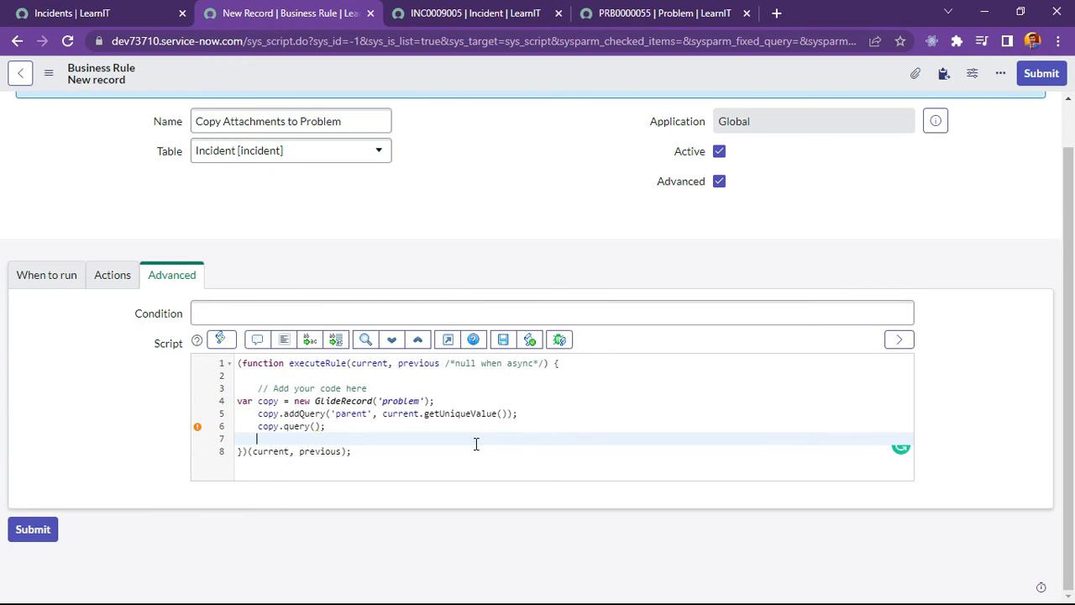
pyautogui.write('if(')
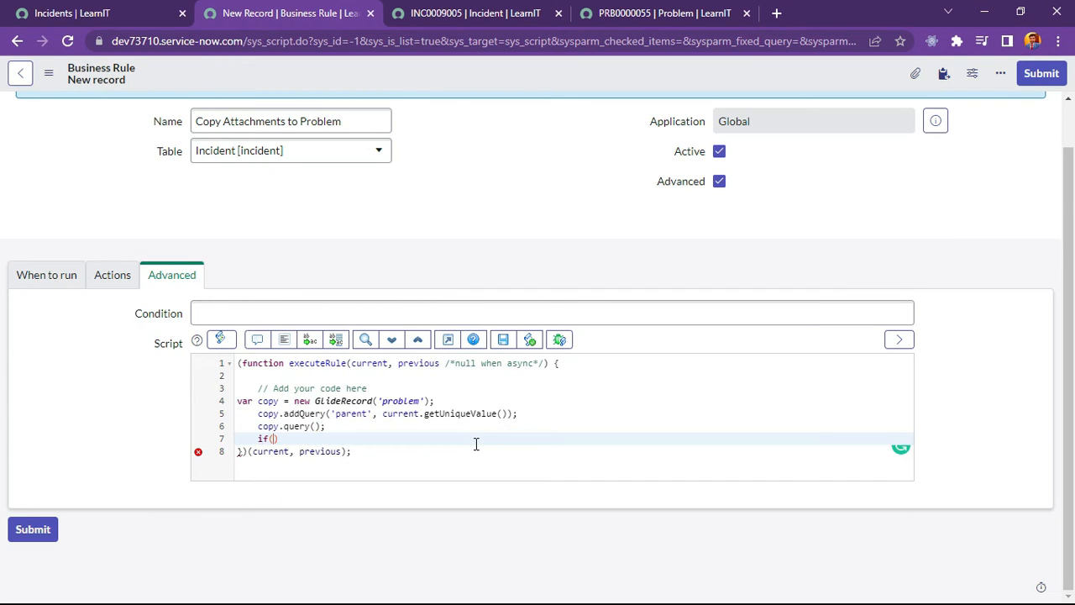
pyautogui.write('cd')
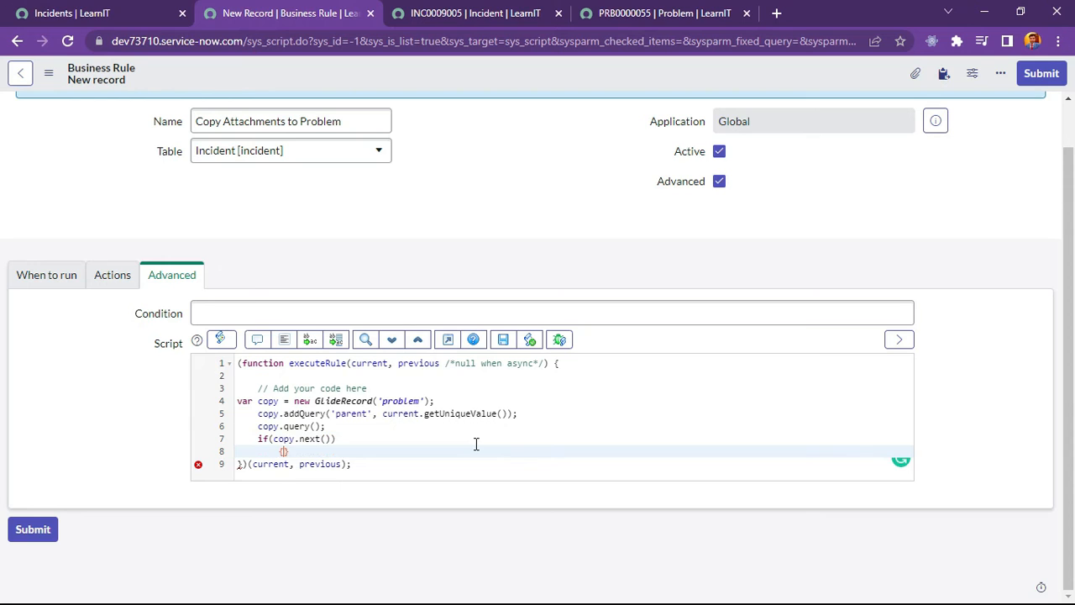
pyautogui.write('{')
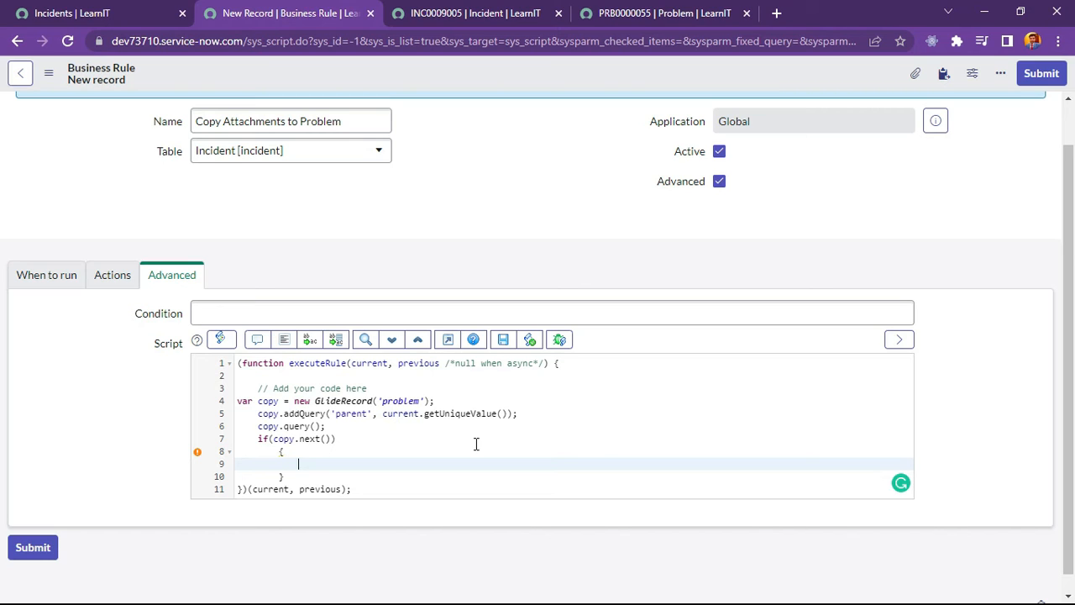
# Write GlideSysAttachment.copy('incident', current.getUniqueValue(), 'problem', copy.getUniqueValue()); and format the code
pyautogui.write('c')
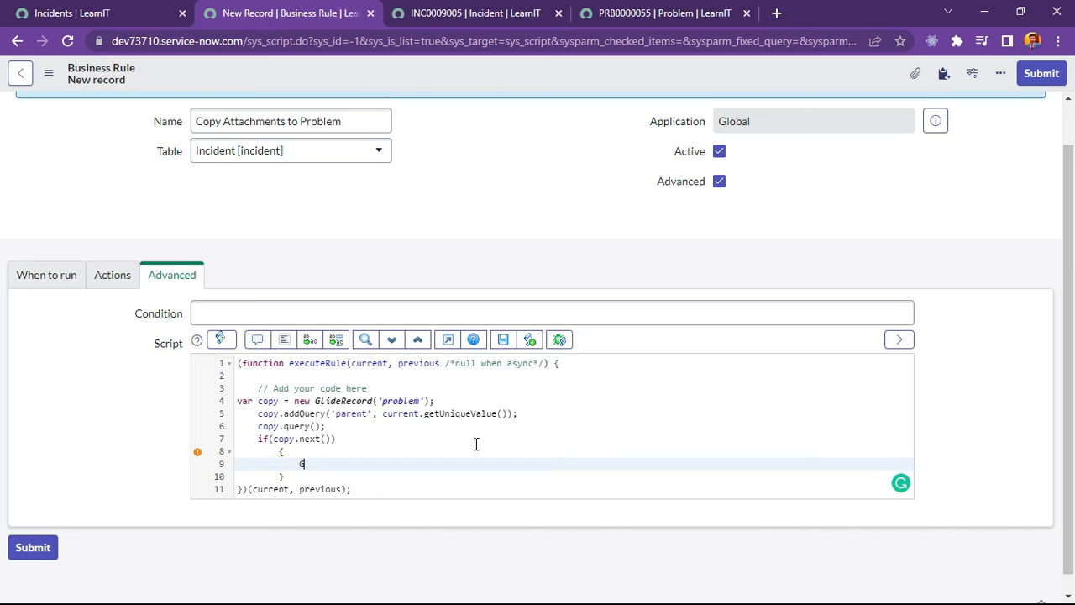
pyautogui.write('Glide')
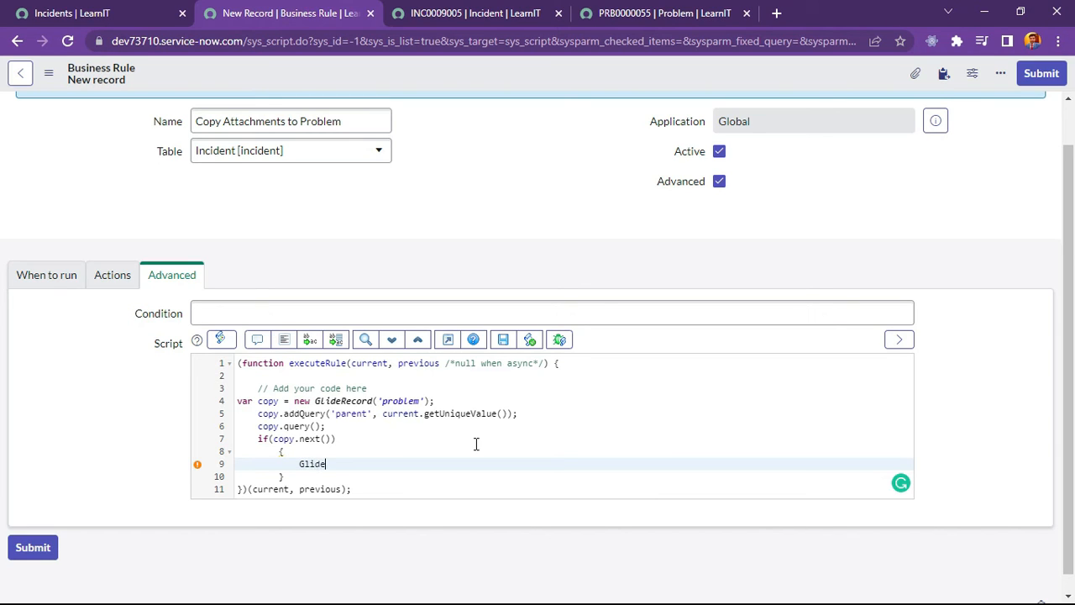
pyautogui.write('SysAt')
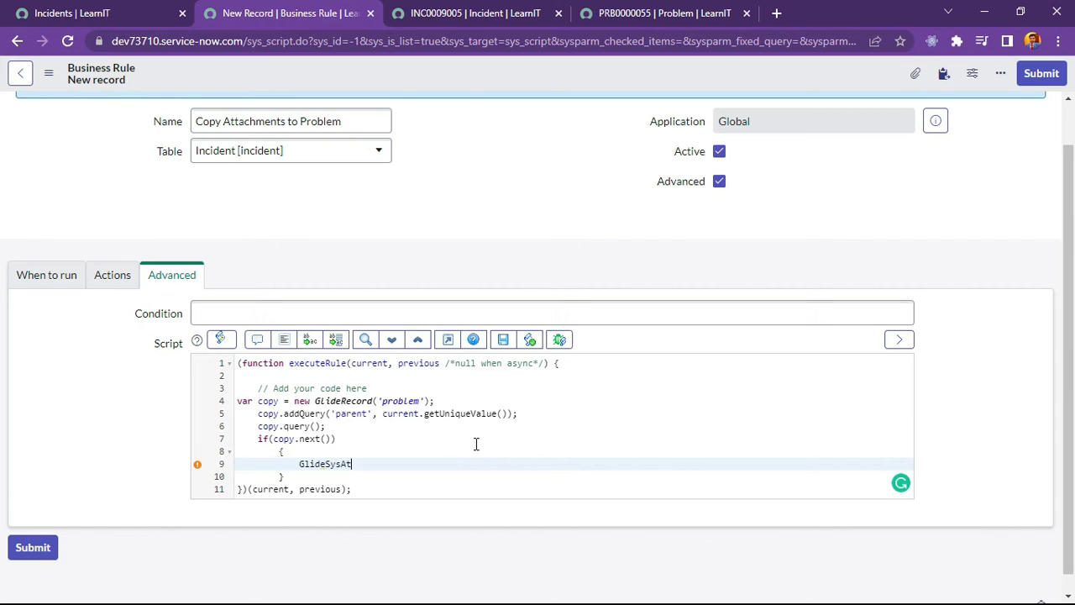
pyautogui.write('tachment')
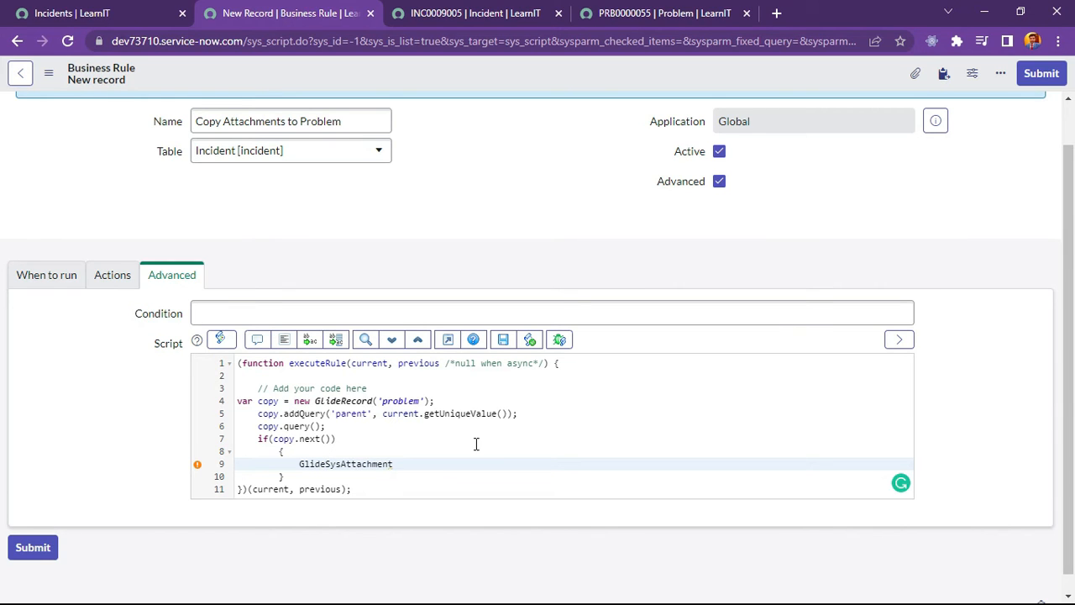
pyautogui.write('.')
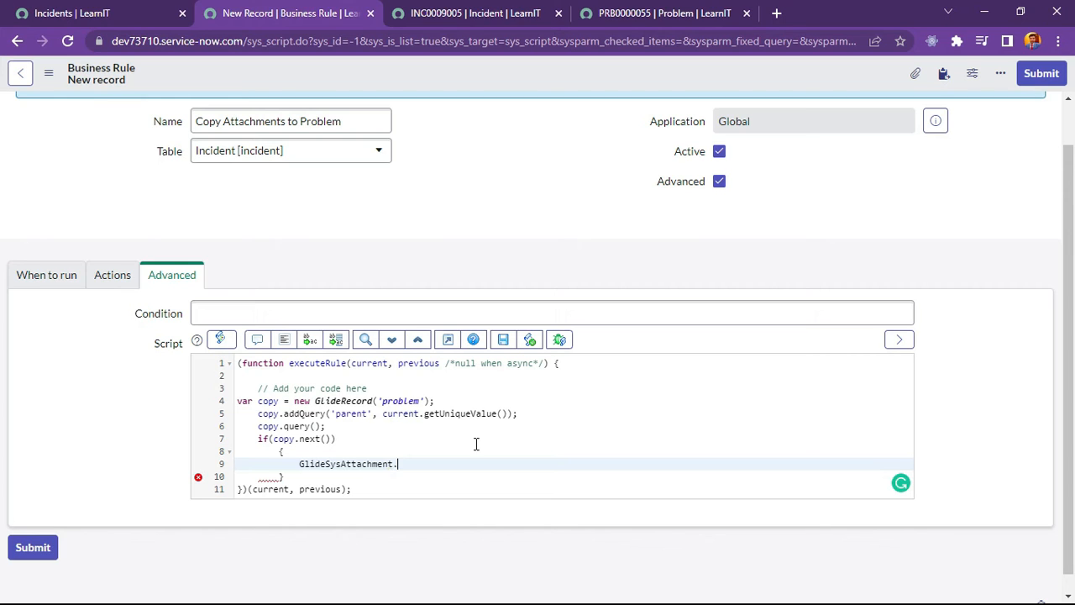
pyautogui.write('copy')
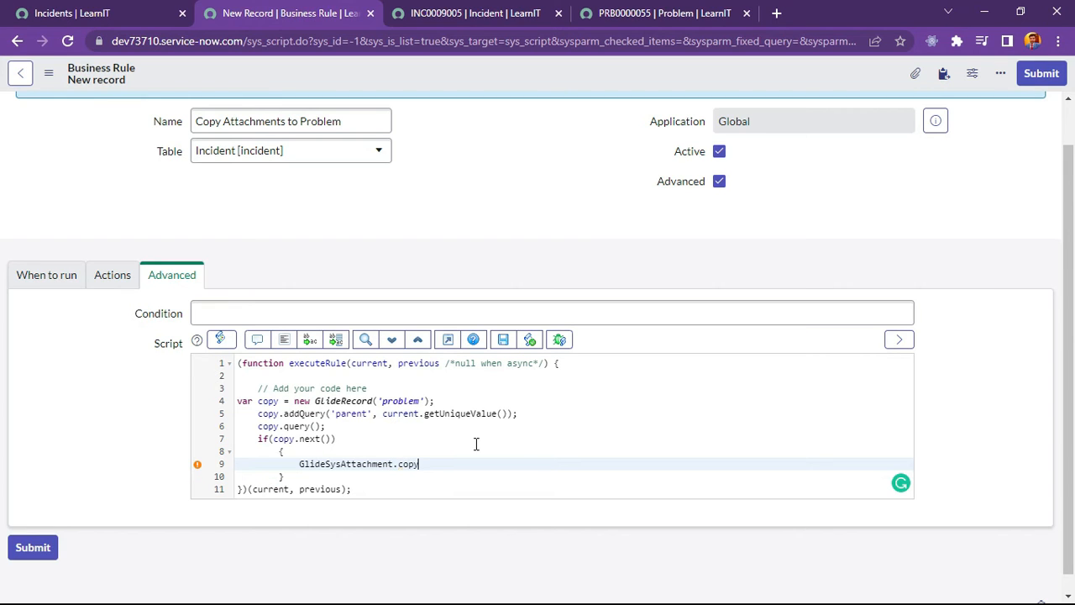
pyautogui.write('();')
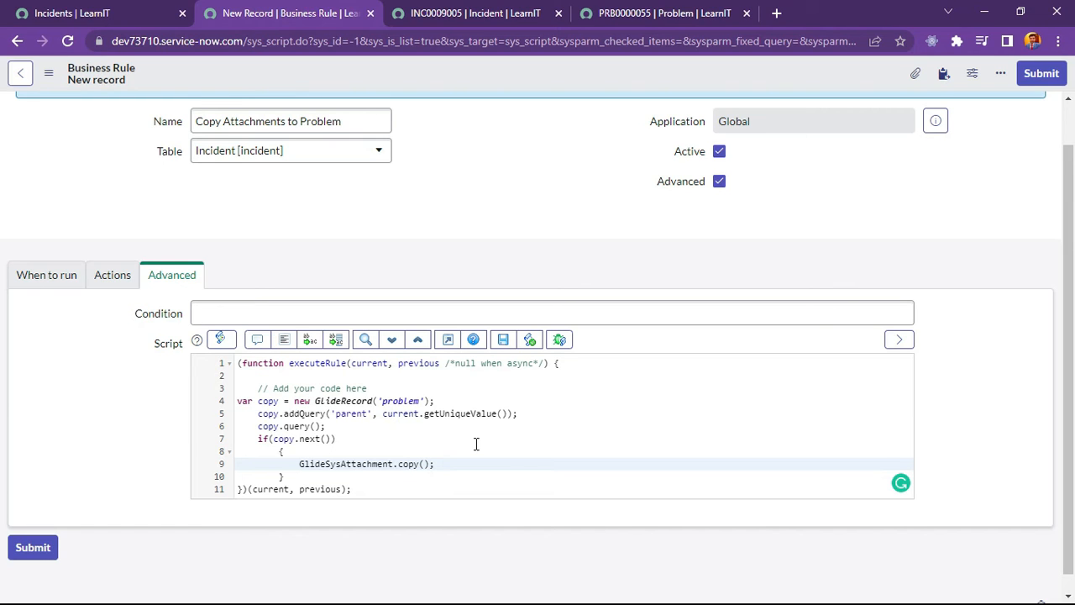
pyautogui.write("''")
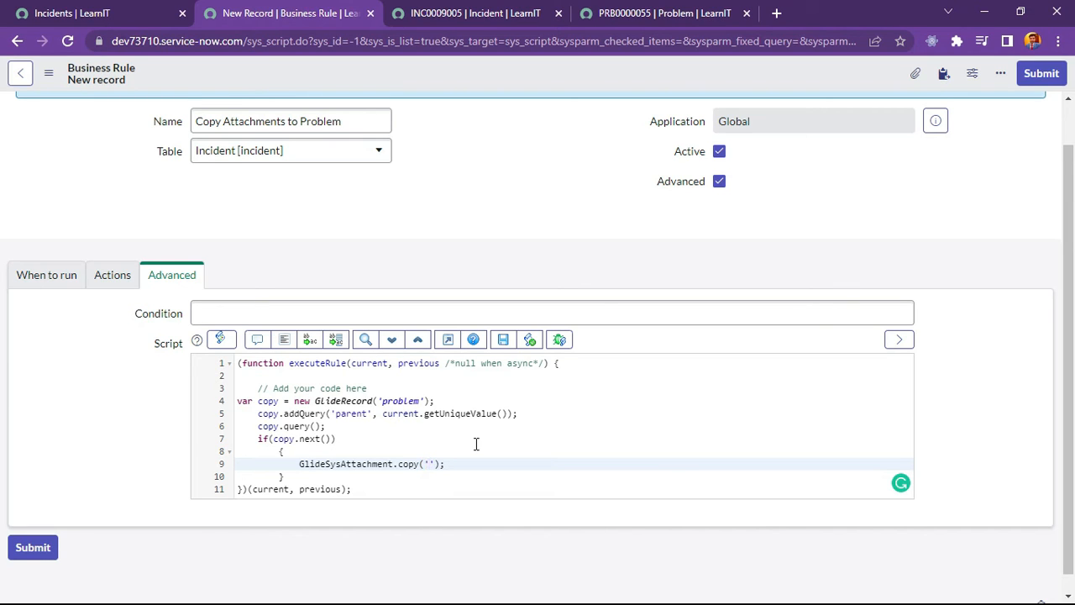
pyautogui.write('incident')
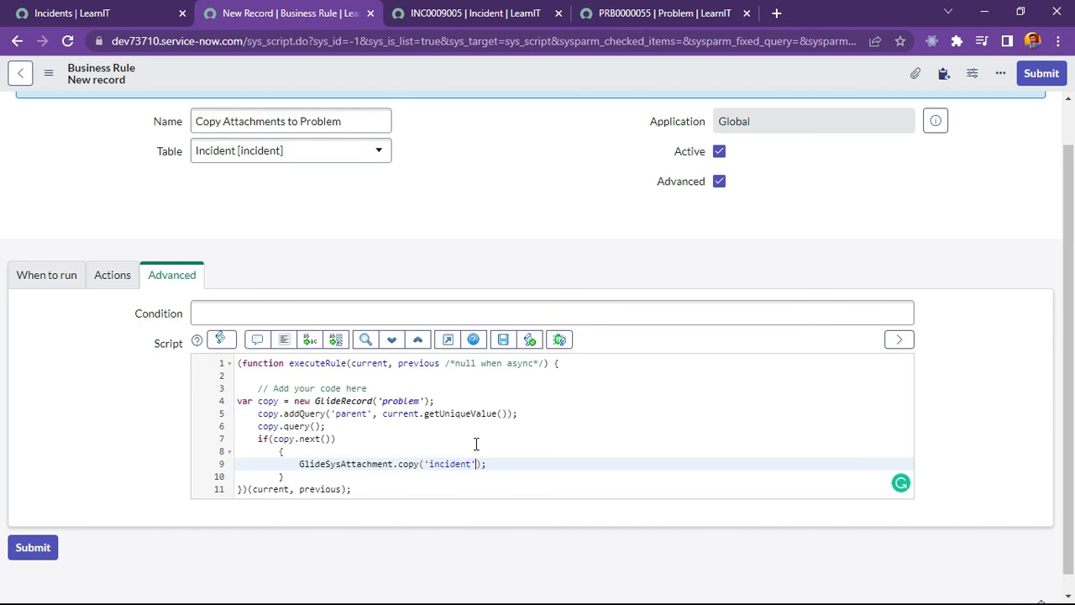
pyautogui.write(', c')
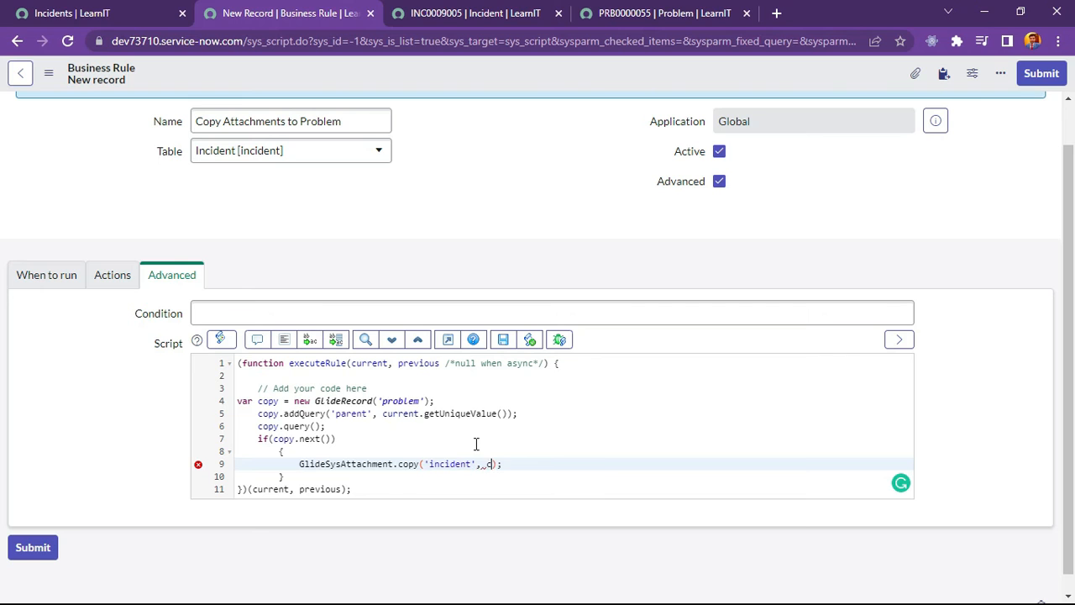
pyautogui.write('urrent.')
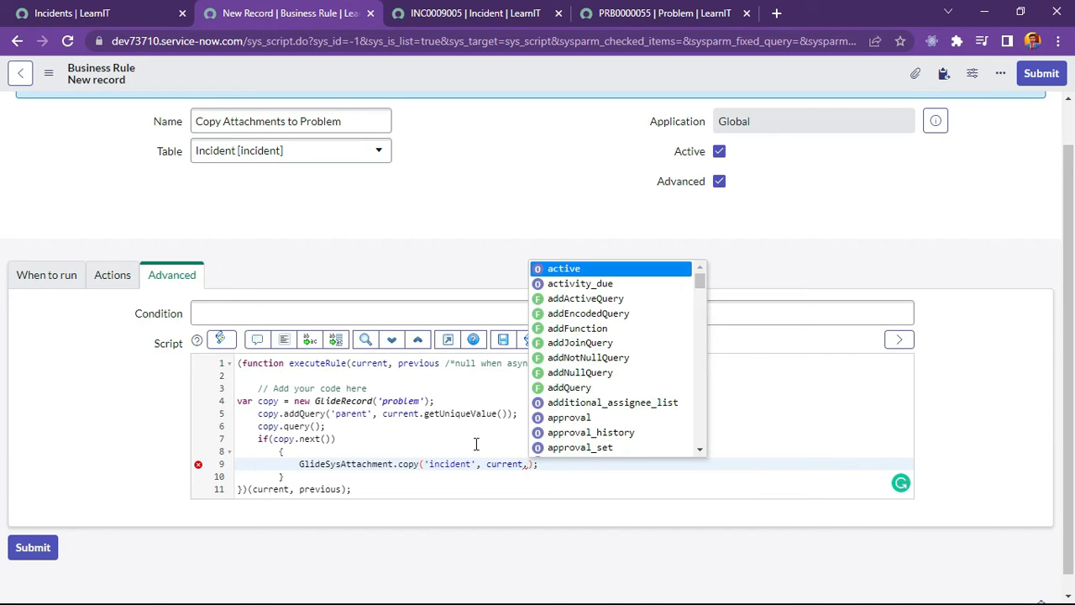
pyautogui.write('getUniqueValue(')
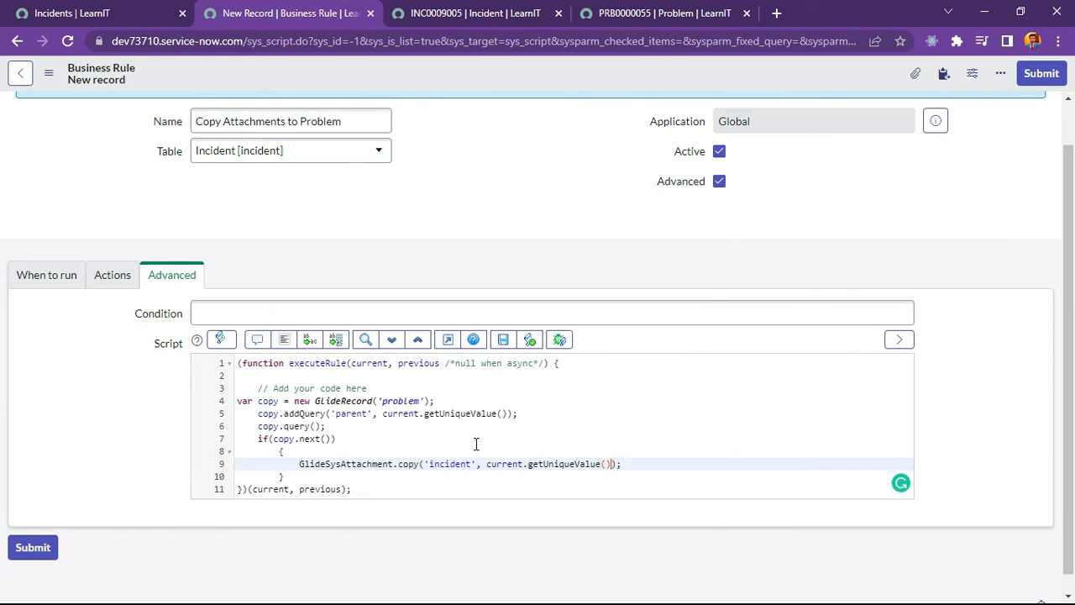
pyautogui.write(',')
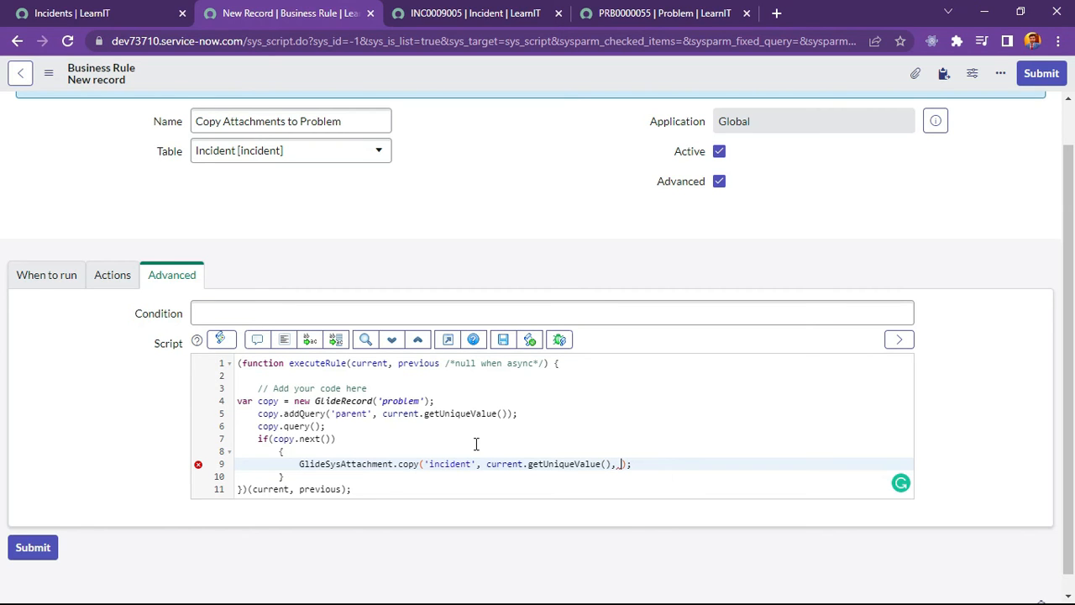
pyautogui.write("'")
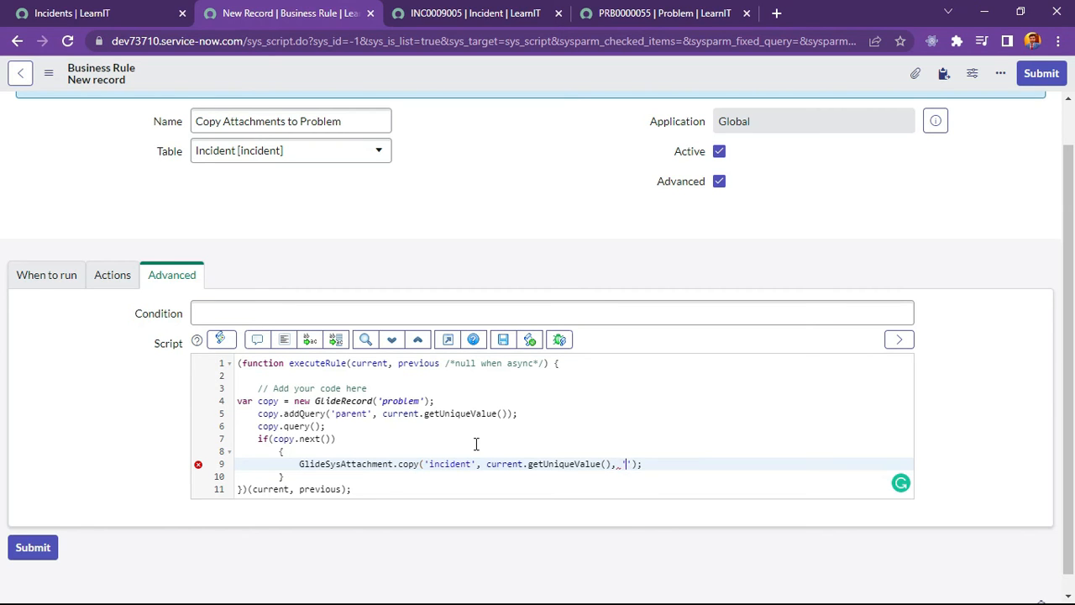
pyautogui.write('problem')
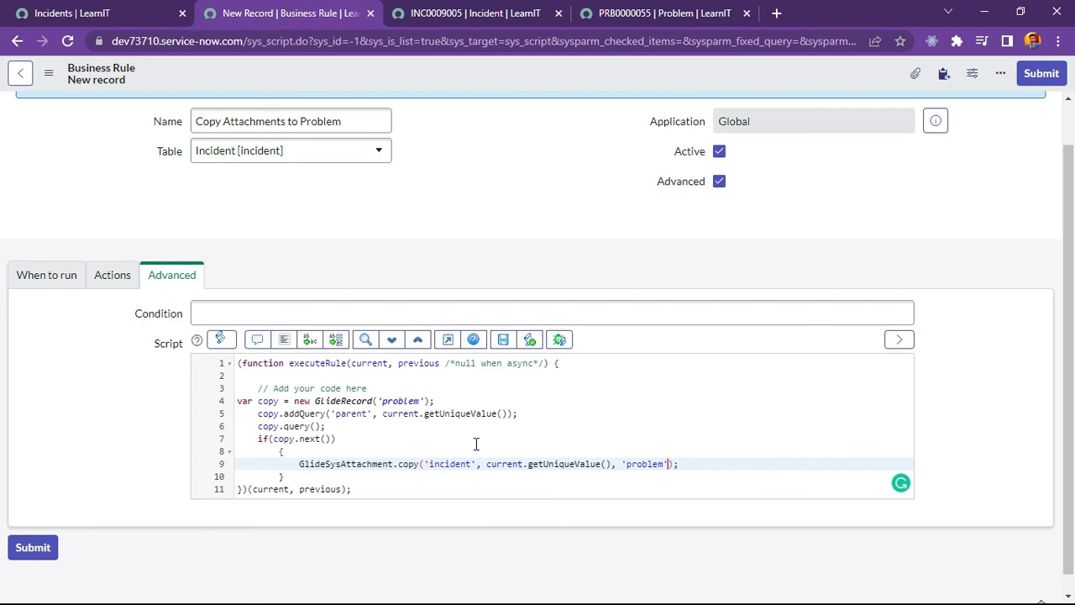
pyautogui.write(',')
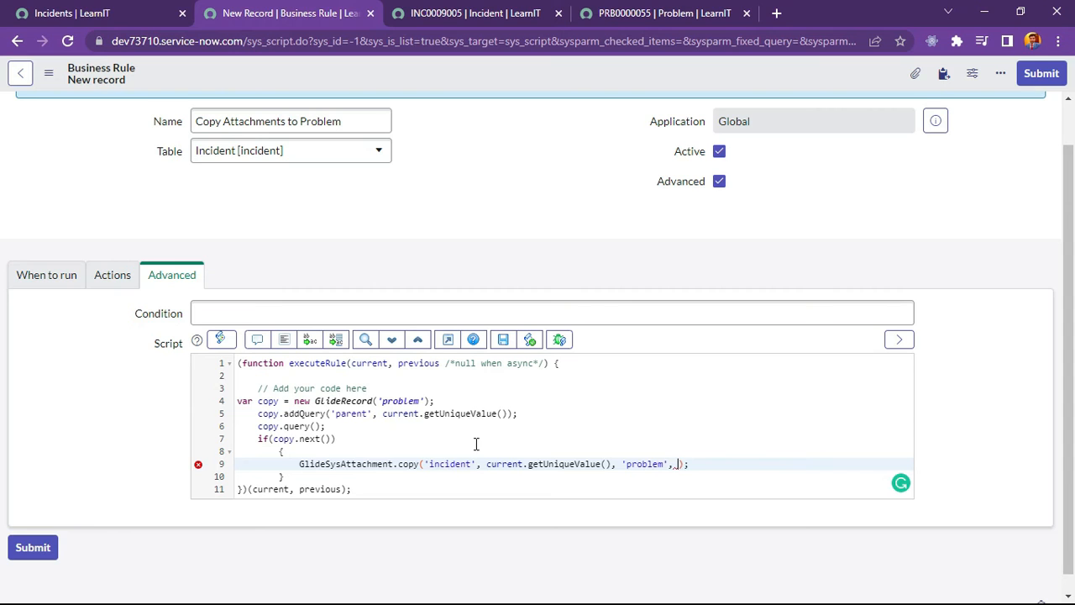
pyautogui.write('d')
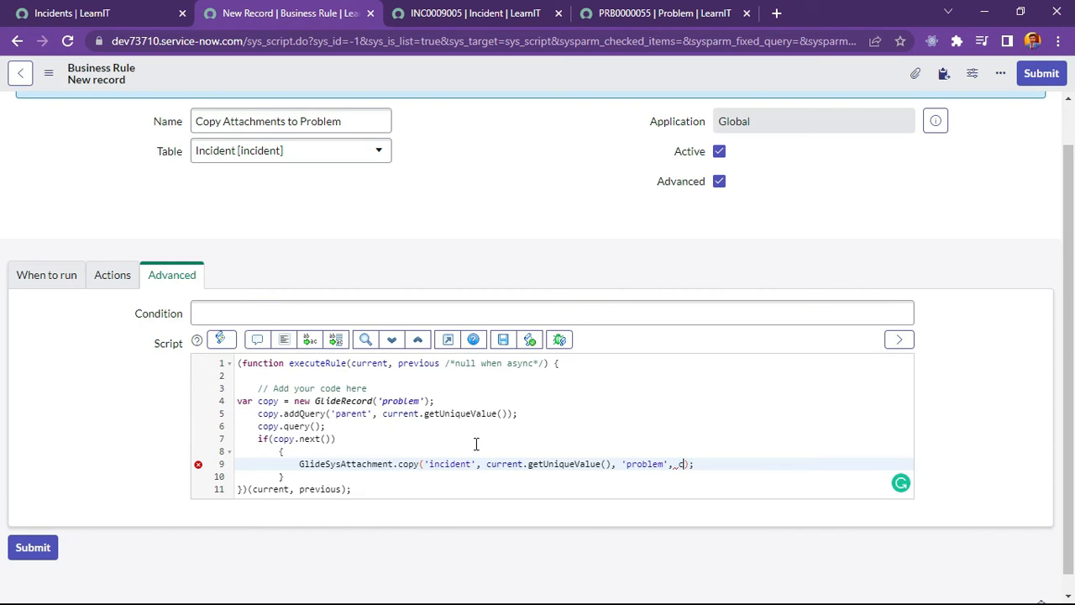
pyautogui.write('copy.getUniqueValue(')
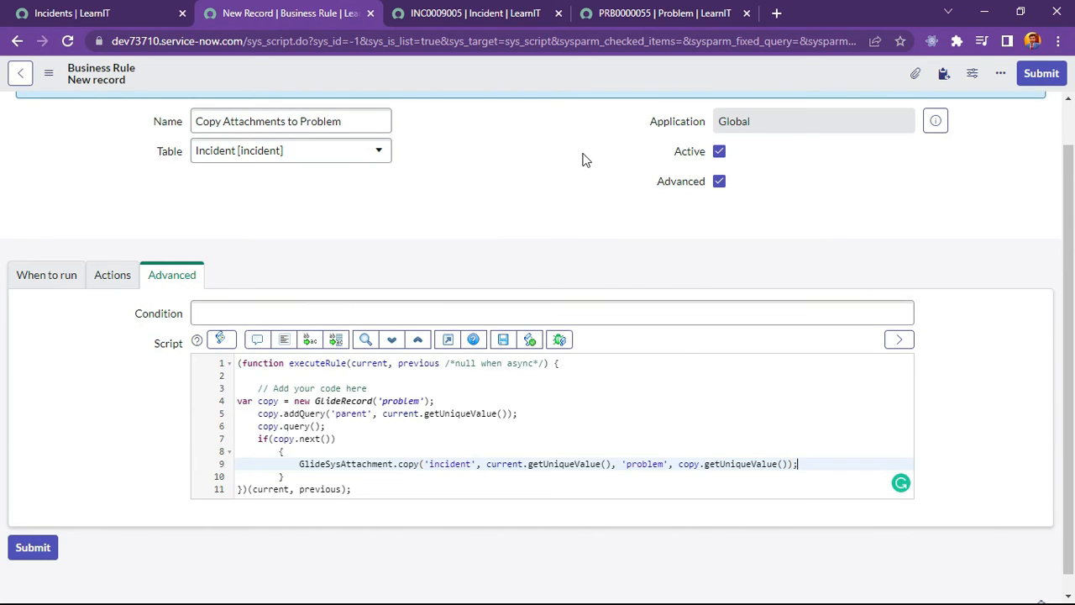
pyautogui.click(282, 340)
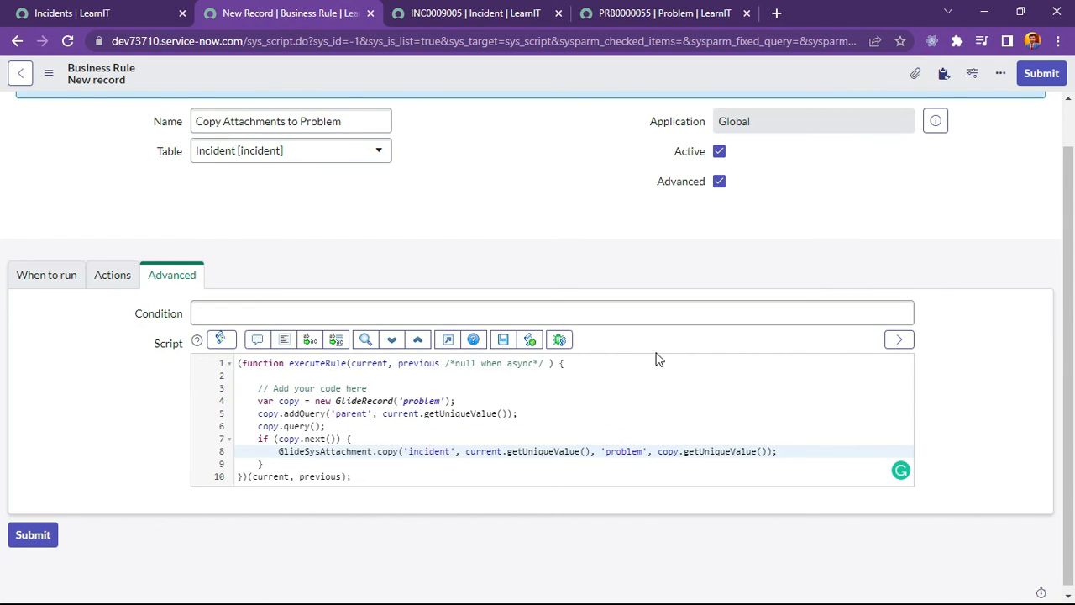
# Submit the Copy Attachments to Problem rule and switch back to the INC0009005 tab
pyautogui.click(111, 323)
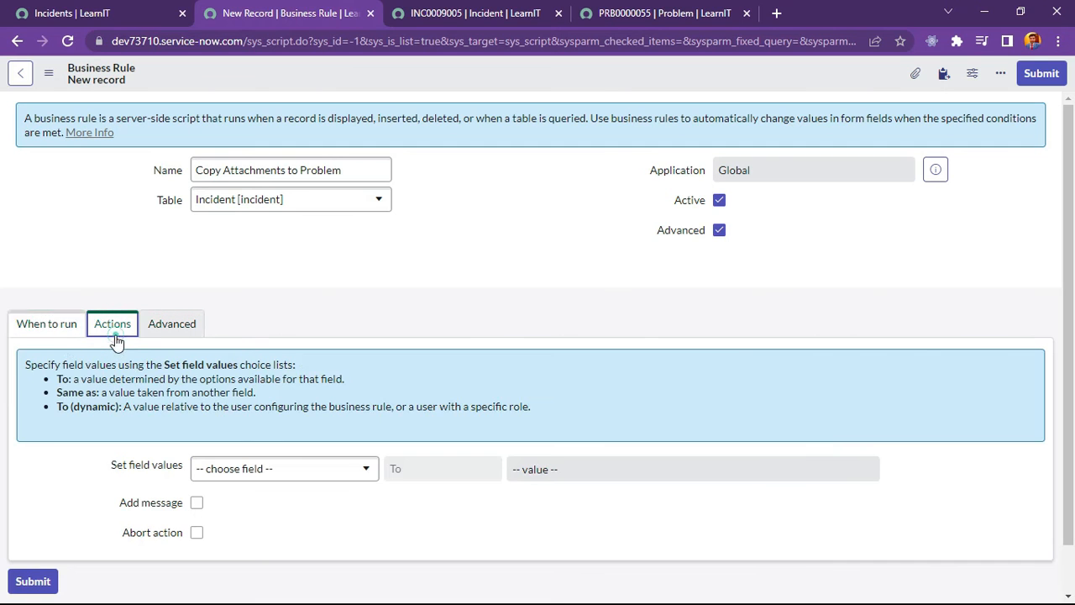
pyautogui.click(47, 323)
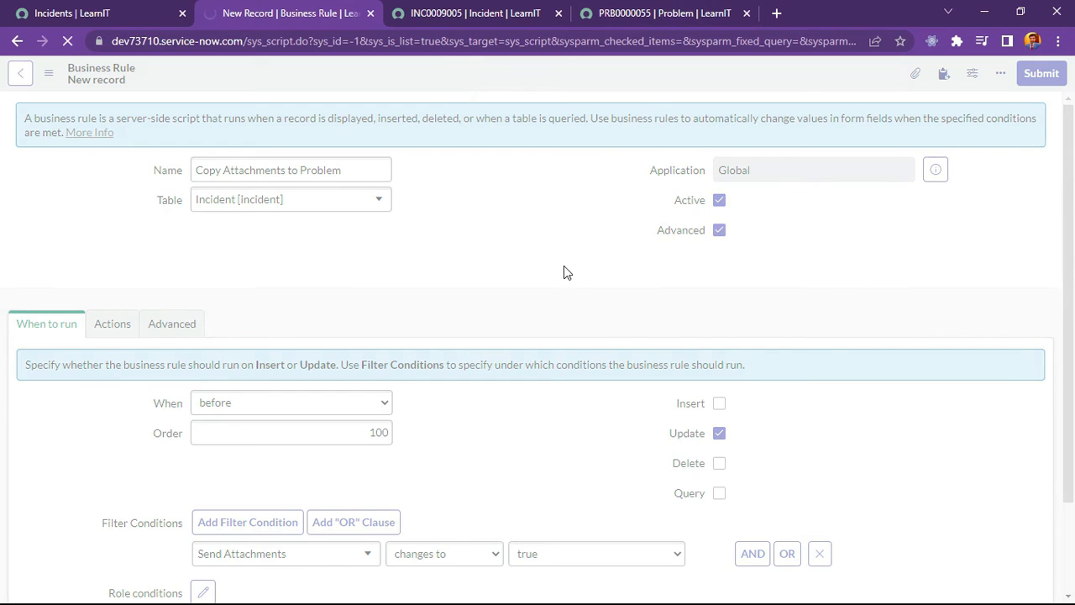
pyautogui.click(467, 13)
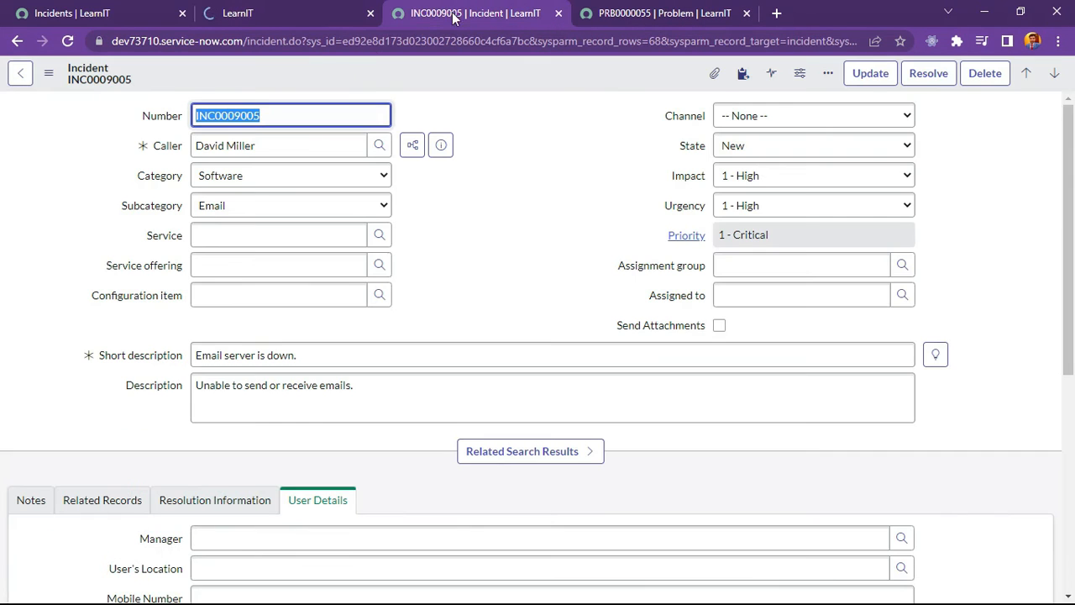
pyautogui.click(664, 14)
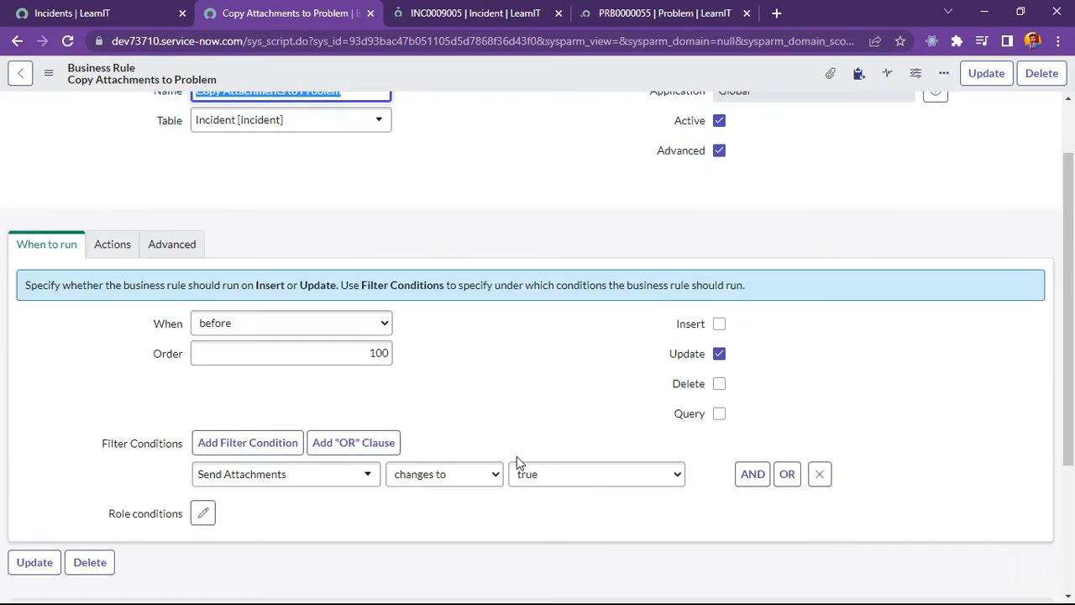
pyautogui.click(471, 13)
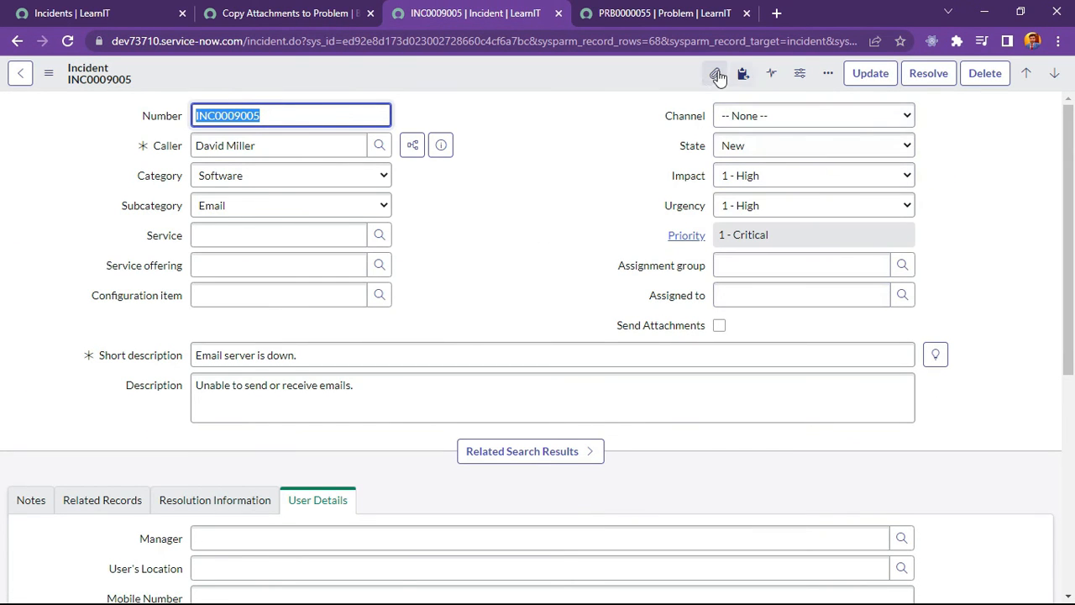
pyautogui.moveTo(712, 74)
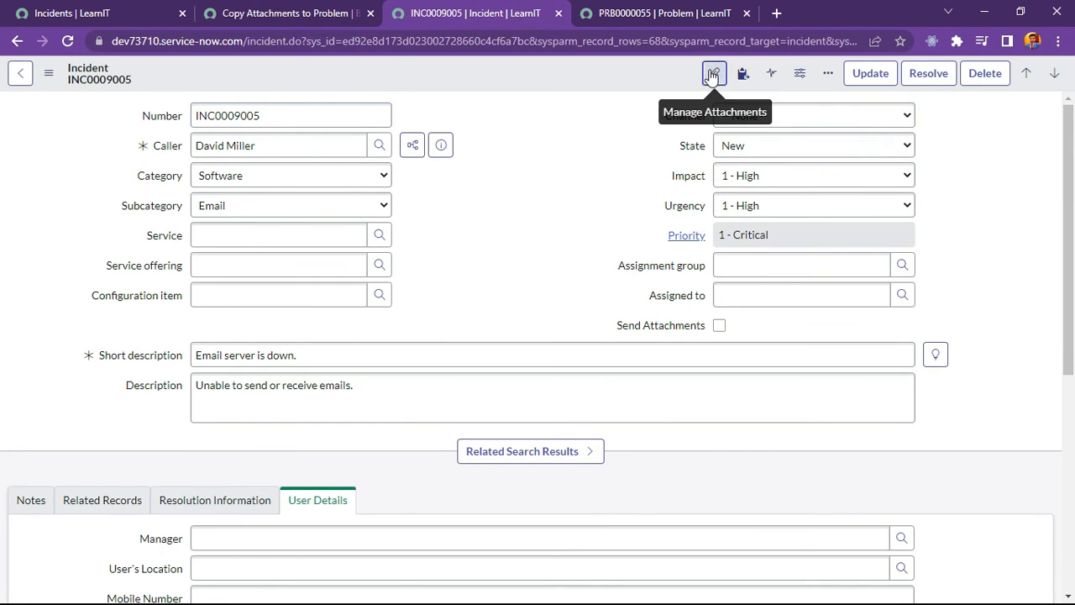
# Attach My project.png from Downloads > orchestration part 1 to INC0009005
pyautogui.click(712, 74)
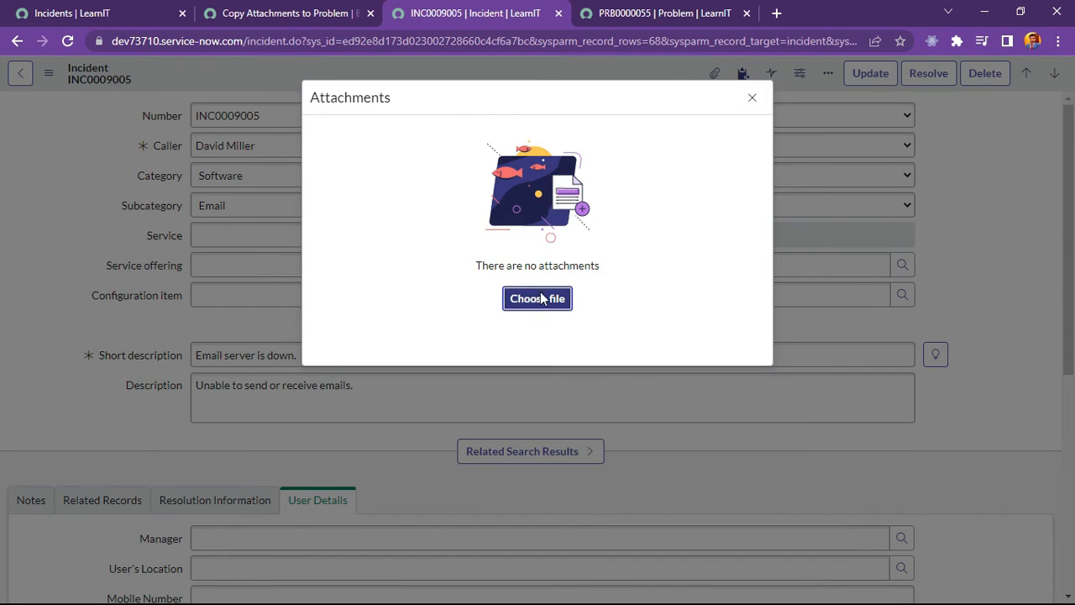
pyautogui.click(538, 299)
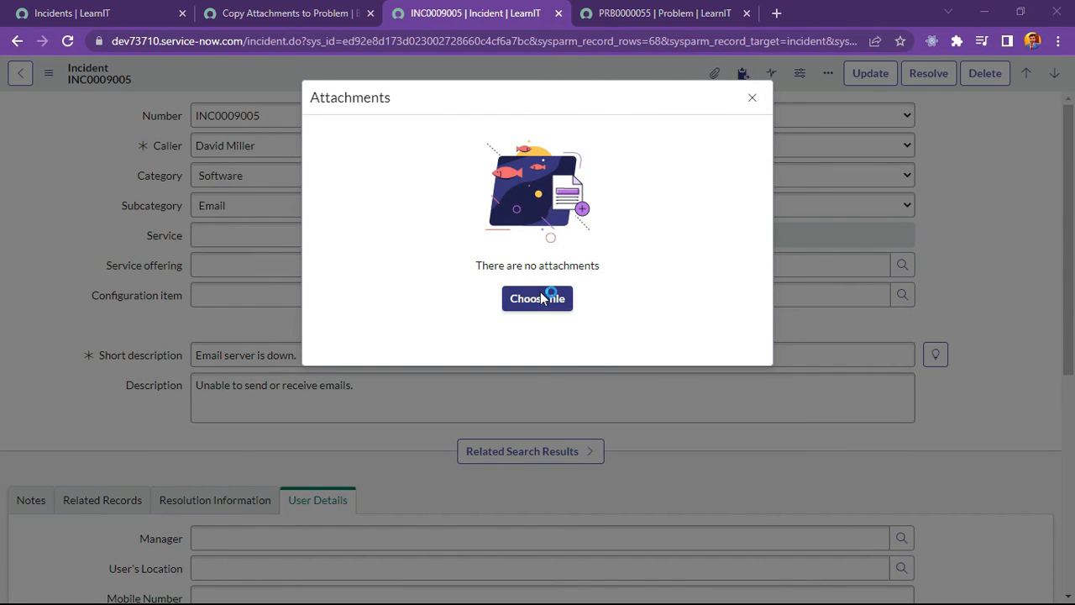
pyautogui.moveTo(538, 299)
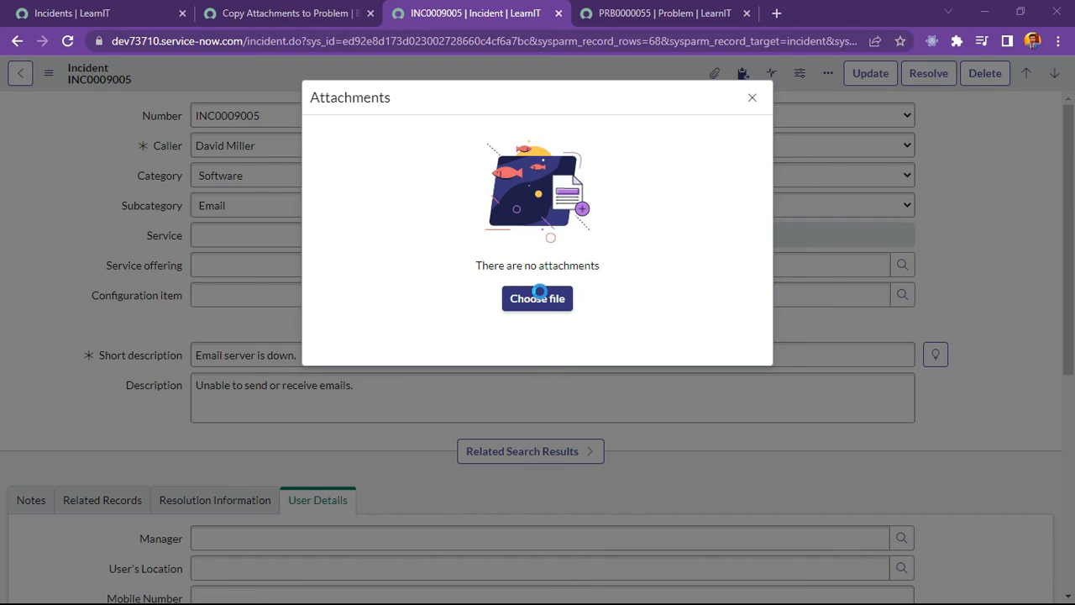
pyautogui.click(538, 299)
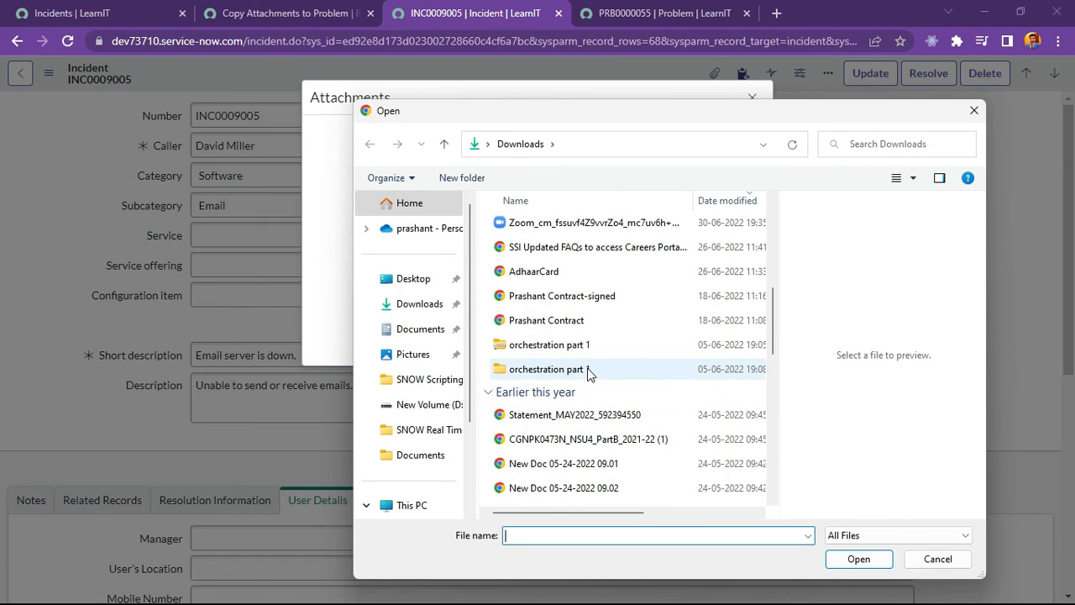
pyautogui.click(549, 369)
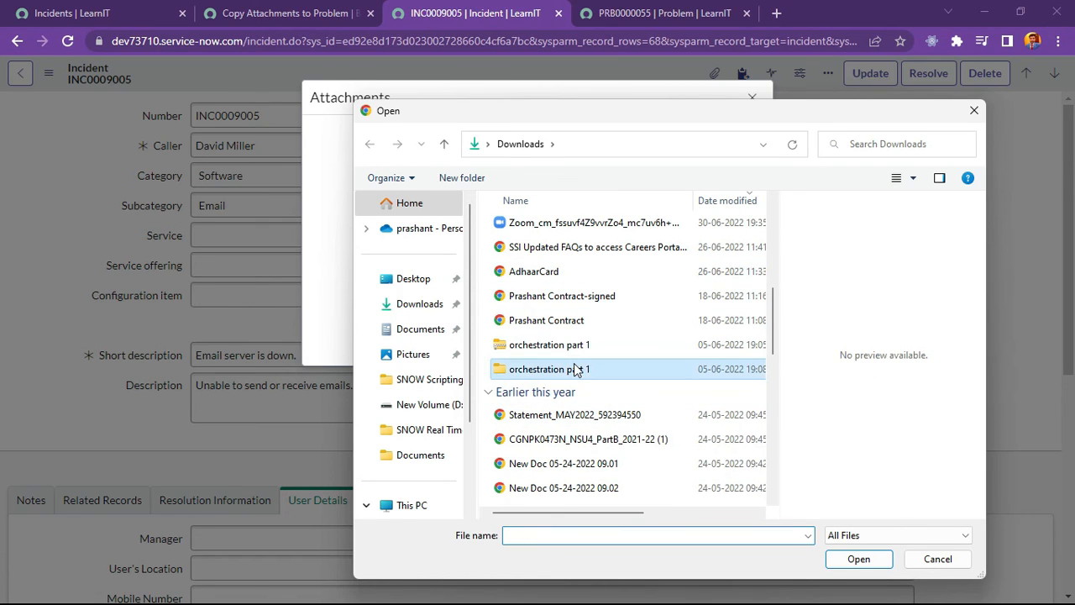
pyautogui.doubleClick(549, 370)
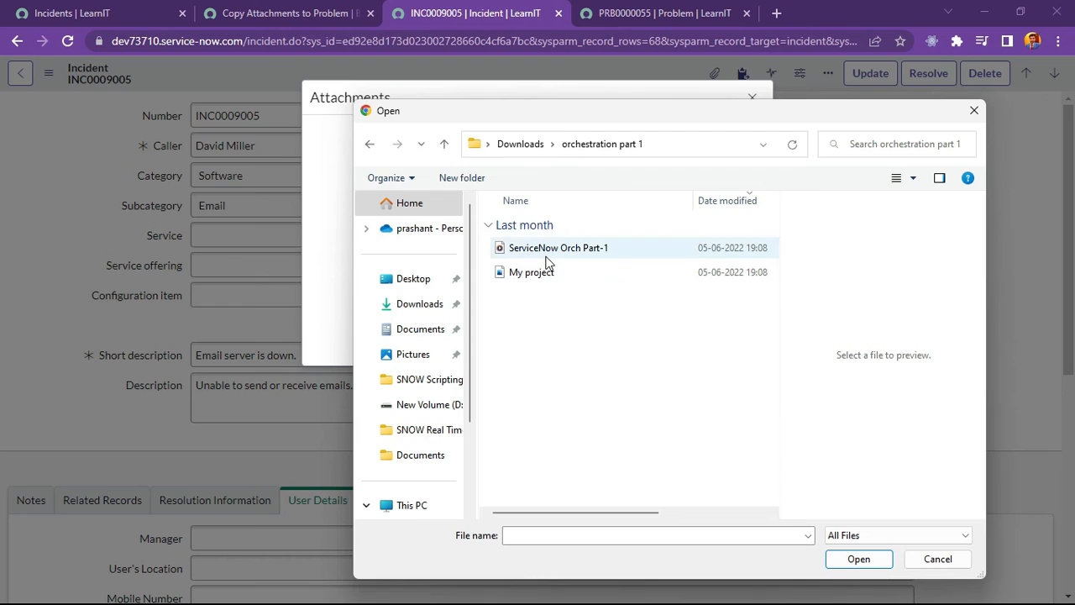
pyautogui.moveTo(538, 273)
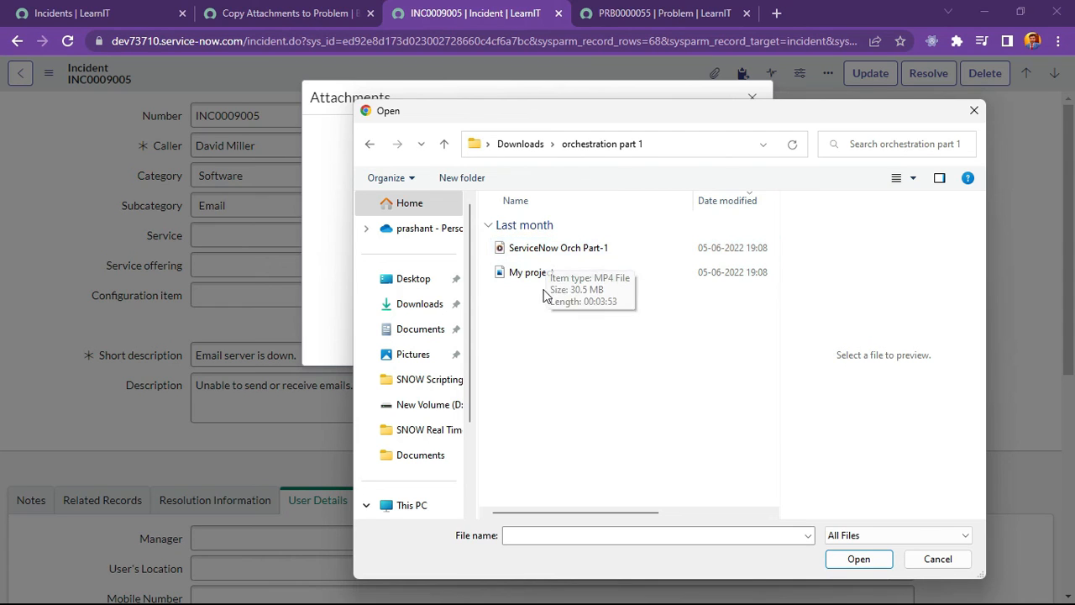
pyautogui.click(531, 272)
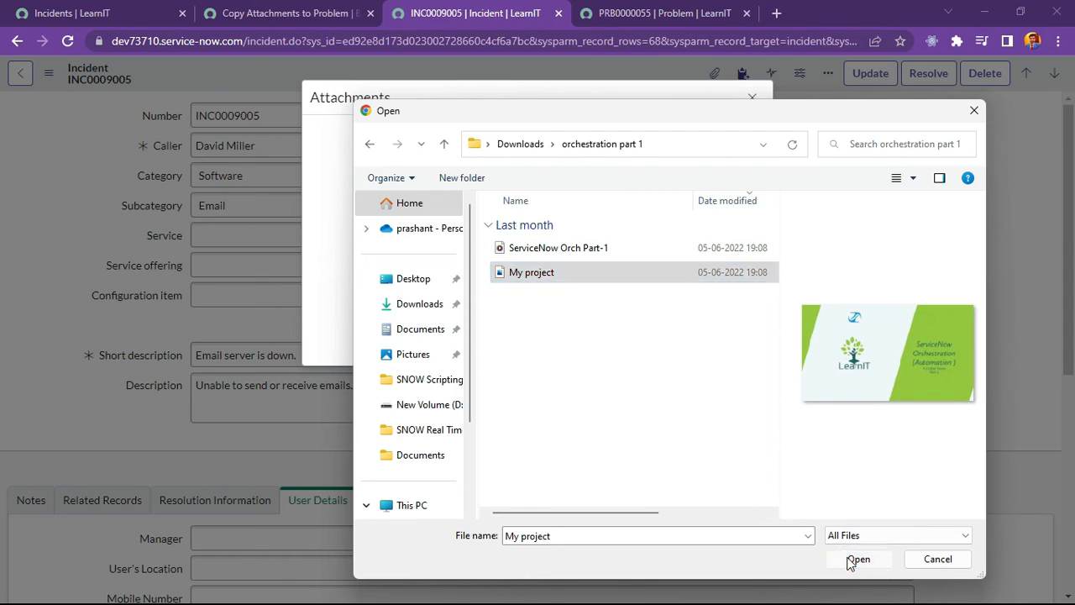
pyautogui.click(857, 557)
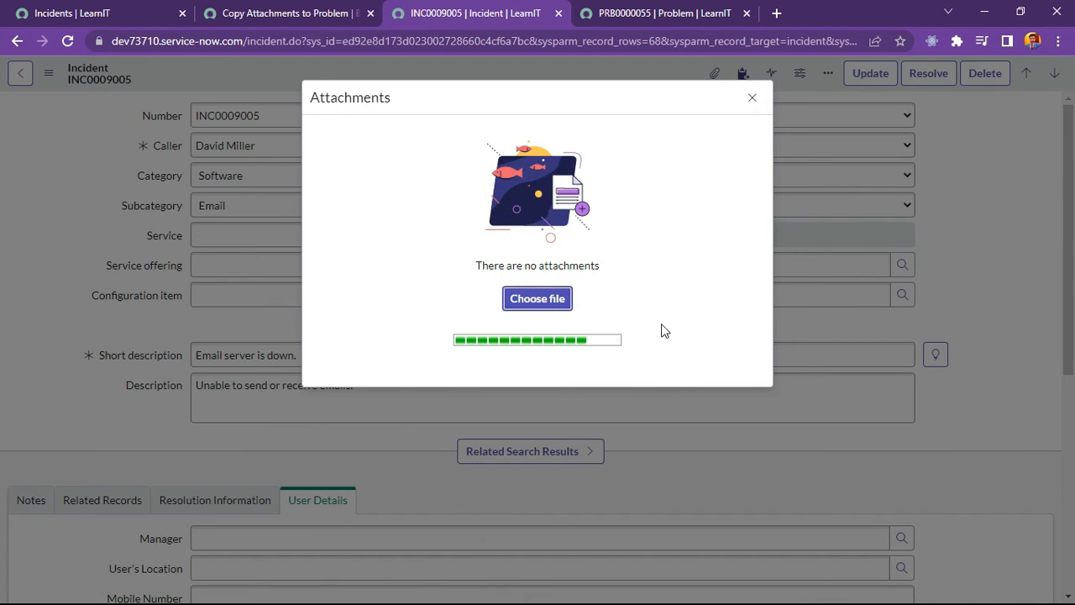
pyautogui.click(538, 299)
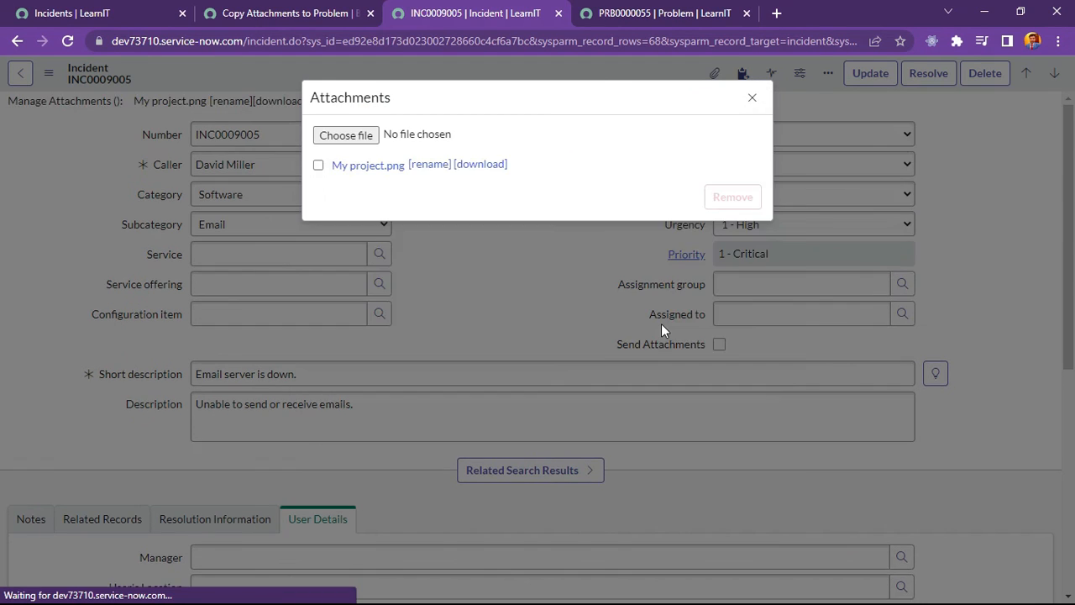
pyautogui.click(751, 98)
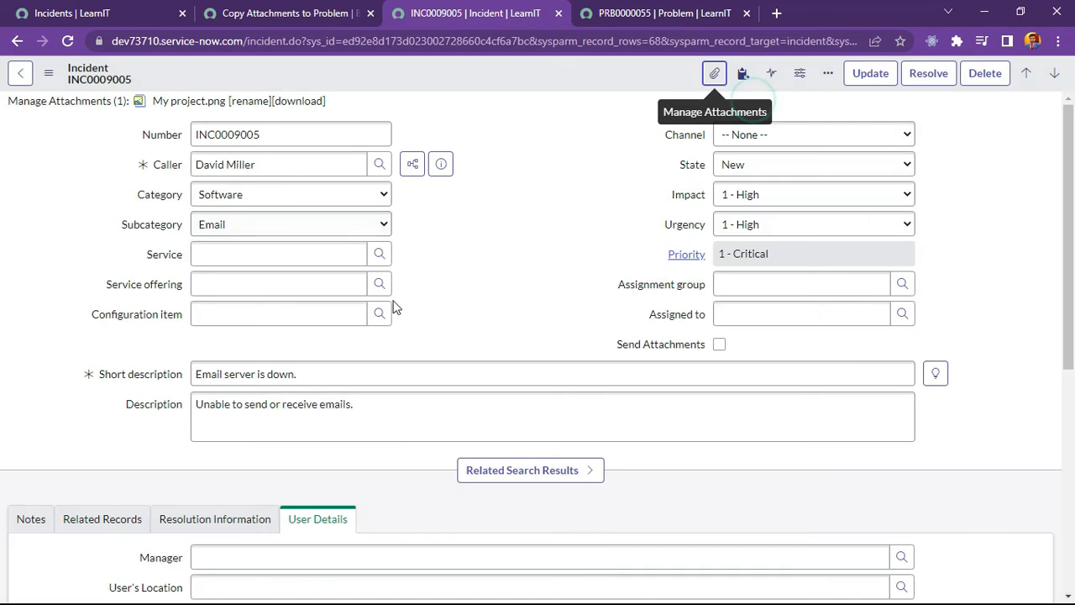
# Tick Send Attachments on INC0009005 and update it so My project.png copies to PRB0000055
pyautogui.click(279, 254)
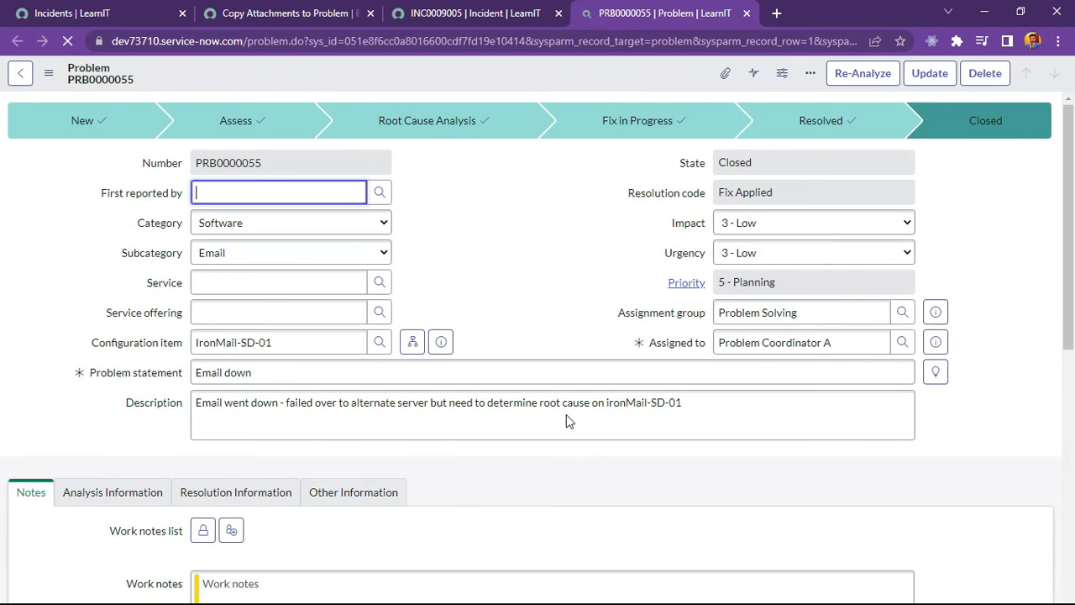
pyautogui.click(471, 13)
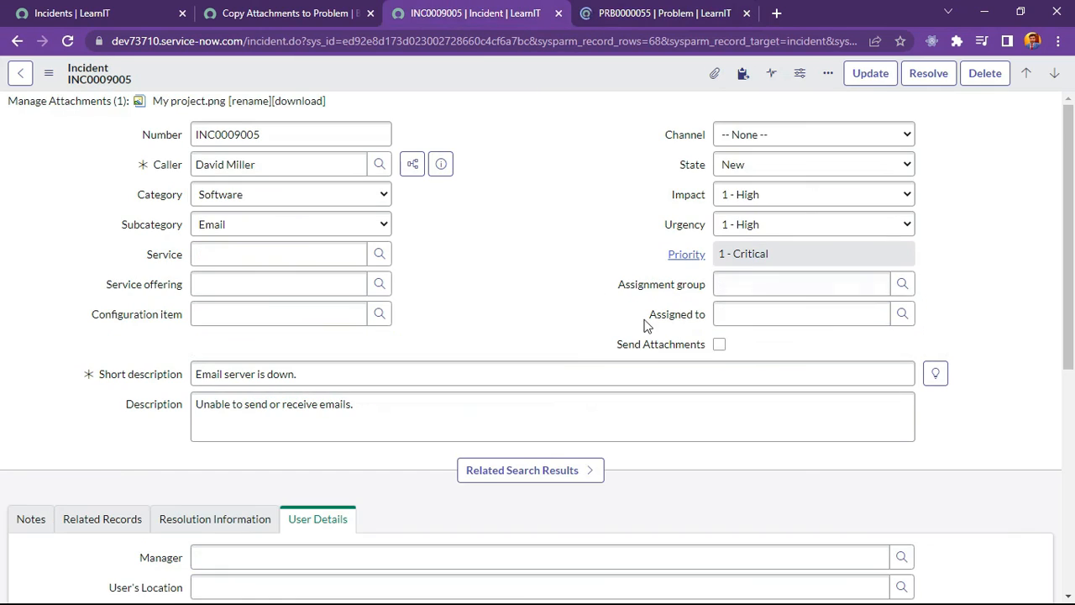
pyautogui.moveTo(662, 351)
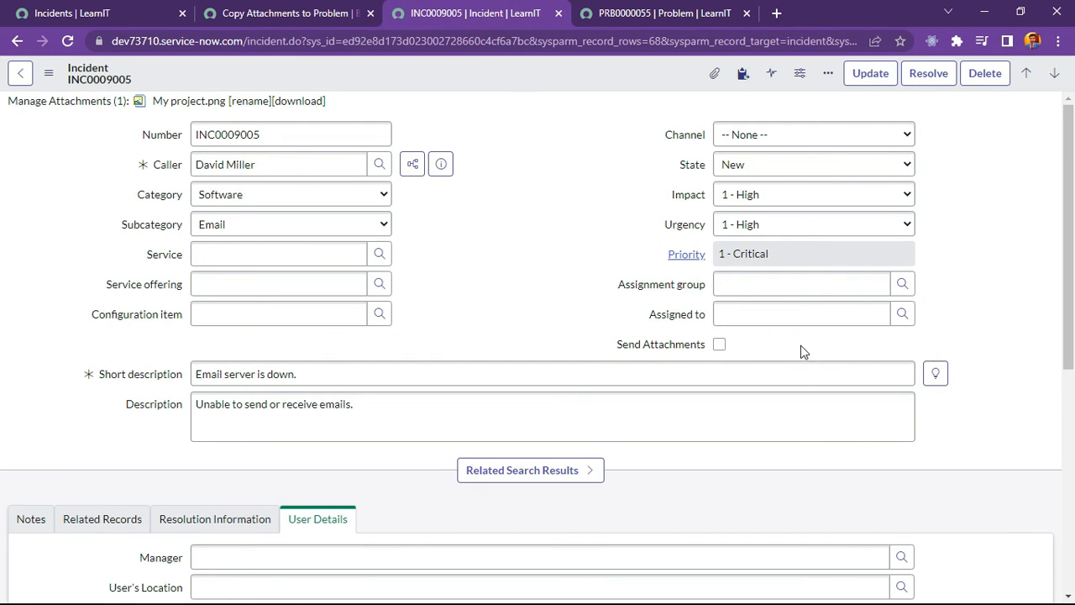
pyautogui.click(719, 344)
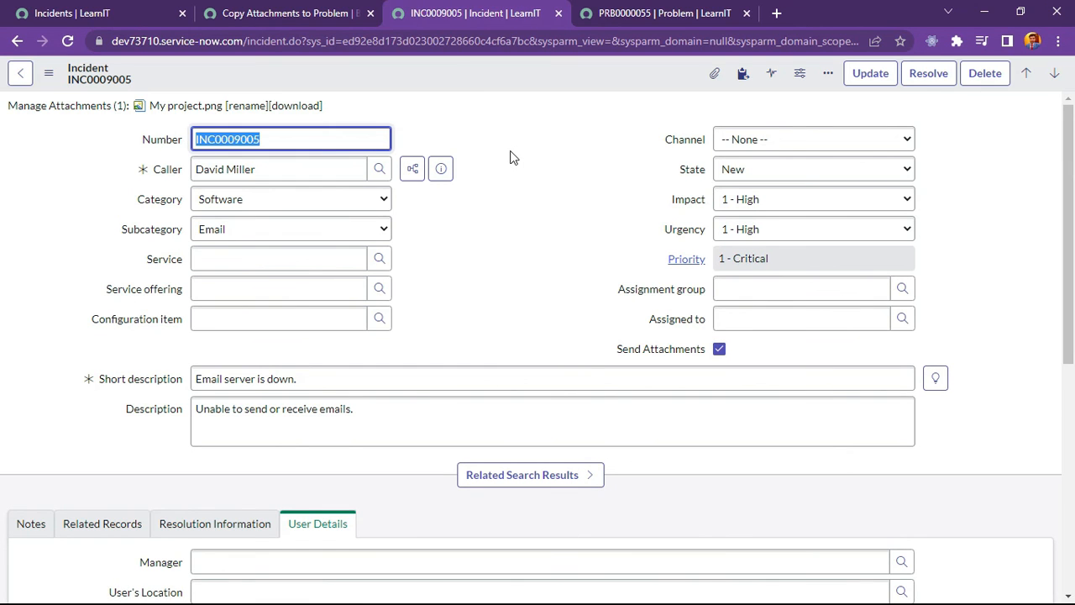
pyautogui.moveTo(588, 94)
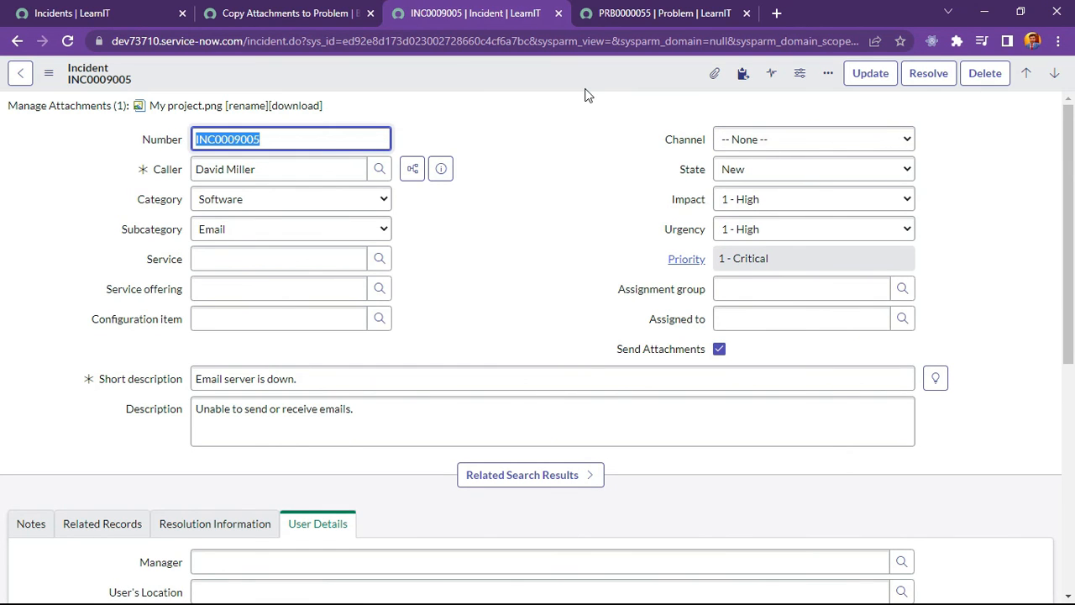
pyautogui.click(663, 14)
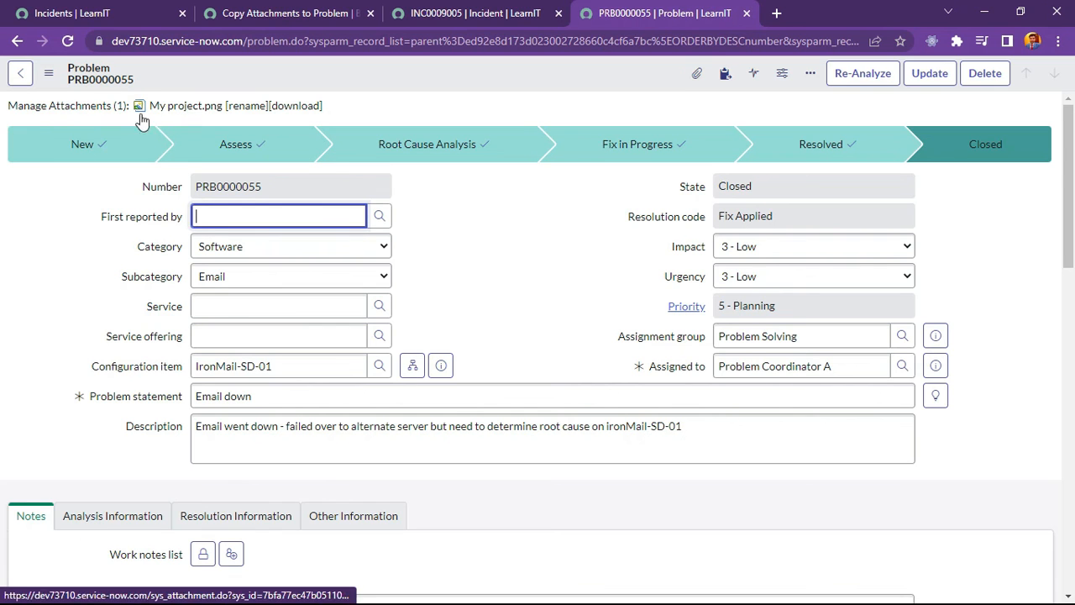
pyautogui.moveTo(101, 410)
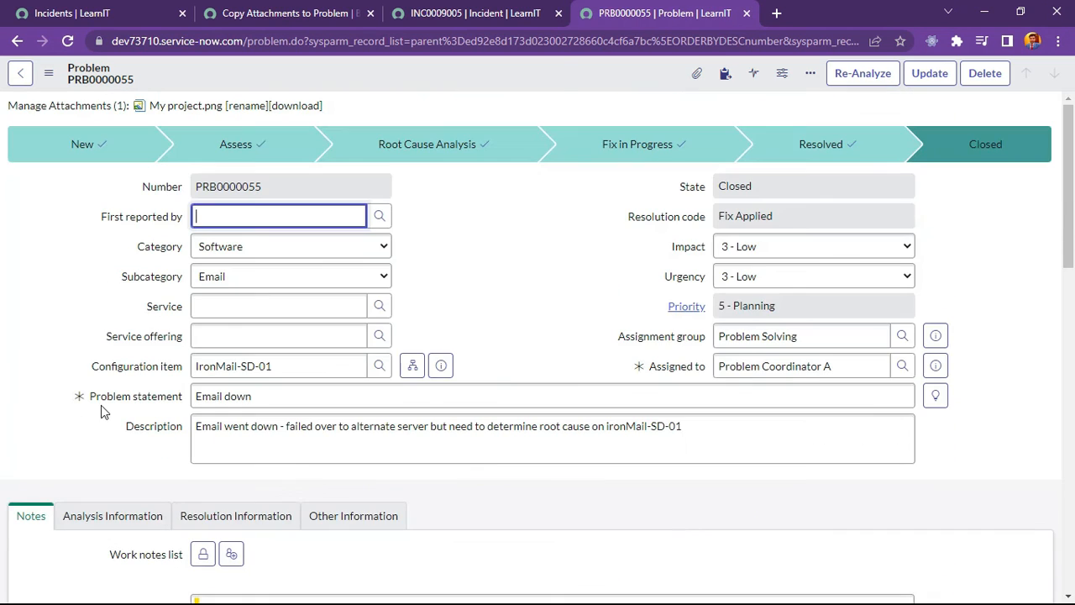
pyautogui.moveTo(362, 115)
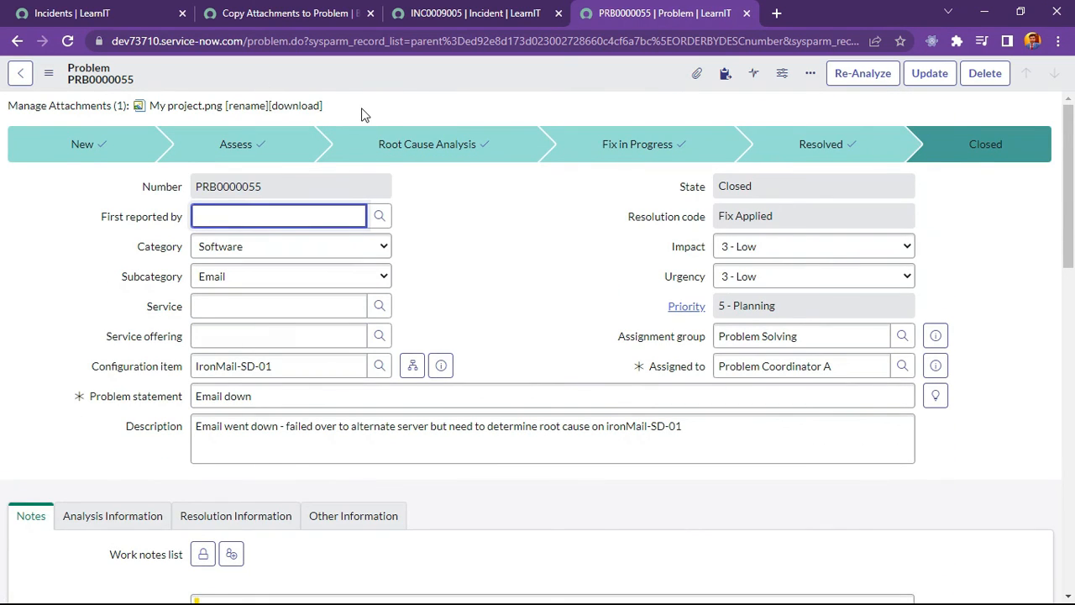
pyautogui.moveTo(493, 202)
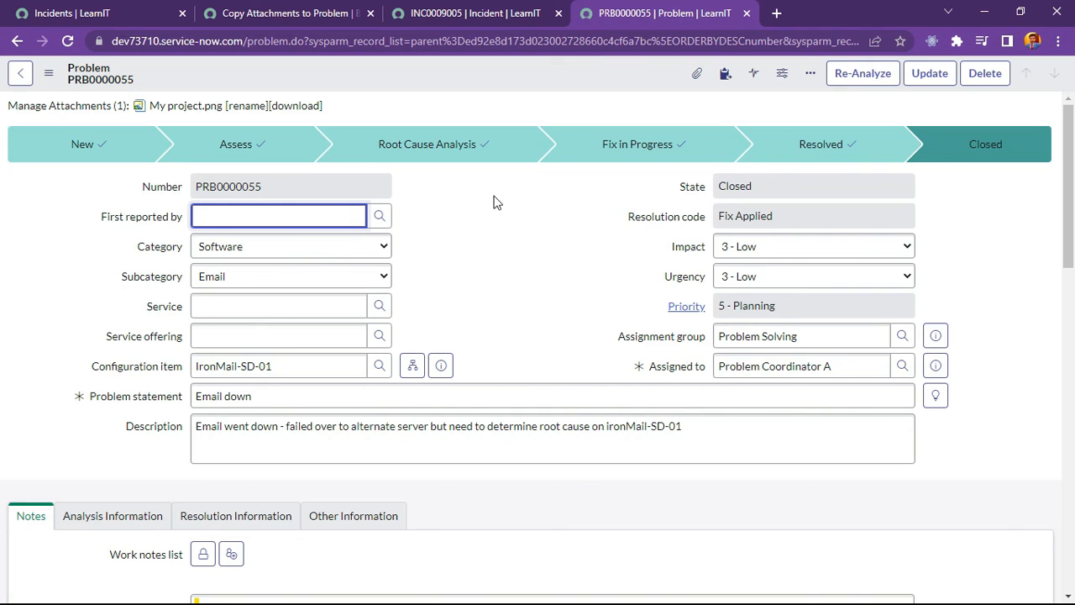
# Review the copied My project.png in PRB0000055's activity stream, then revisit the business rule and incident
pyautogui.scroll(-3)
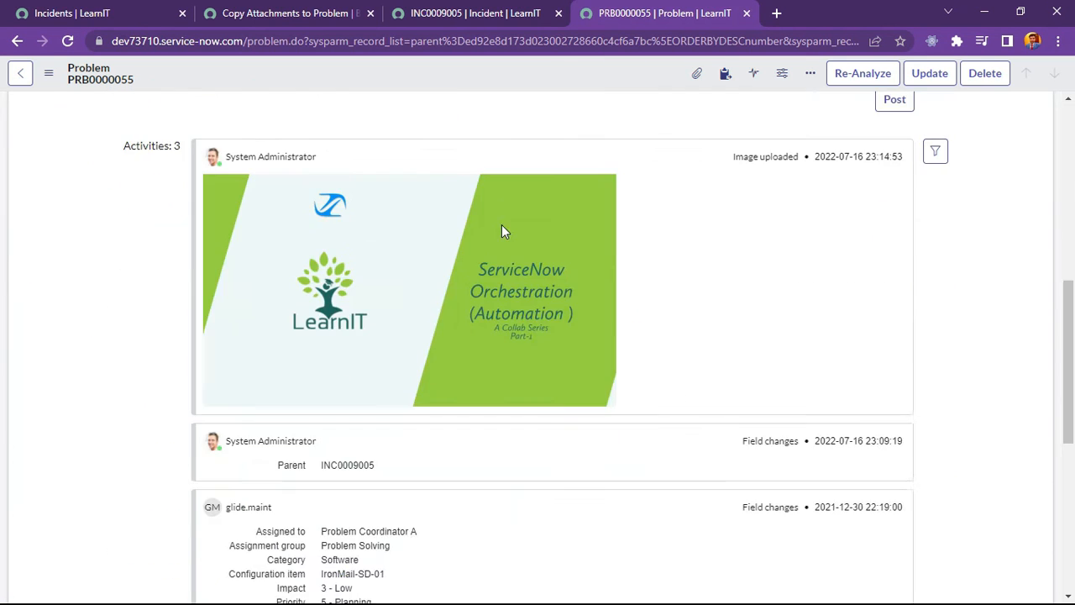
pyautogui.click(286, 13)
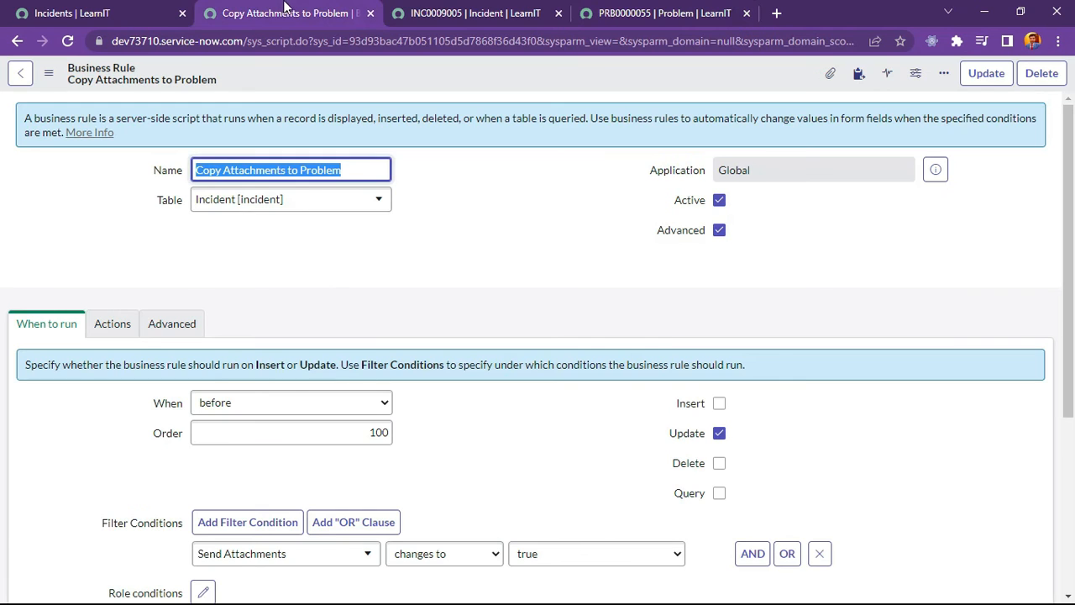
pyautogui.click(478, 14)
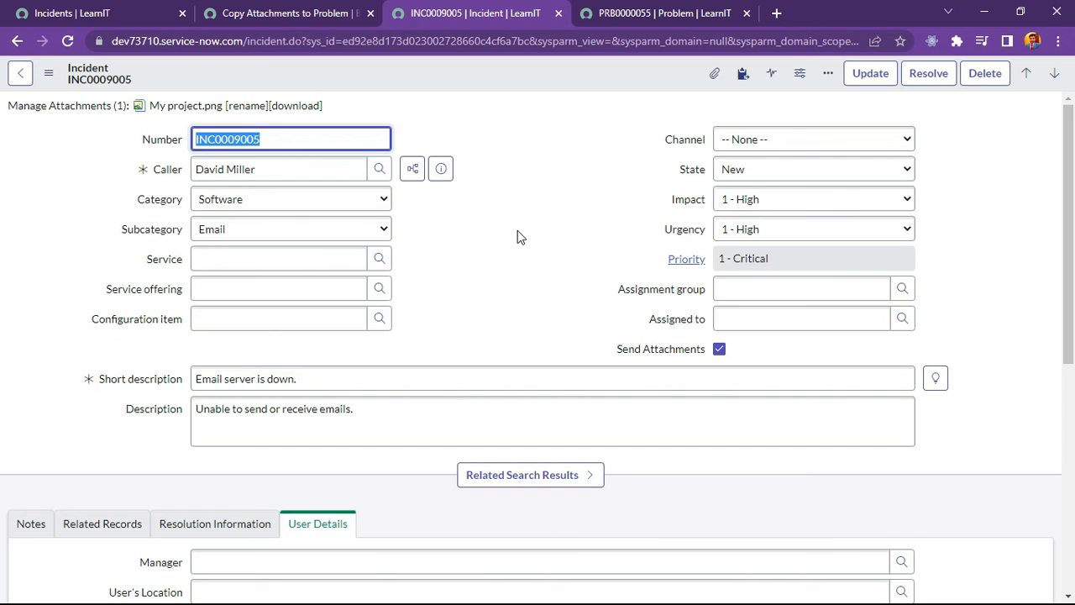
pyautogui.scroll(-3)
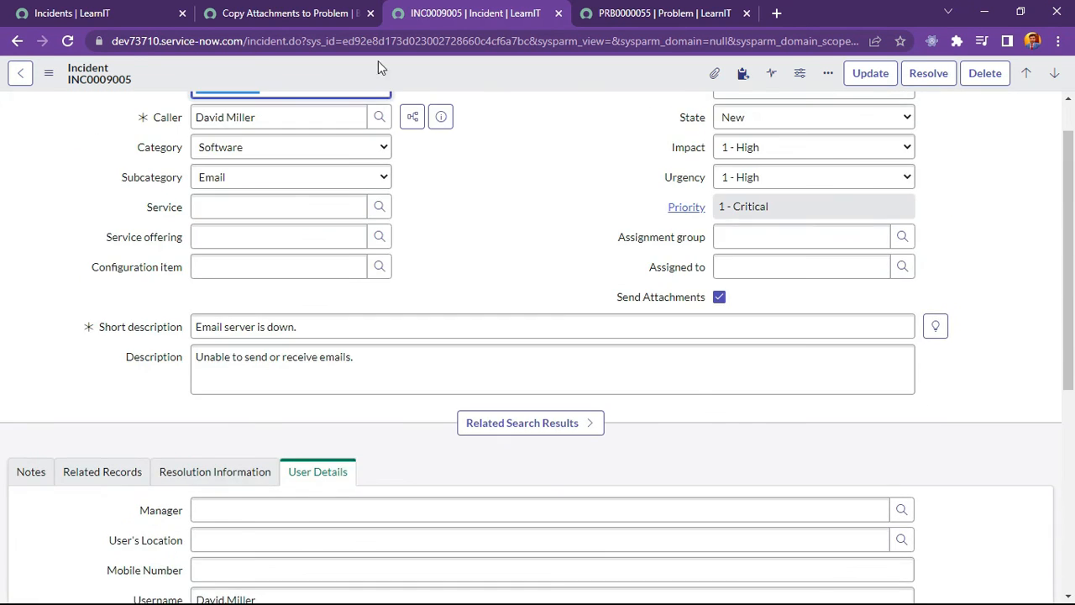
pyautogui.click(286, 14)
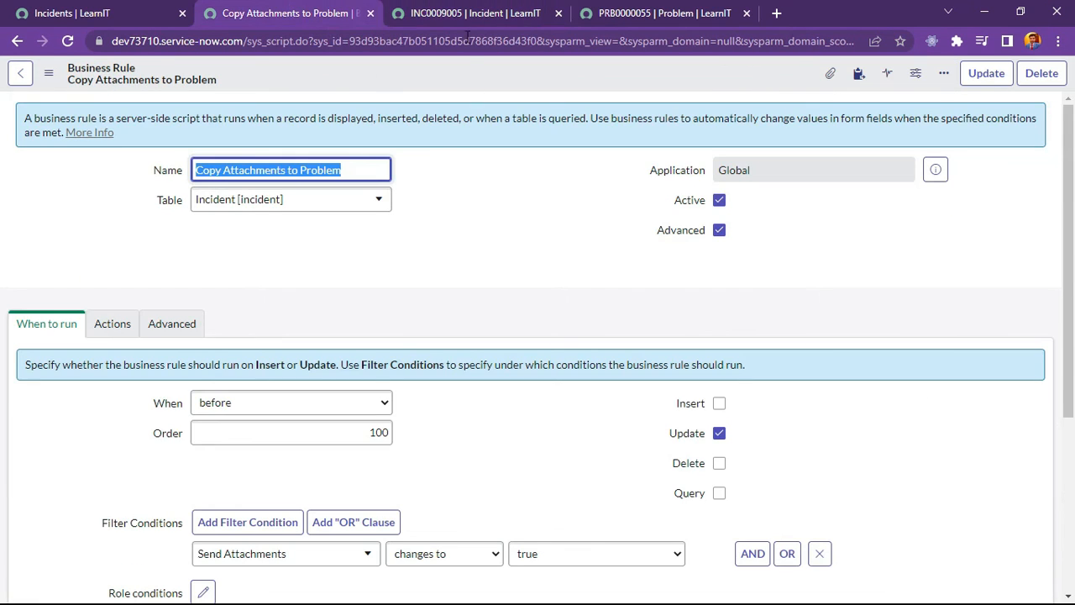
pyautogui.click(477, 13)
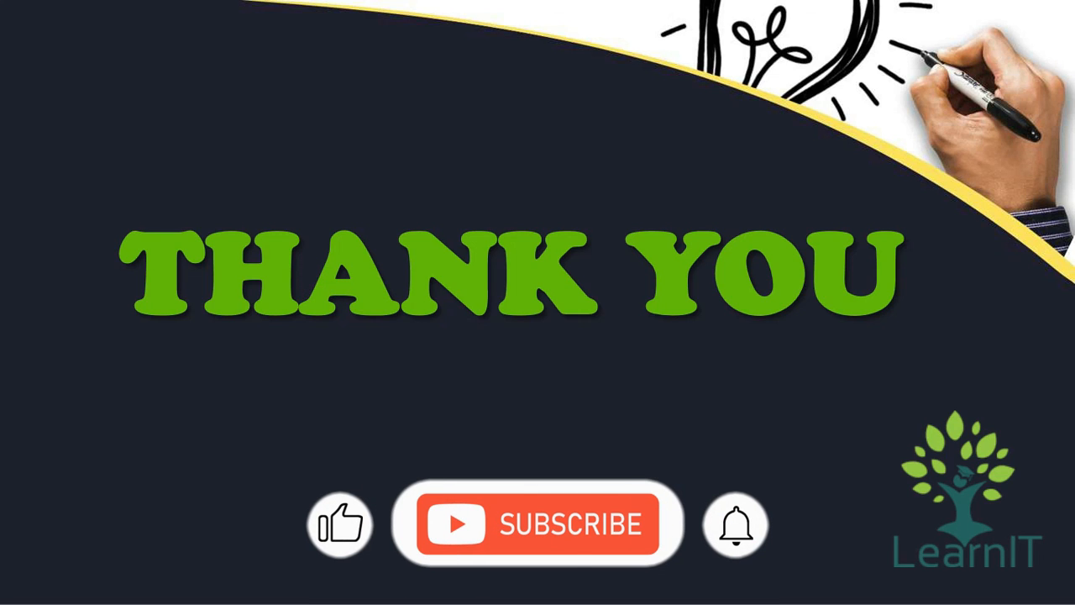
pyautogui.click(538, 523)
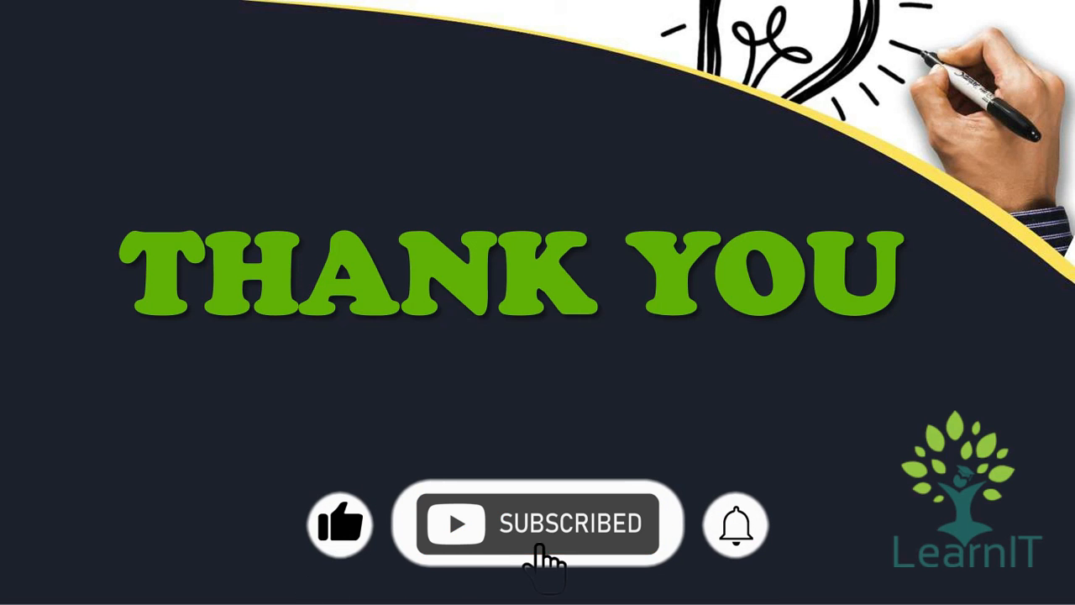